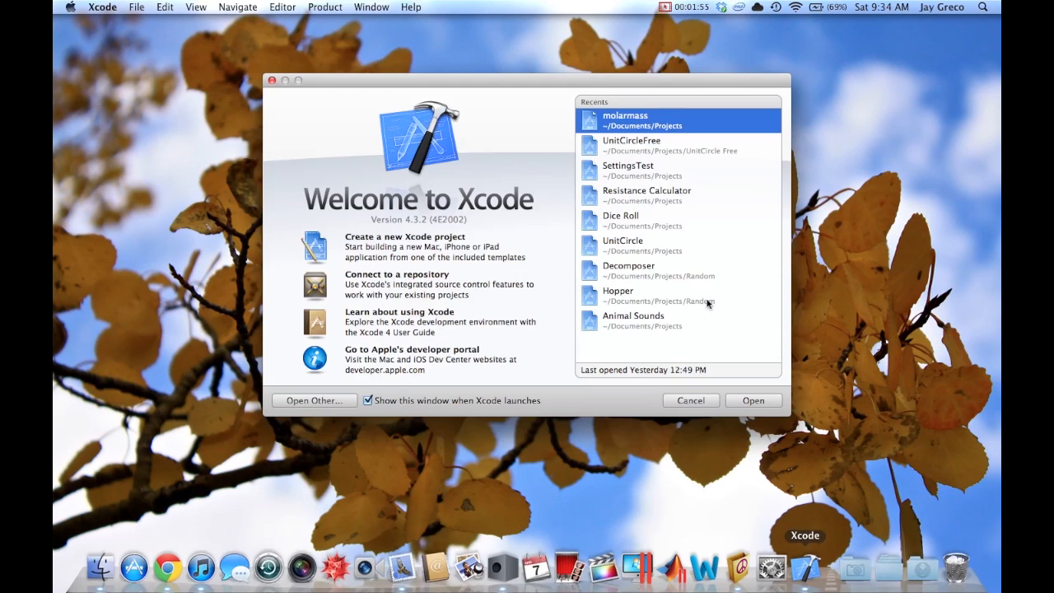
{"action": "mouse_move", "coordinate": [531, 226]}
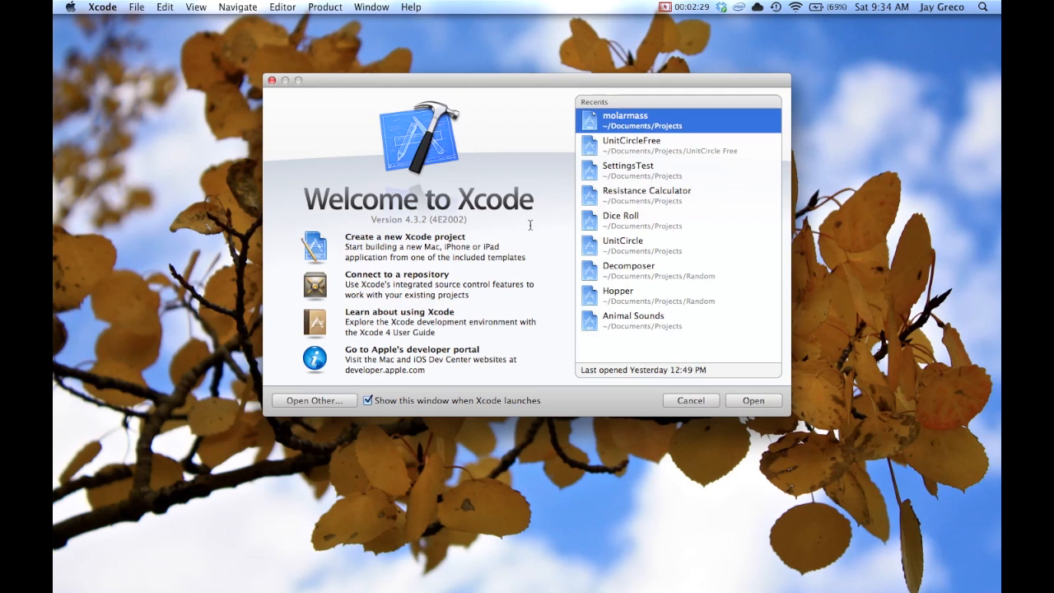
Start a new Xcode project using the iOS Empty Application template
{"action": "left_click", "coordinate": [690, 400]}
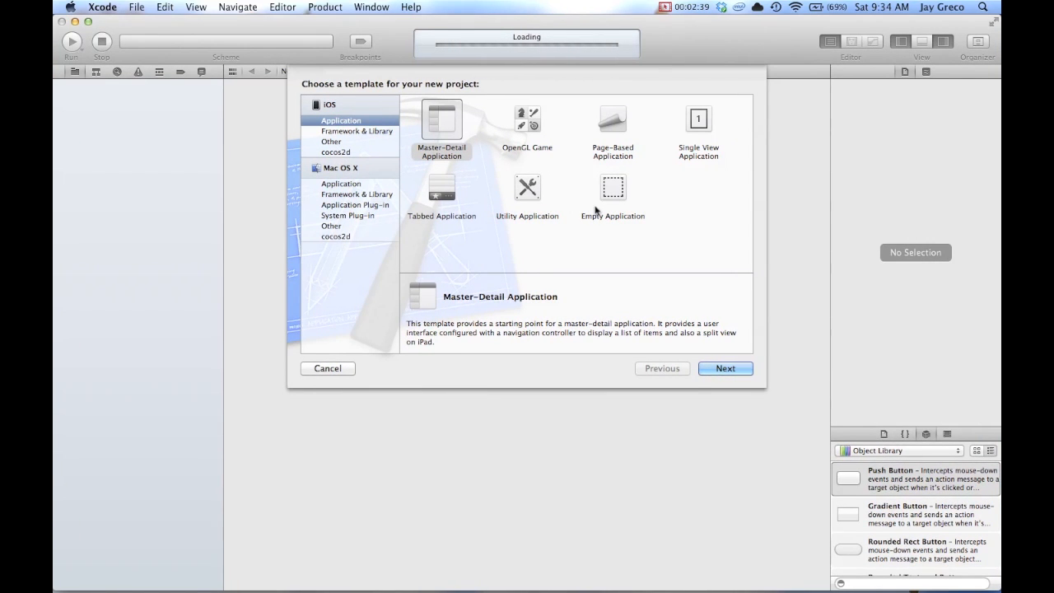
{"action": "left_click", "coordinate": [724, 369]}
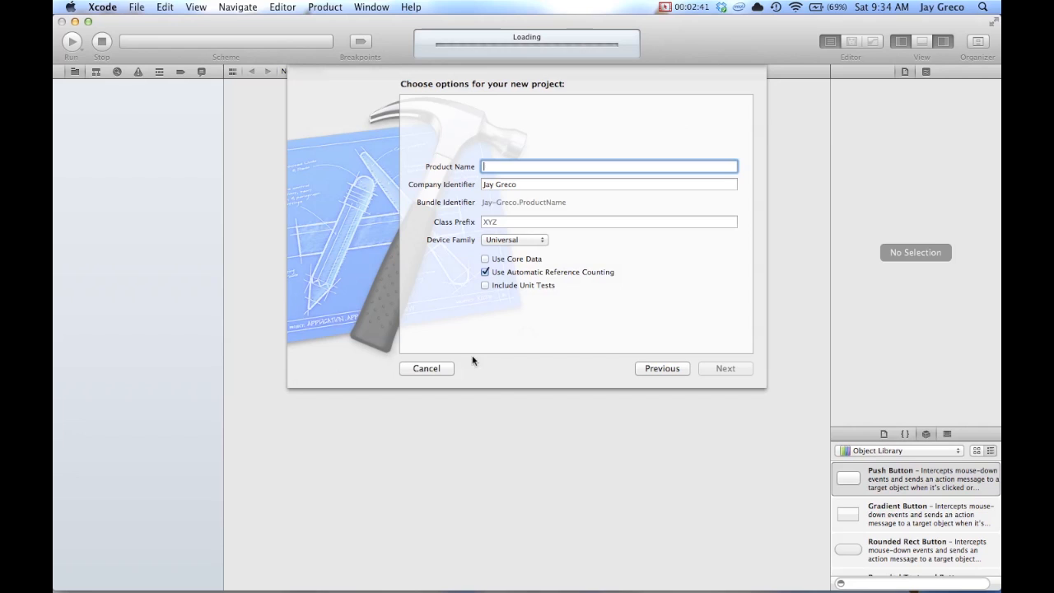
{"action": "left_click", "coordinate": [663, 369]}
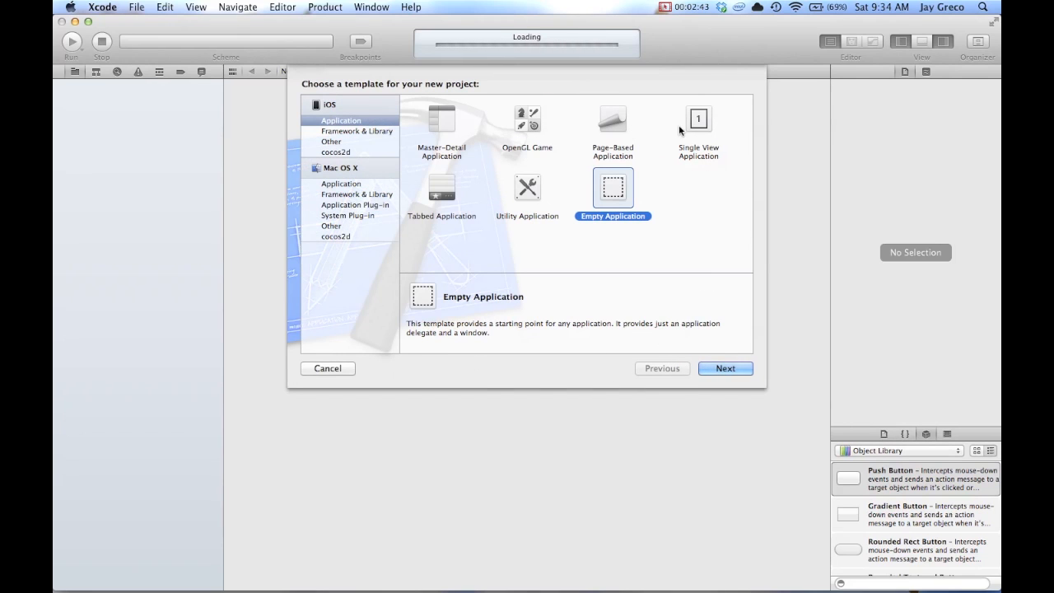
{"action": "mouse_move", "coordinate": [529, 179]}
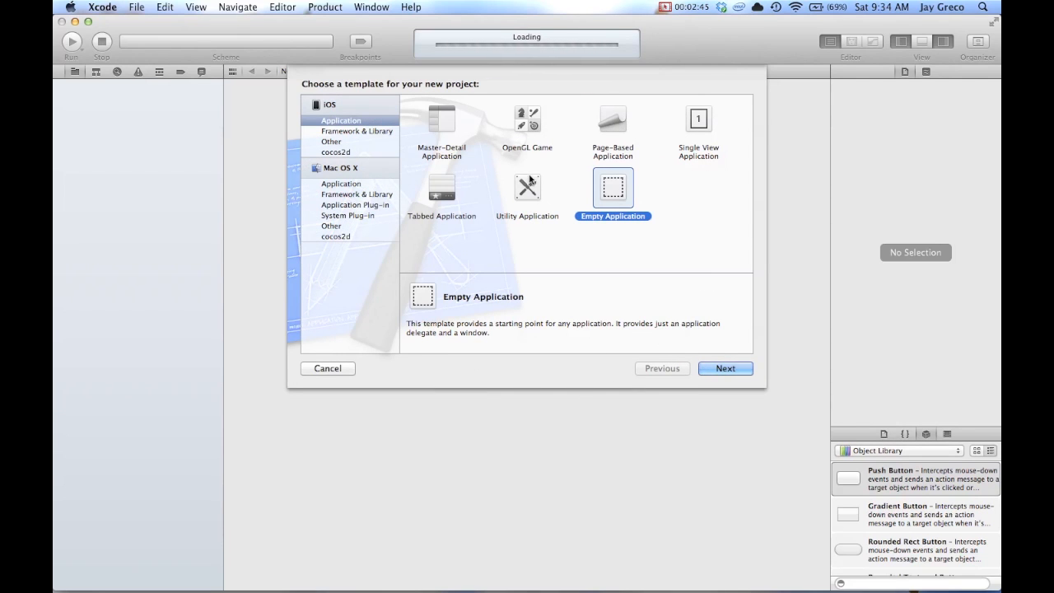
{"action": "left_click", "coordinate": [725, 369]}
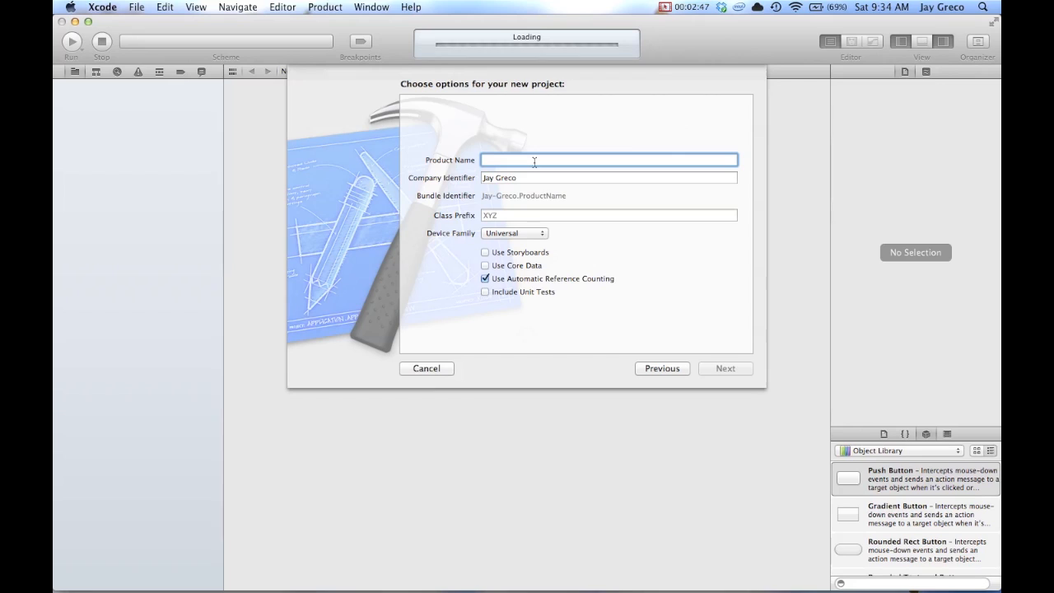
Name the product SourceTest and continue to the save-location step
{"action": "type", "text": "Source"}
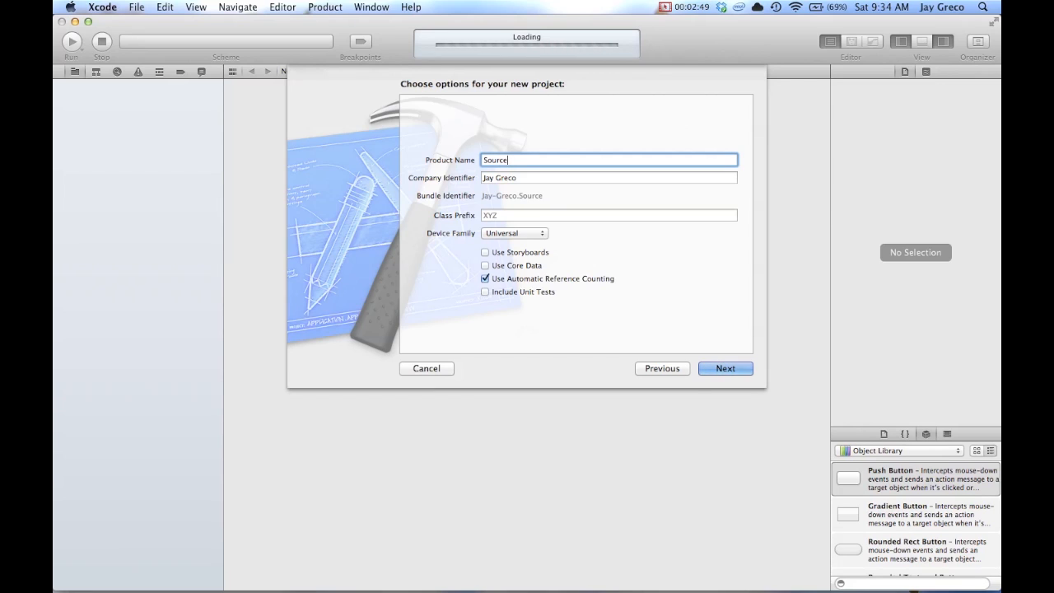
{"action": "type", "text": "Test"}
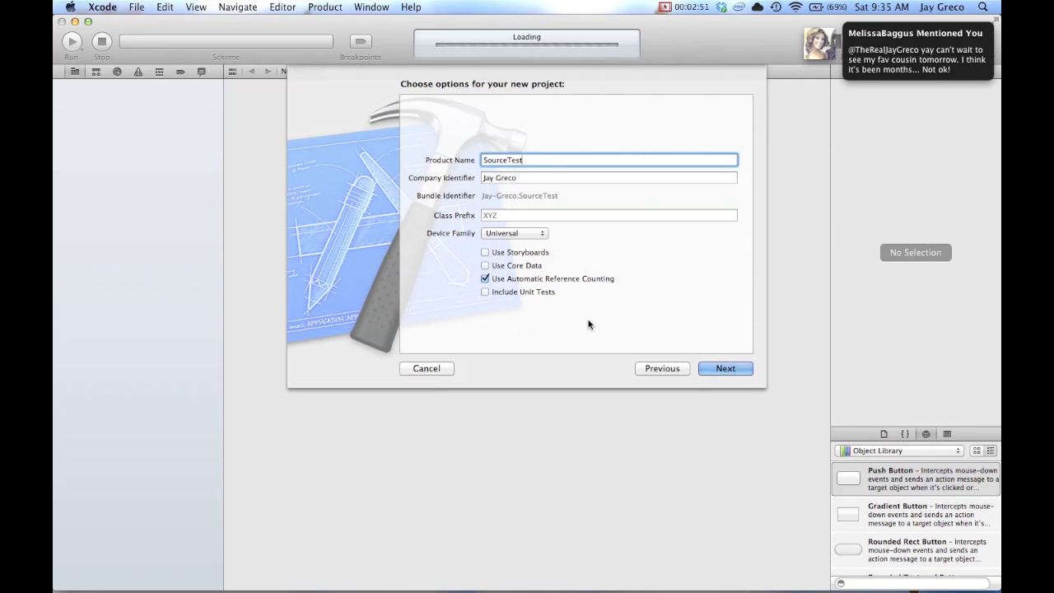
{"action": "left_click", "coordinate": [725, 369]}
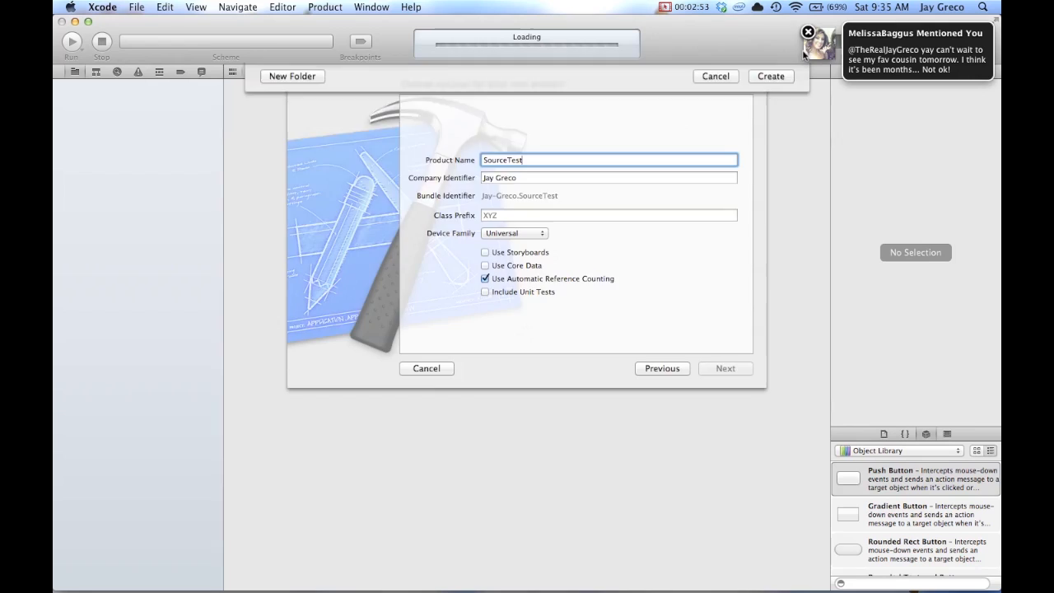
Create the project in the Projects folder with a local git repository enabled
{"action": "left_click", "coordinate": [725, 369]}
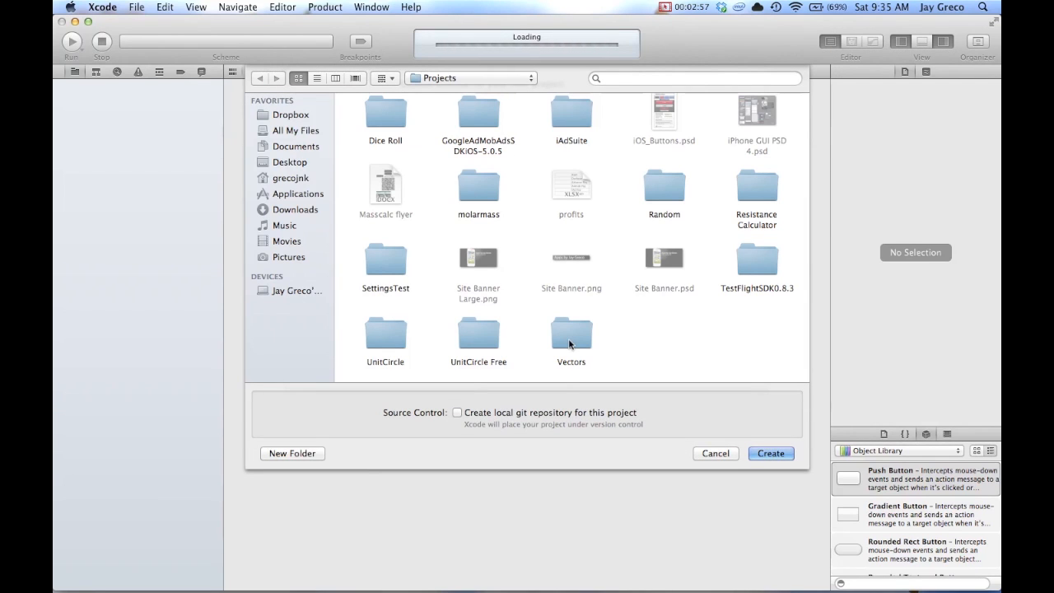
{"action": "mouse_move", "coordinate": [384, 425]}
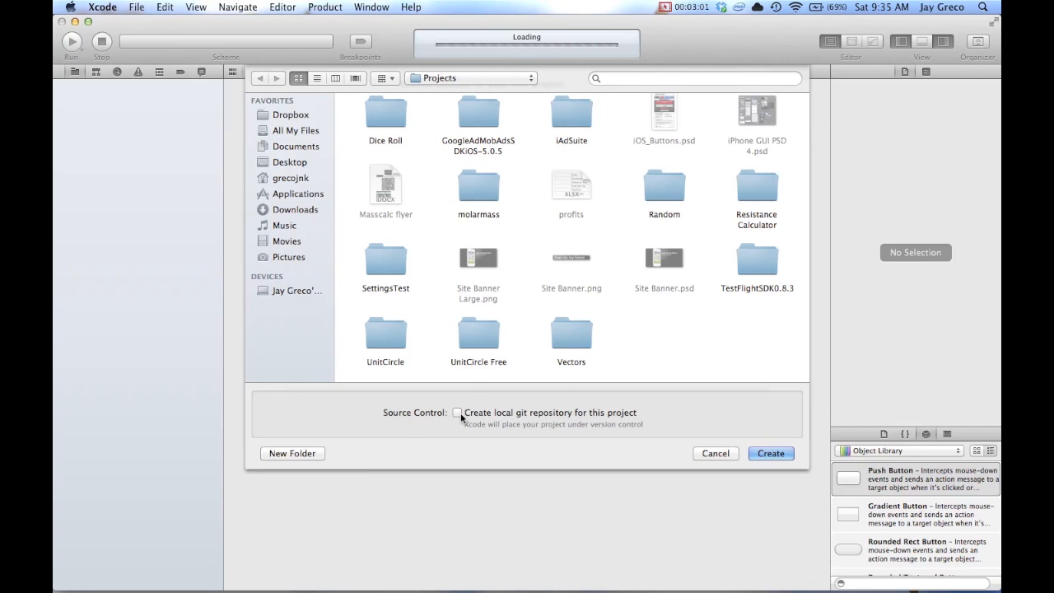
{"action": "left_click", "coordinate": [458, 412]}
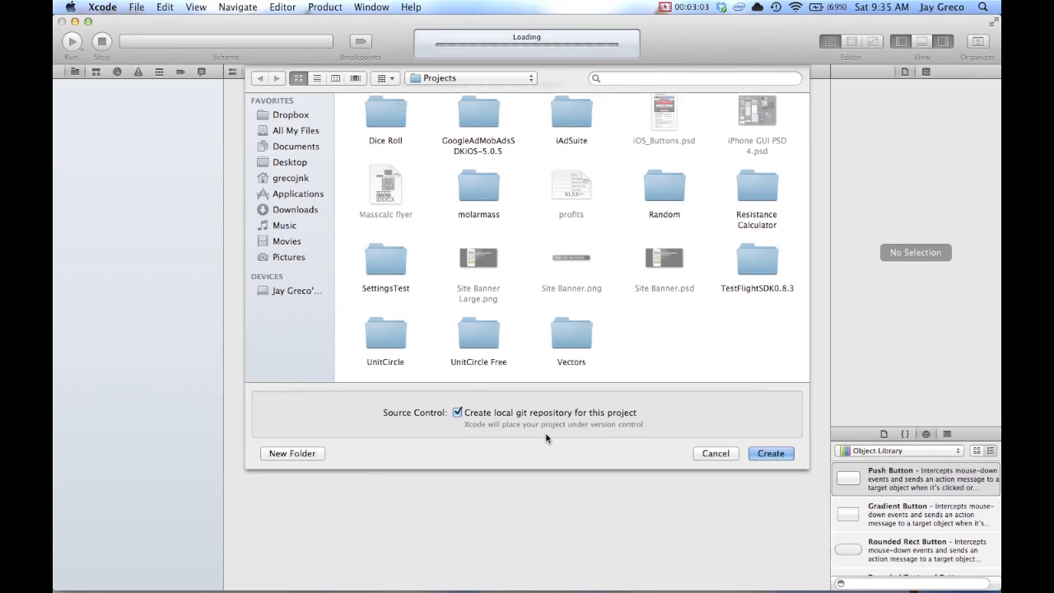
{"action": "left_click", "coordinate": [771, 453]}
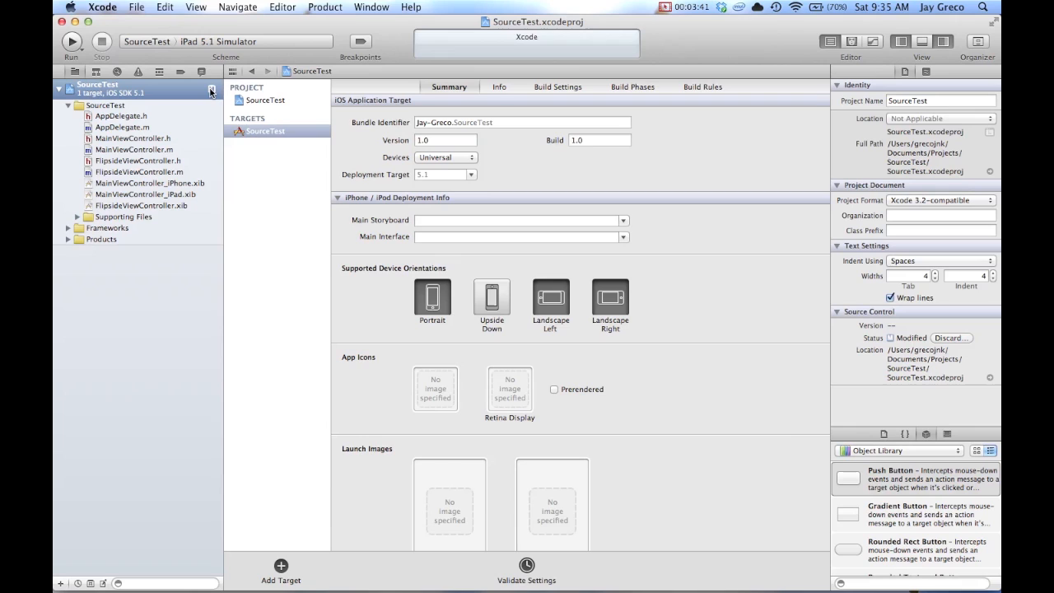
{"action": "mouse_move", "coordinate": [162, 131]}
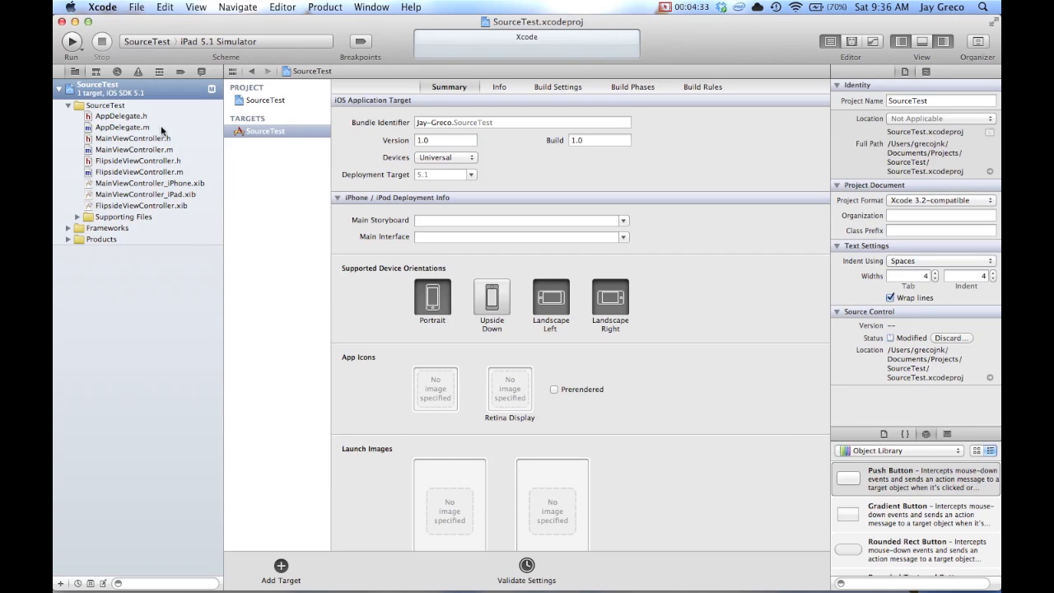
Add a '//make some changes!' comment line to MainViewController.h
{"action": "left_click", "coordinate": [132, 139]}
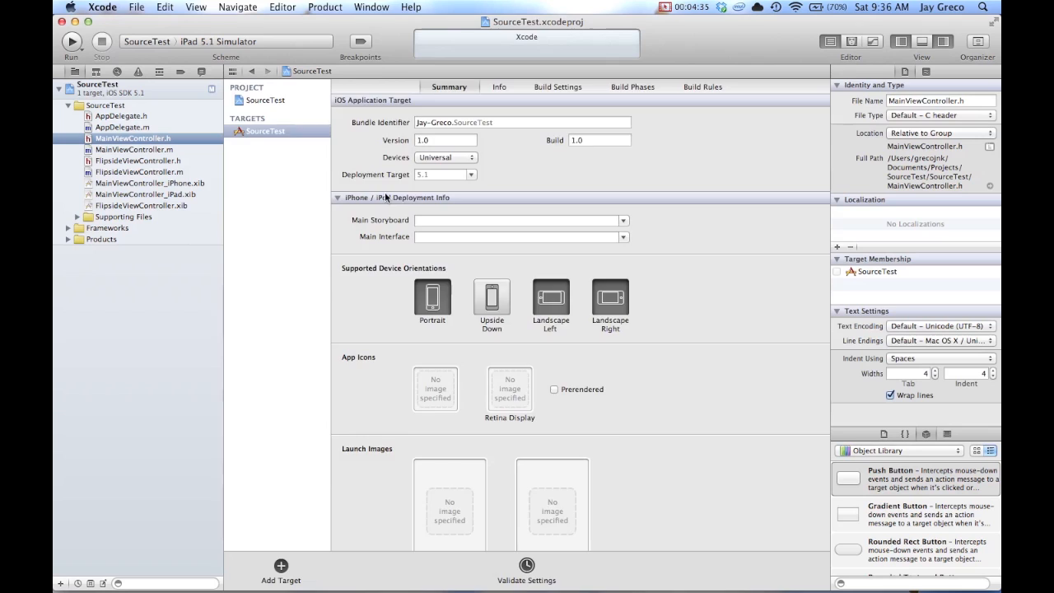
{"action": "left_click", "coordinate": [132, 138]}
{"action": "type", "text": "//"}
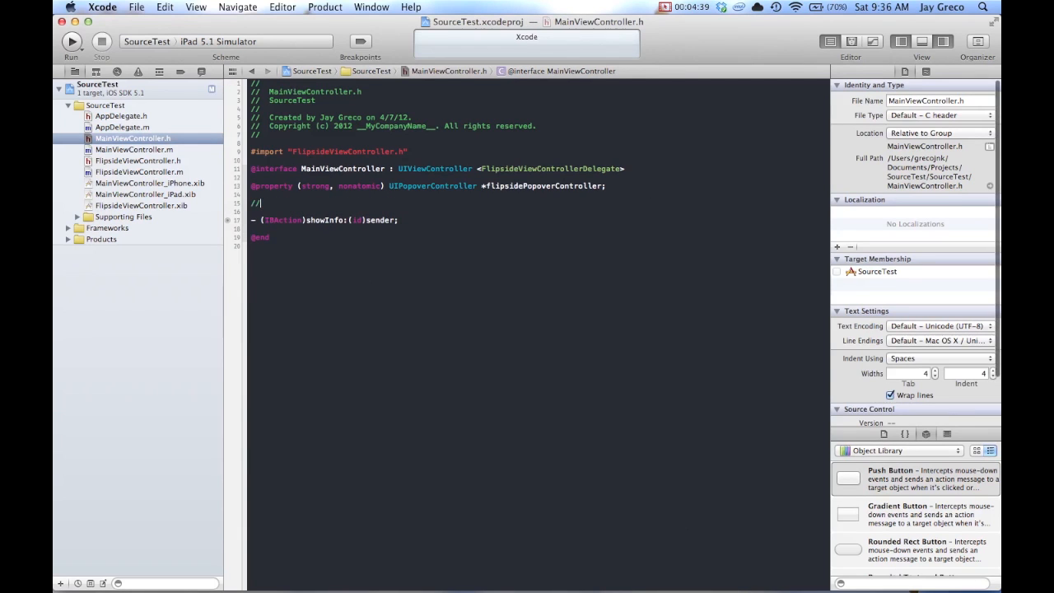
{"action": "type", "text": "make some h"}
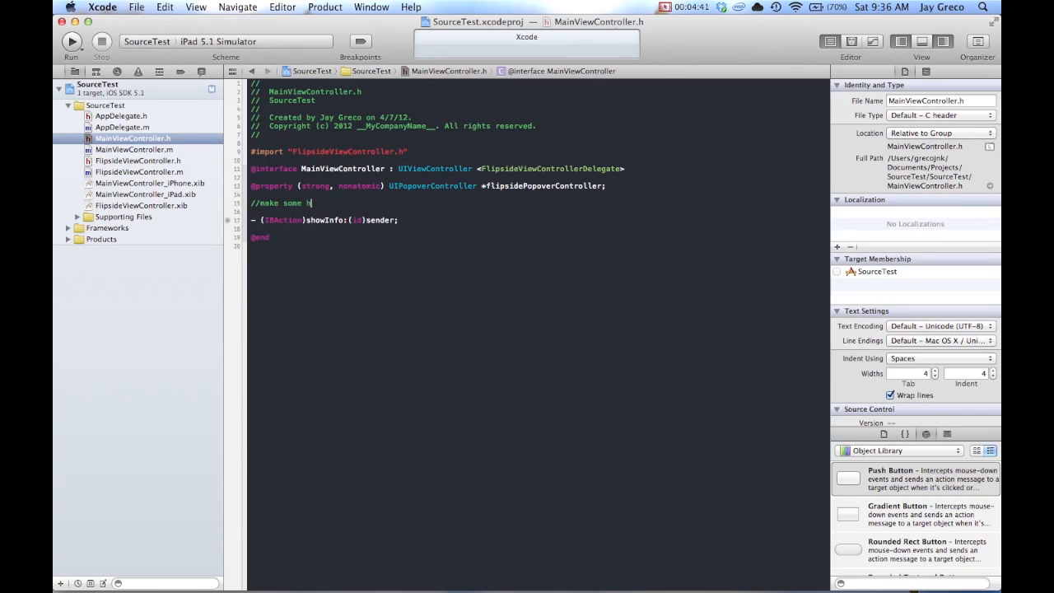
{"action": "type", "text": "changes!"}
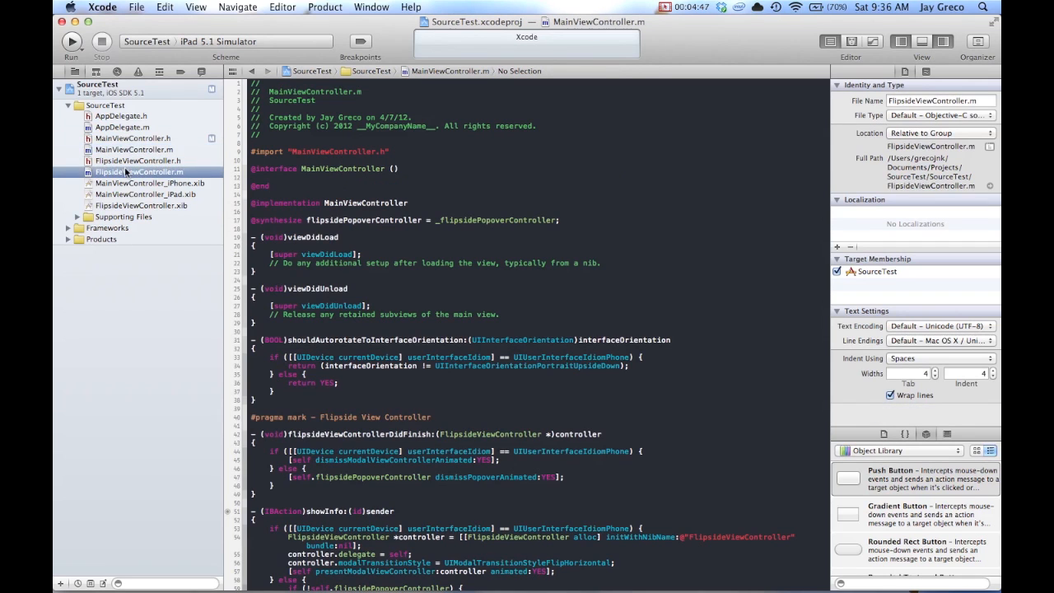
Add a '//make so...' comment line to FlipsideViewController.m
{"action": "left_click", "coordinate": [138, 172]}
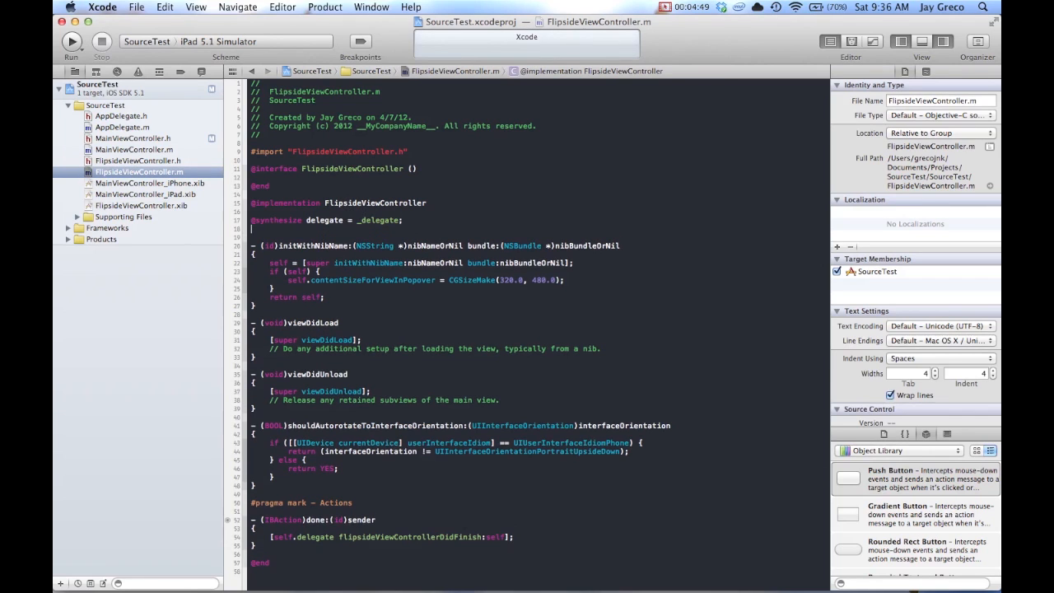
{"action": "type", "text": "//make some more changes"}
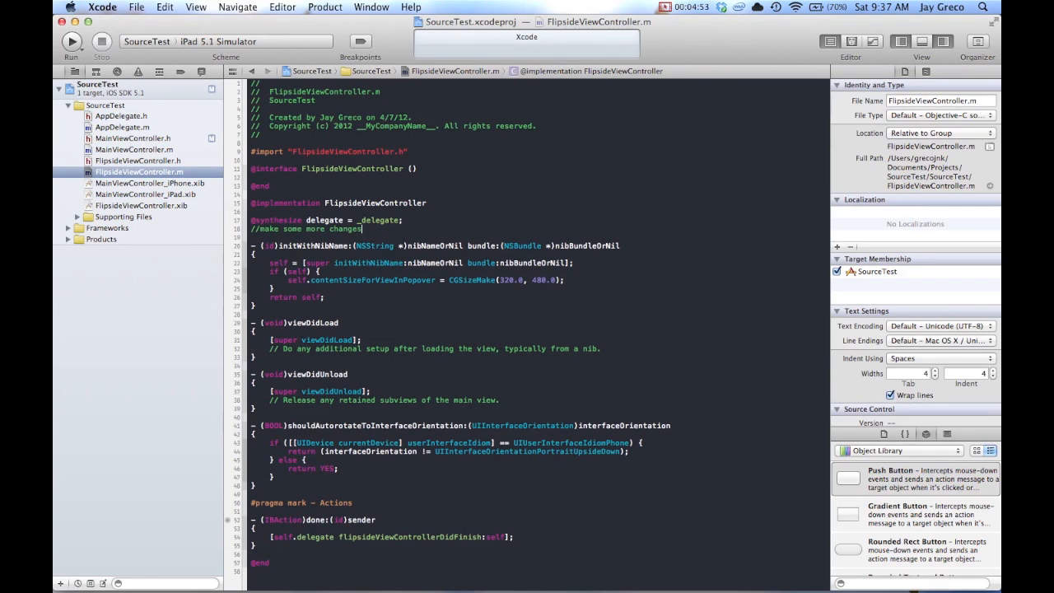
{"action": "left_click", "coordinate": [142, 204]}
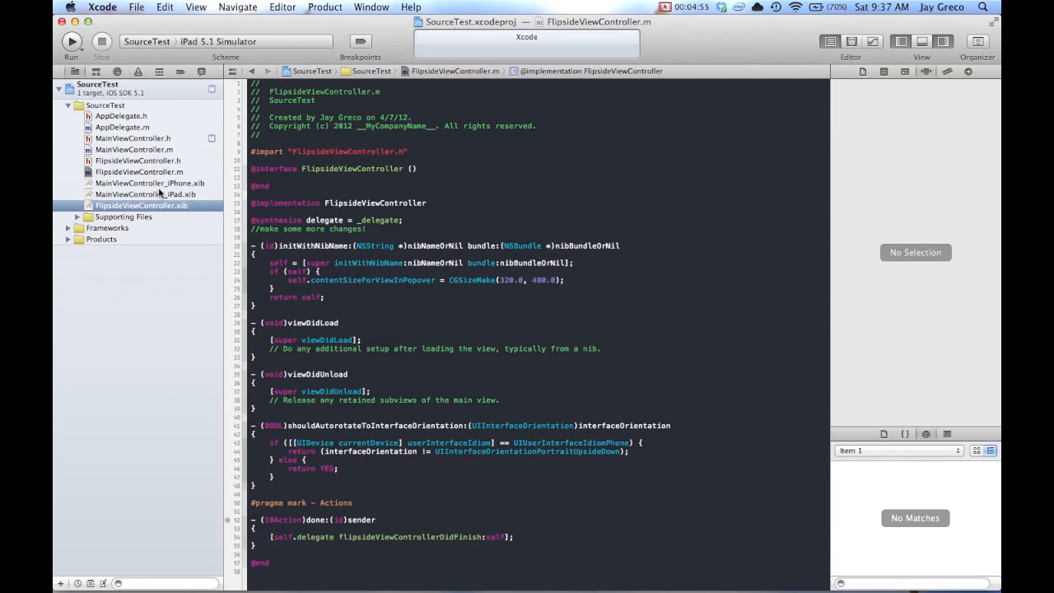
Drop a Round Rect Button into the centre of MainViewController_iPhone.xib's view
{"action": "left_click", "coordinate": [148, 183]}
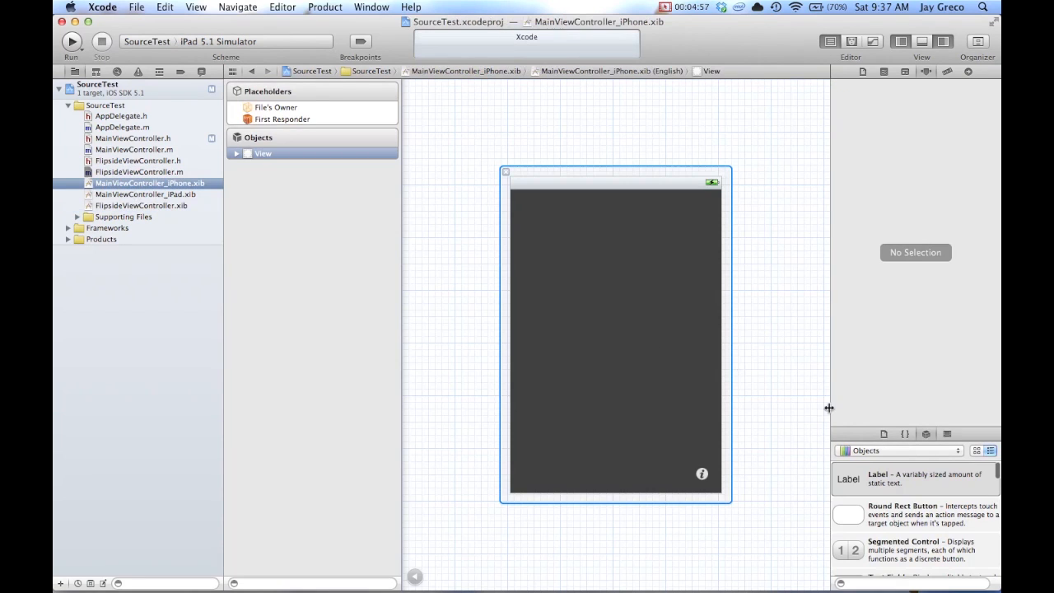
{"action": "left_click_drag", "start_coordinate": [848, 514], "coordinate": [616, 317]}
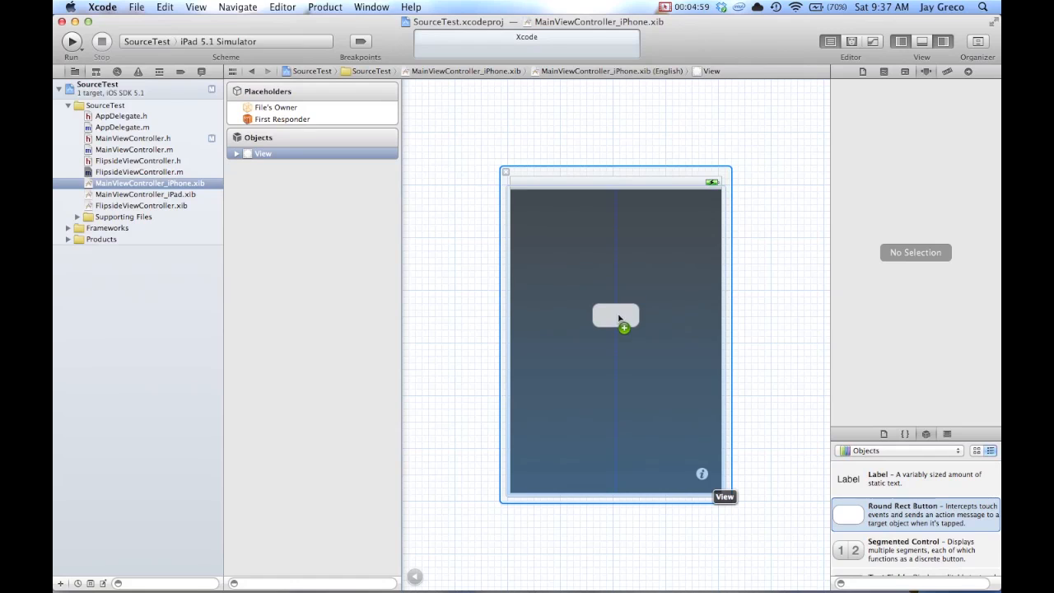
{"action": "left_click_drag", "start_coordinate": [616, 317], "coordinate": [617, 341]}
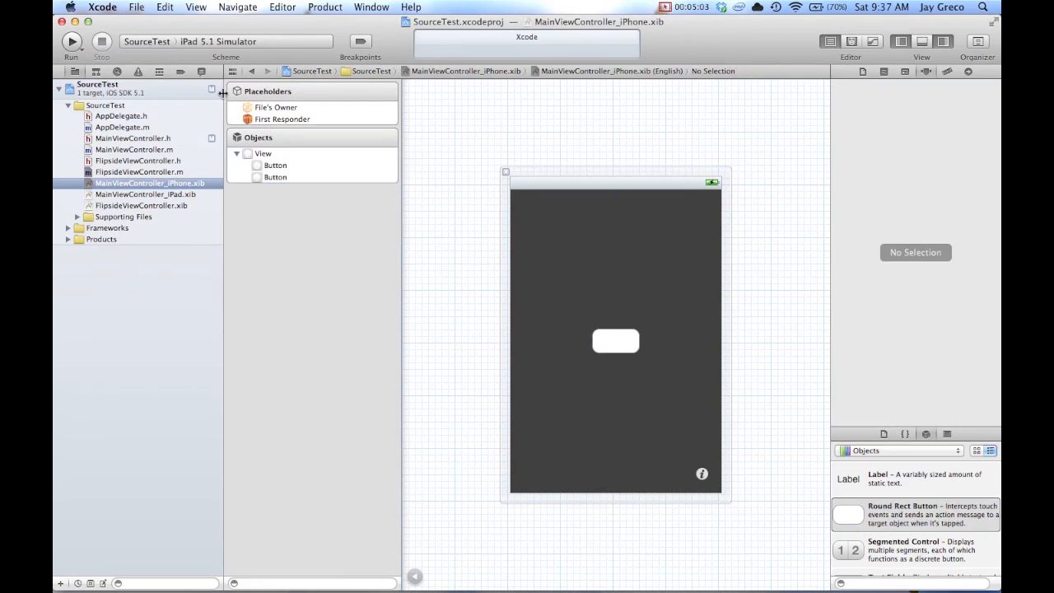
{"action": "mouse_move", "coordinate": [208, 94]}
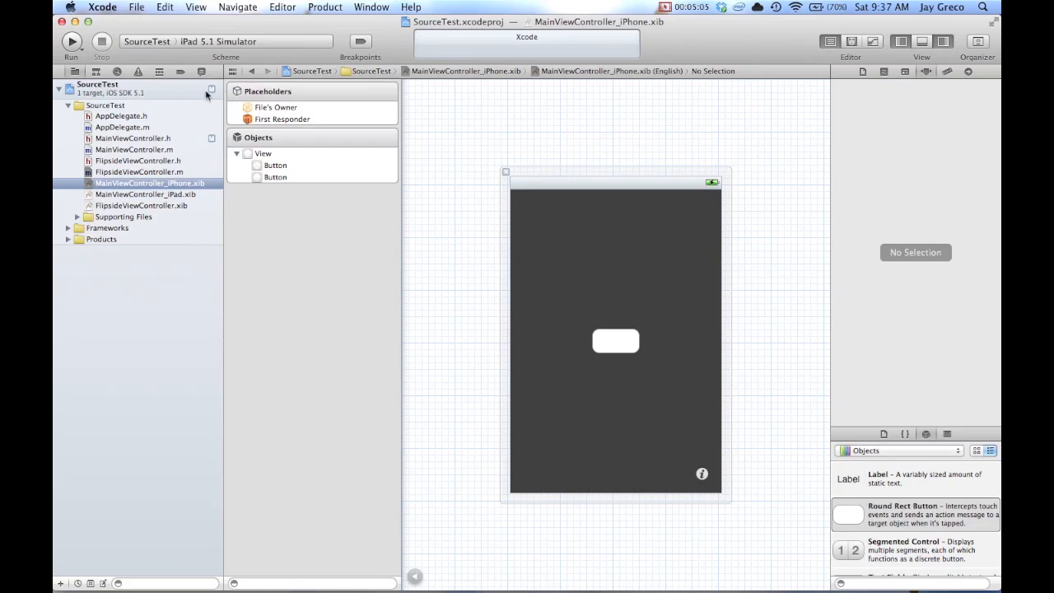
Return via FlipsideViewController.m to the SourceTest project's summary settings
{"action": "left_click", "coordinate": [138, 171]}
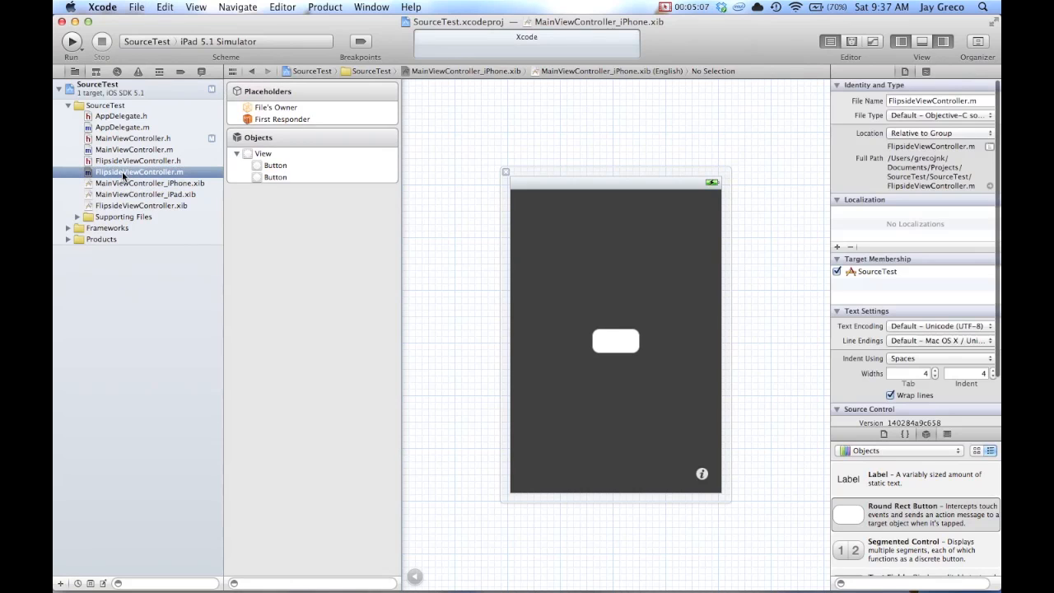
{"action": "left_click", "coordinate": [139, 172]}
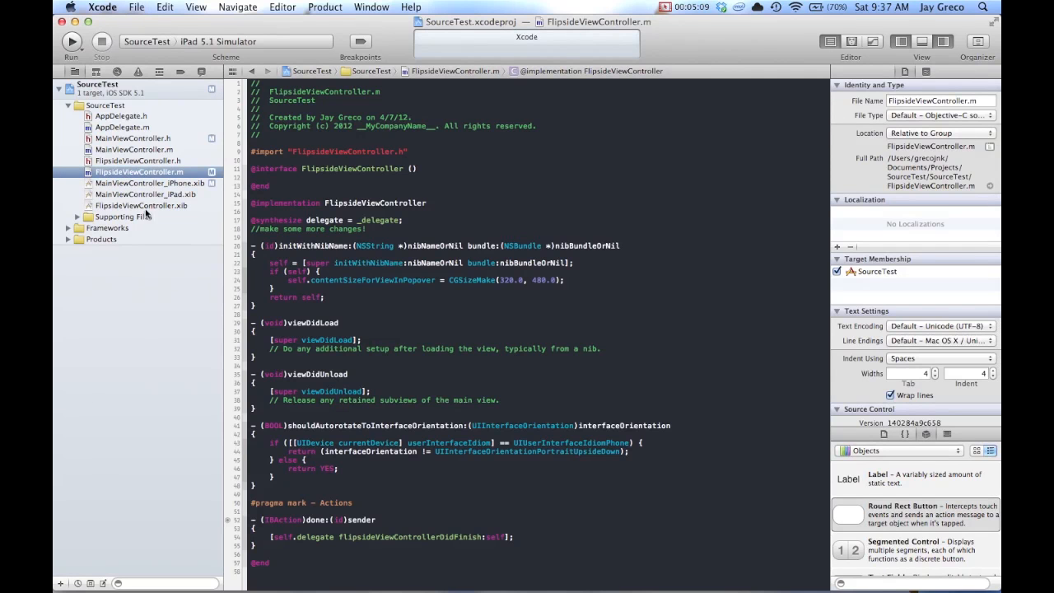
{"action": "left_click", "coordinate": [96, 84]}
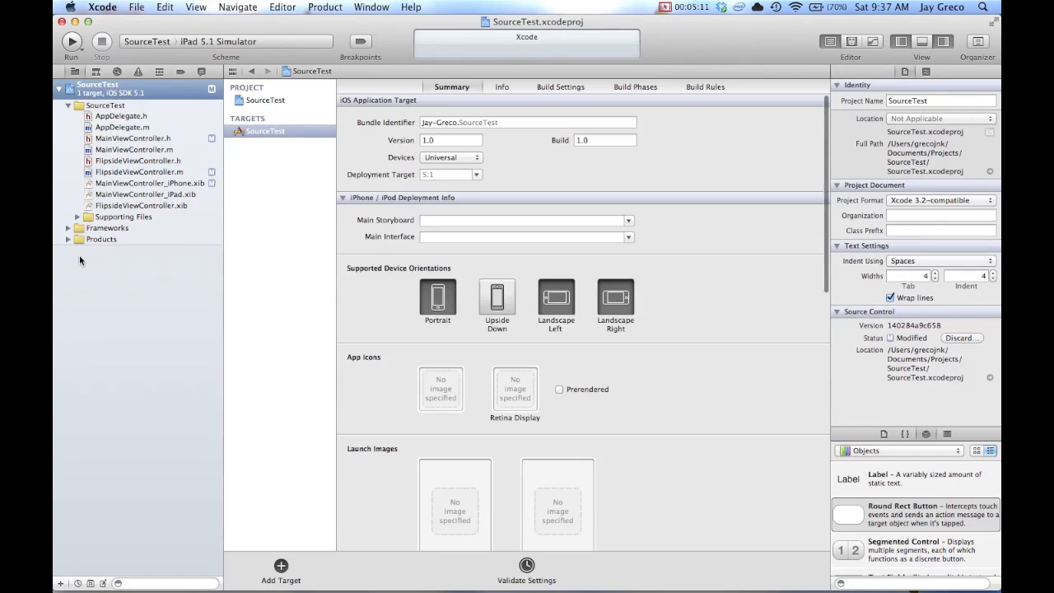
{"action": "mouse_move", "coordinate": [215, 161]}
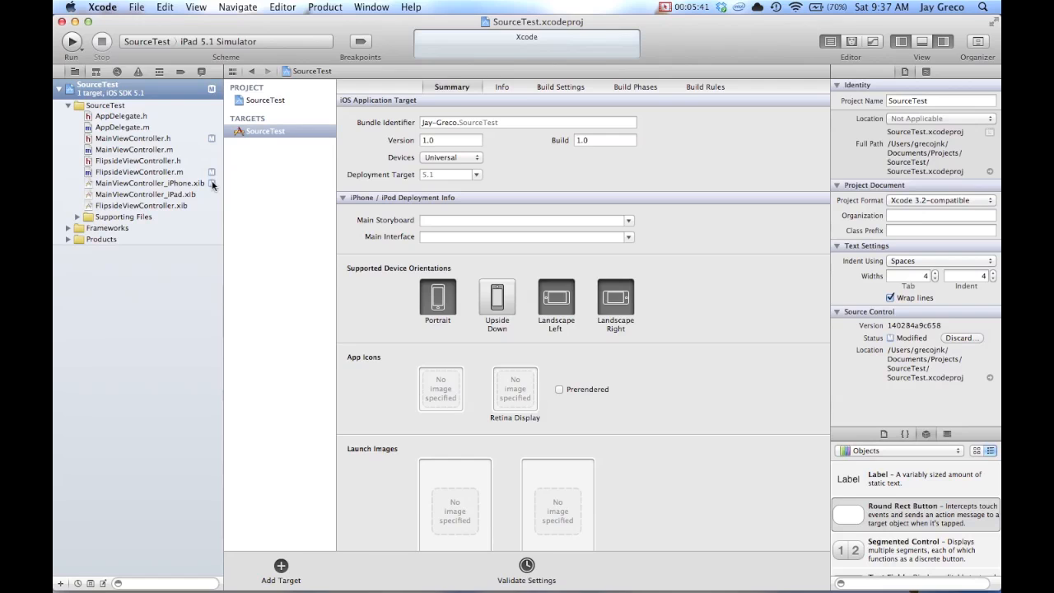
{"action": "mouse_move", "coordinate": [174, 7]}
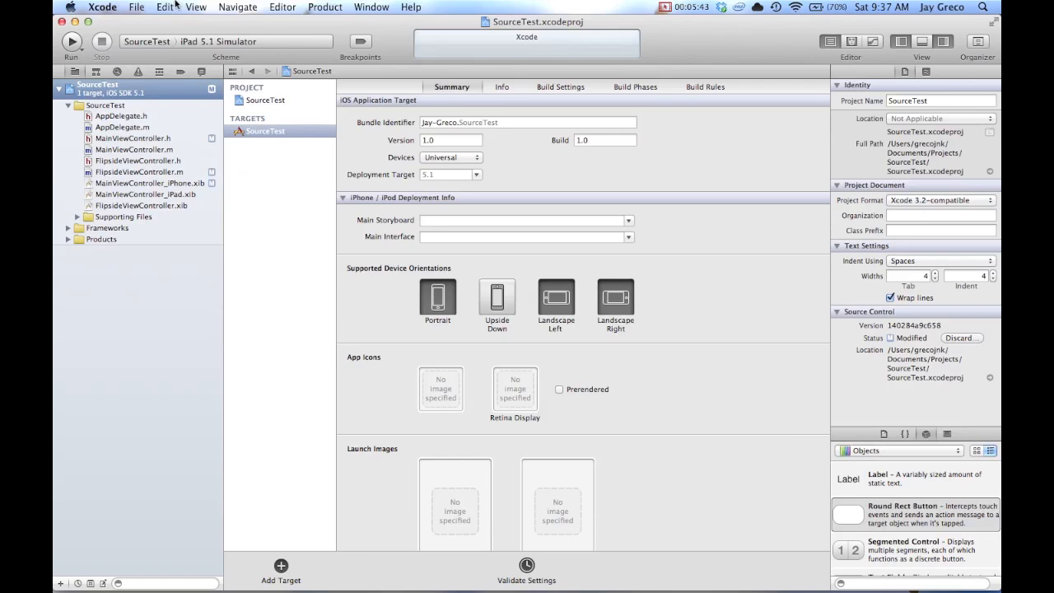
Browse the File menu's source control commands and choose Commit…
{"action": "left_click", "coordinate": [139, 7]}
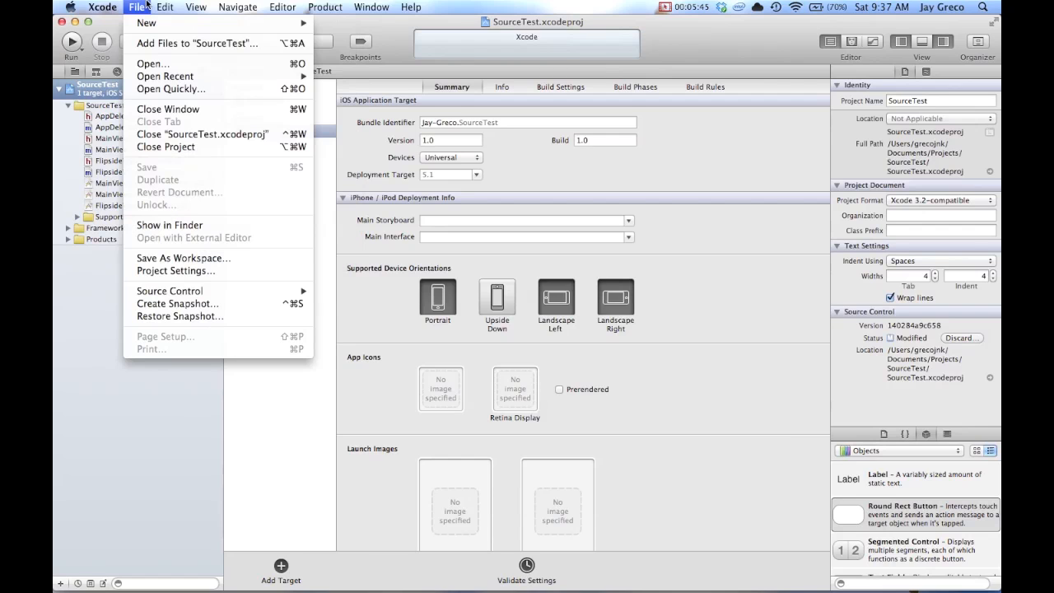
{"action": "mouse_move", "coordinate": [168, 290]}
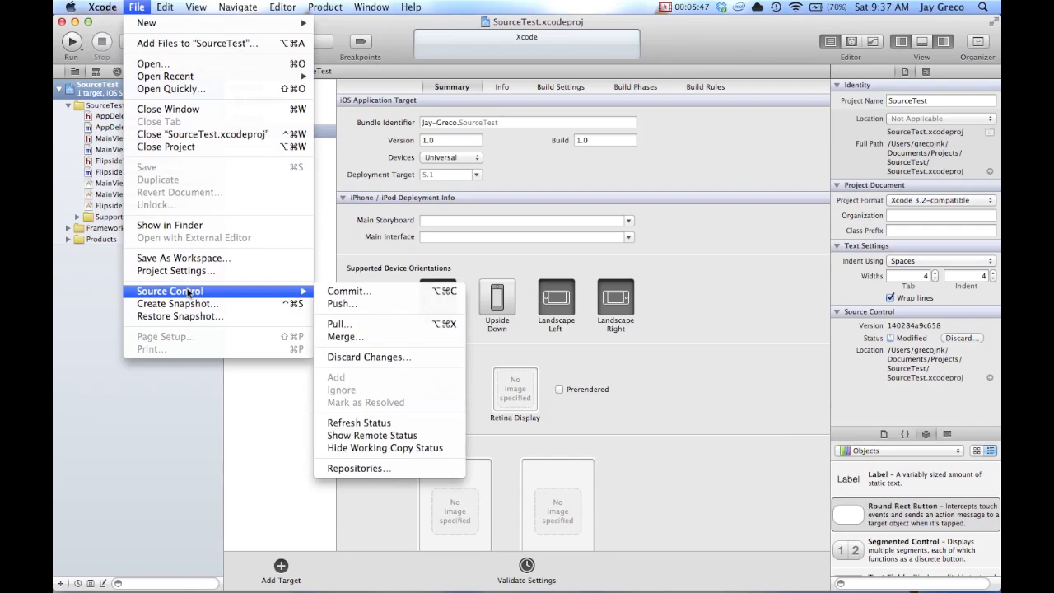
{"action": "mouse_move", "coordinate": [378, 290]}
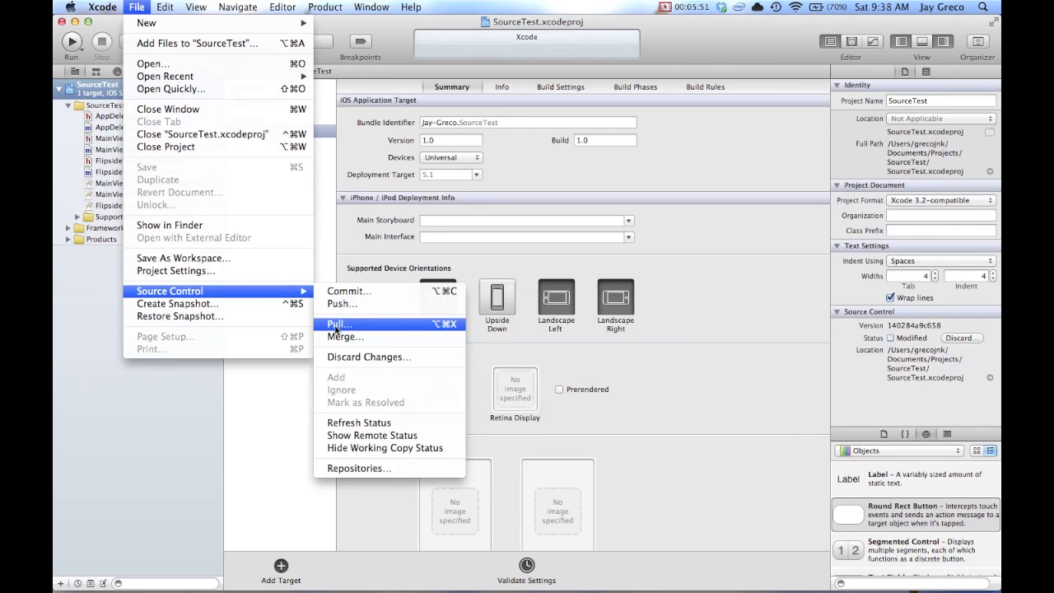
{"action": "mouse_move", "coordinate": [359, 422]}
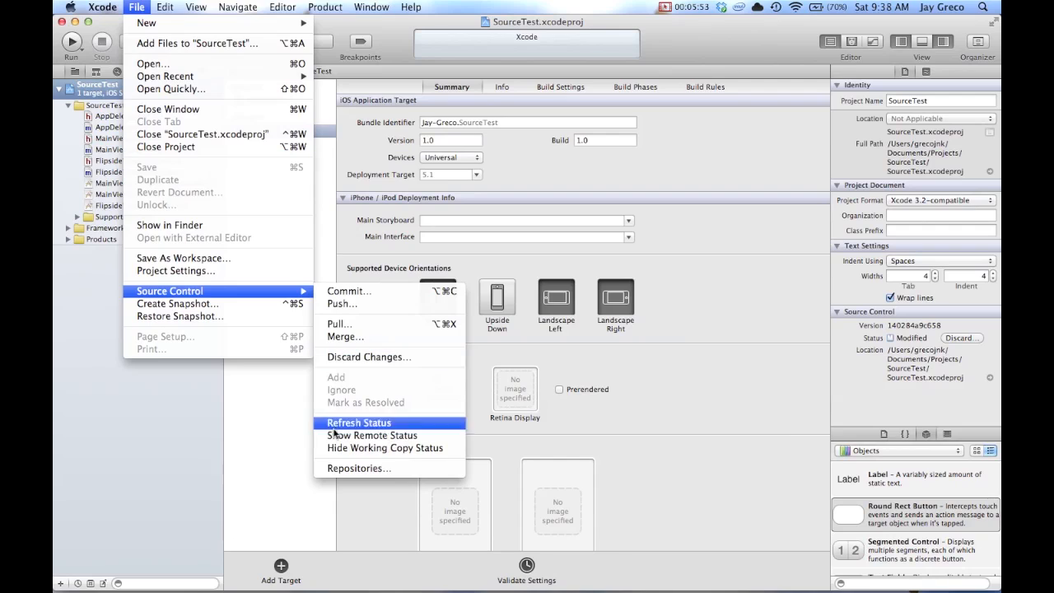
{"action": "mouse_move", "coordinate": [372, 435]}
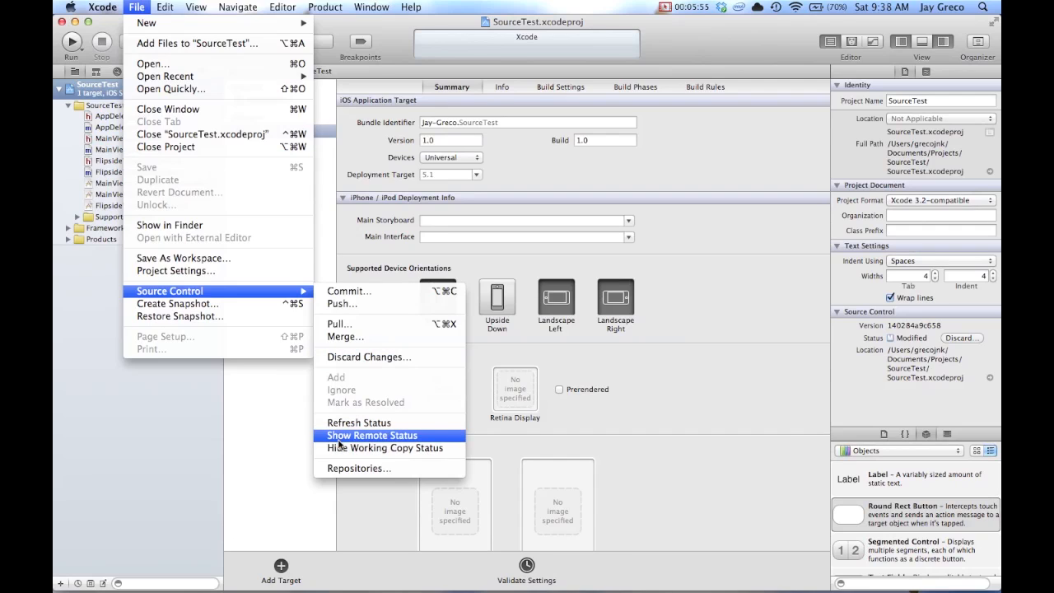
{"action": "mouse_move", "coordinate": [359, 468]}
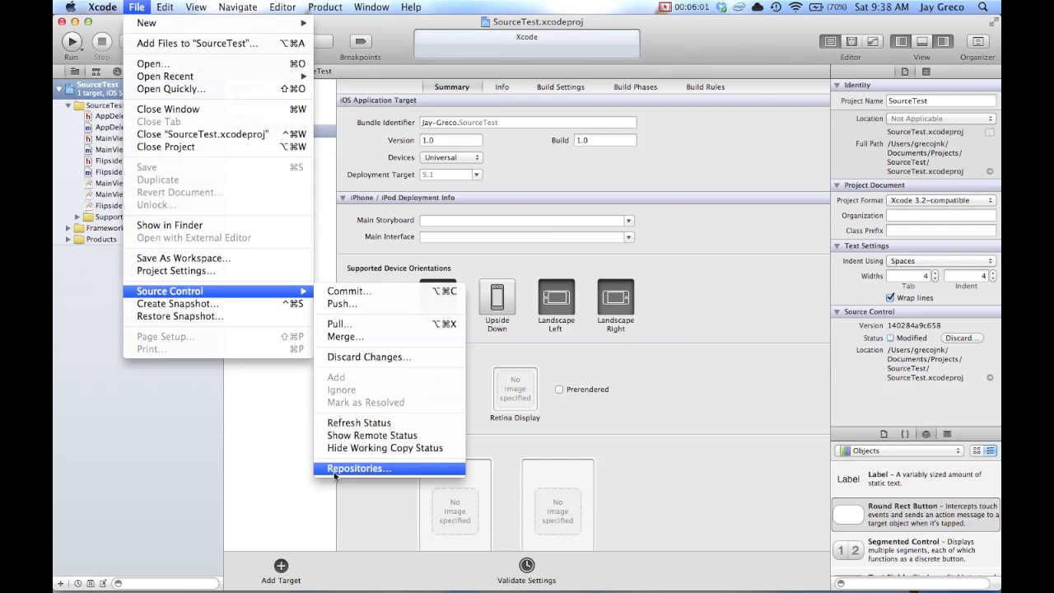
{"action": "mouse_move", "coordinate": [385, 448]}
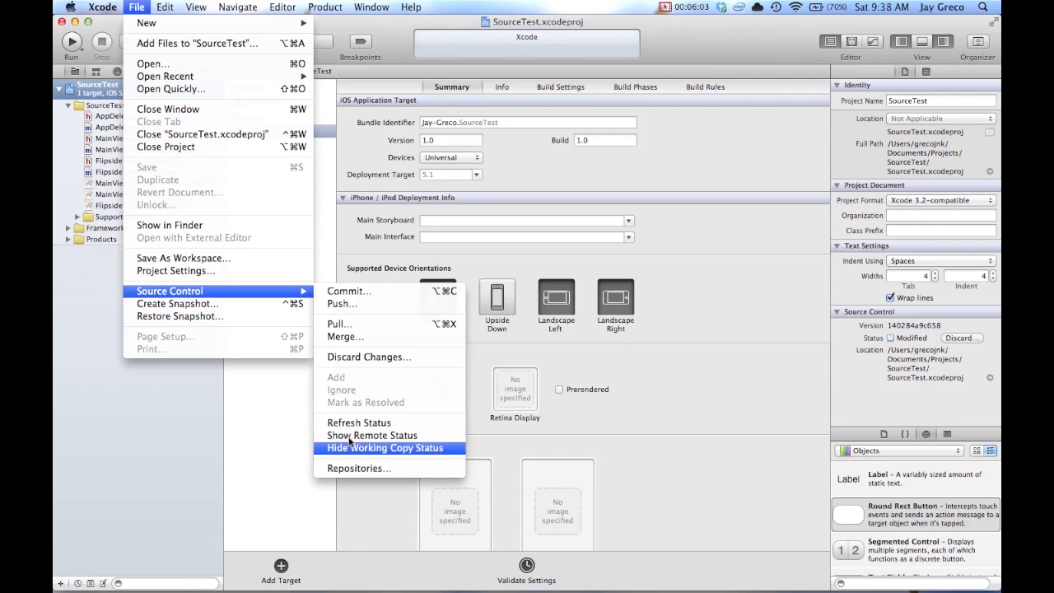
{"action": "mouse_move", "coordinate": [359, 422]}
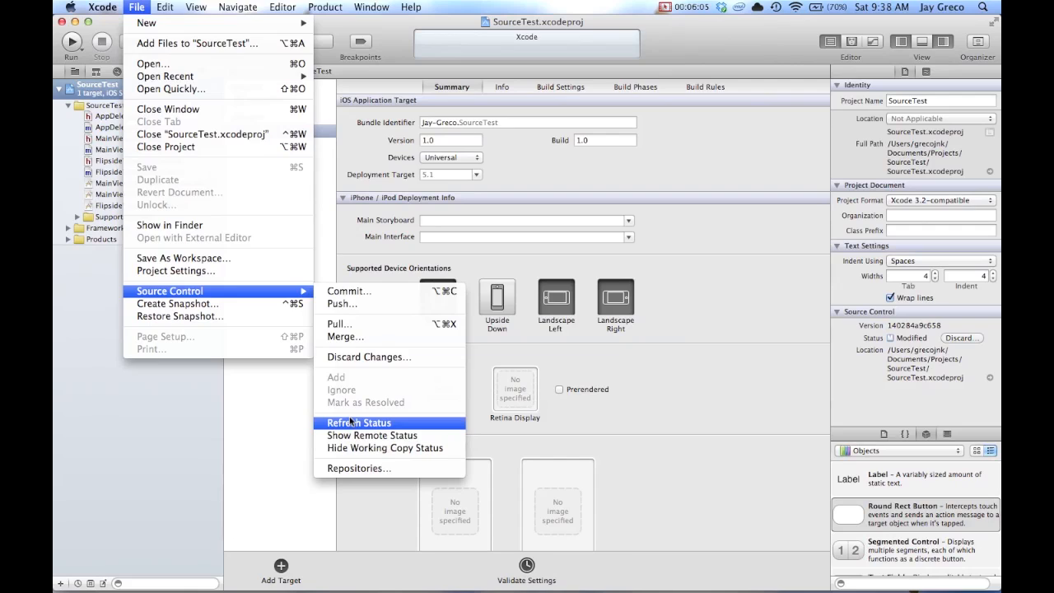
{"action": "mouse_move", "coordinate": [349, 369]}
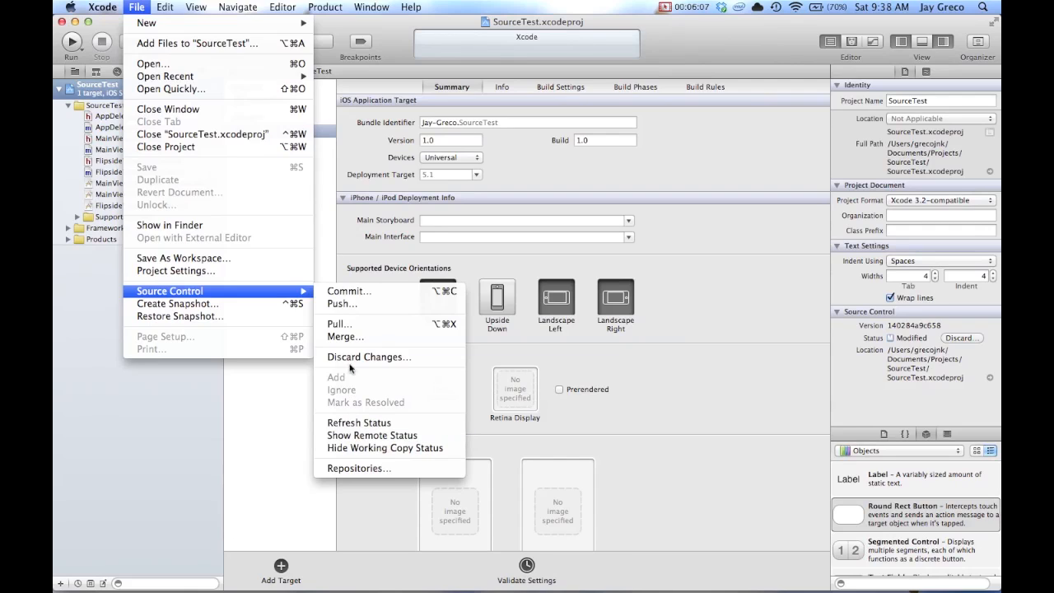
{"action": "mouse_move", "coordinate": [342, 303]}
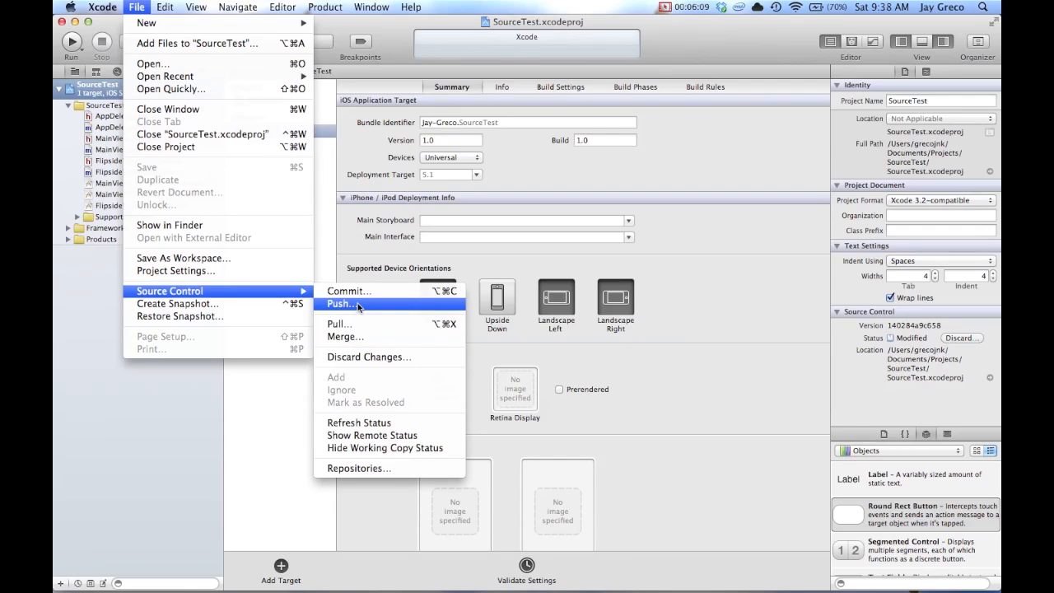
{"action": "mouse_move", "coordinate": [339, 323]}
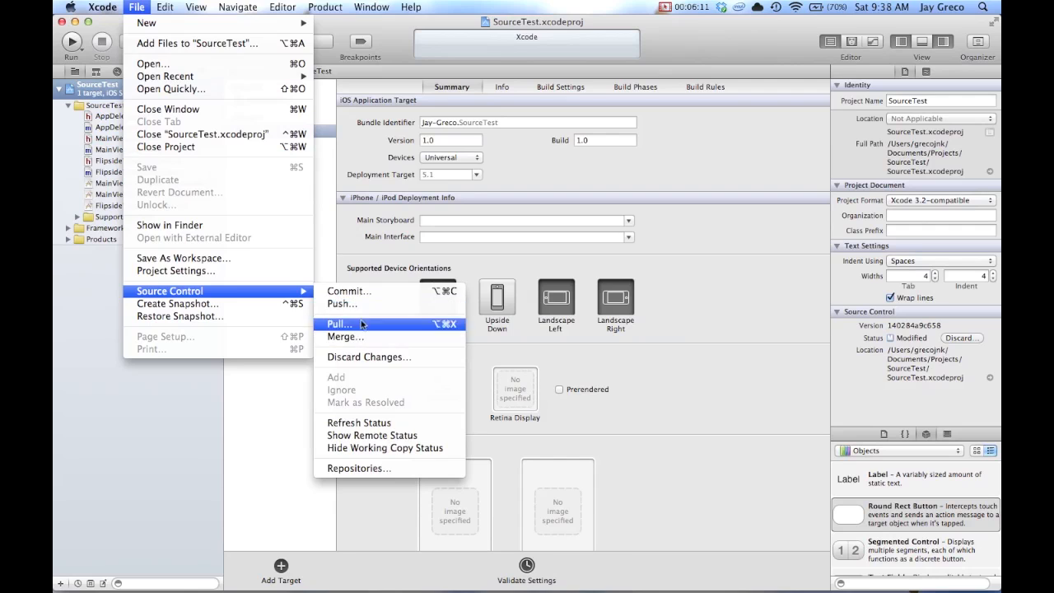
{"action": "mouse_move", "coordinate": [345, 336]}
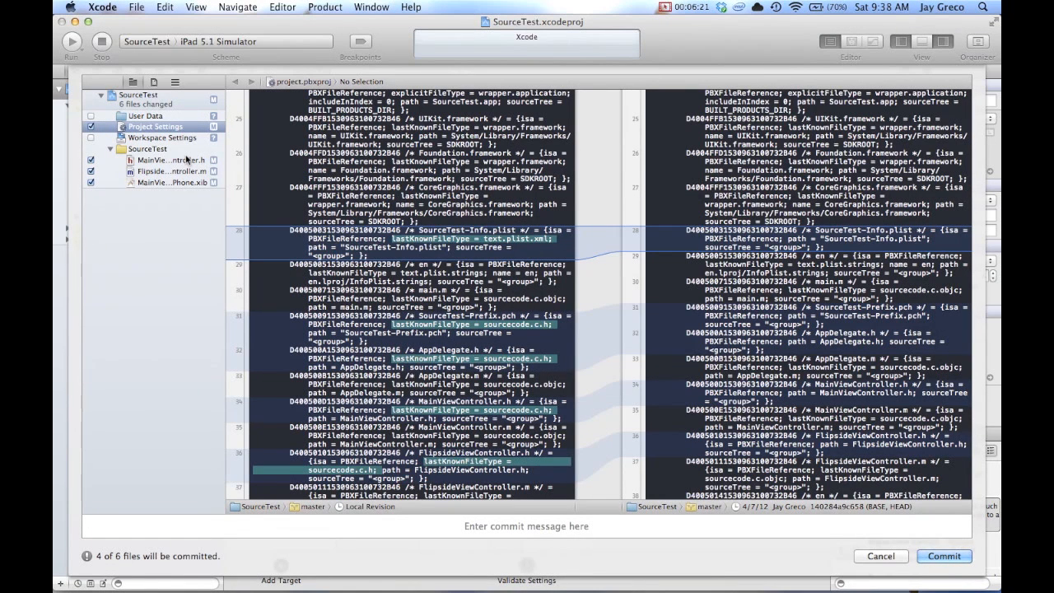
Show MainViewController.h's diff with its added 'make some changes' comment
{"action": "left_click", "coordinate": [173, 160]}
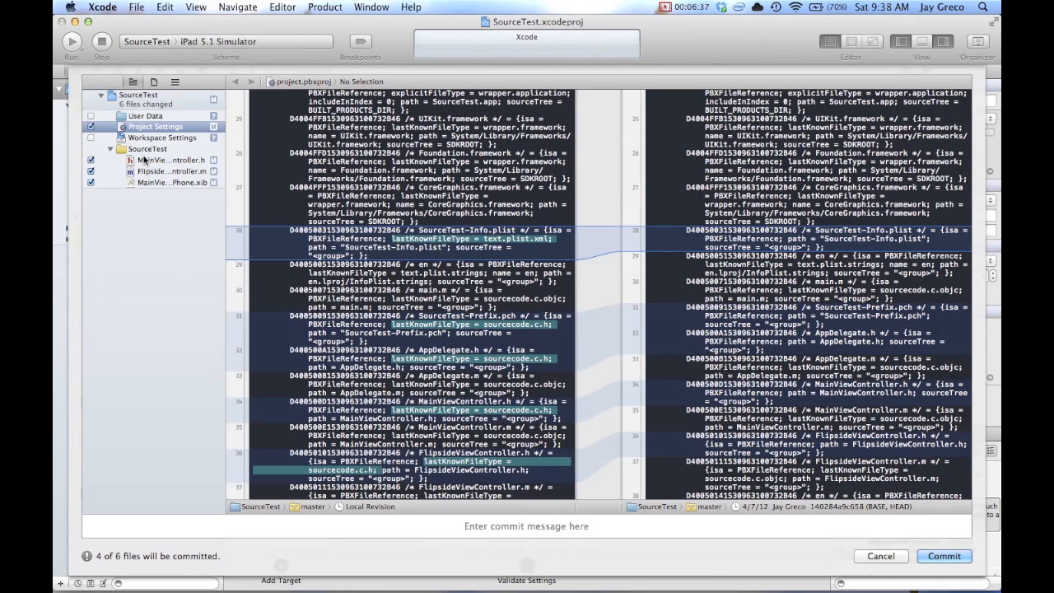
{"action": "left_click", "coordinate": [165, 160]}
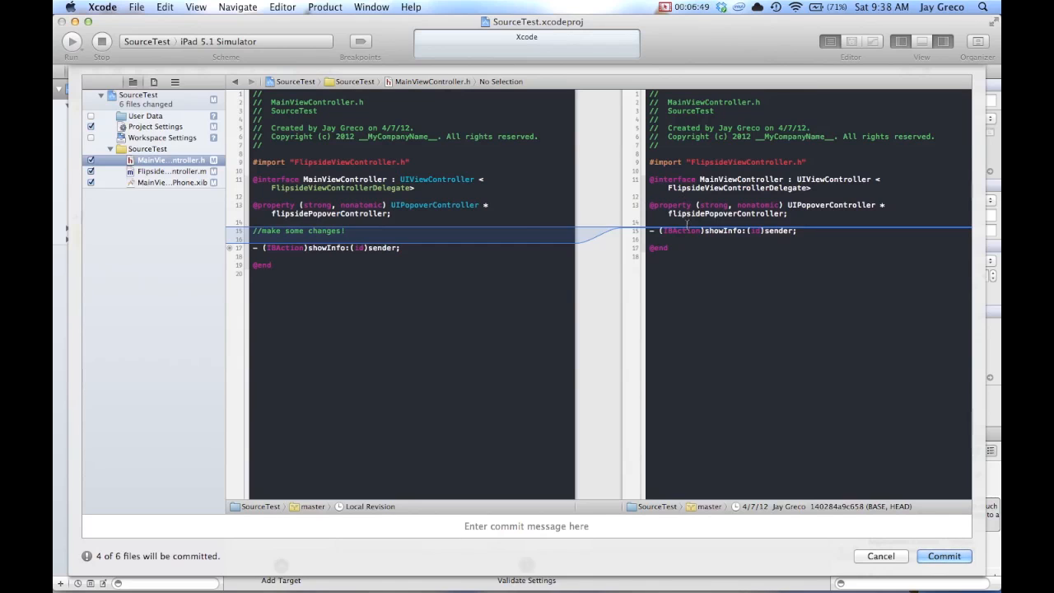
Review the diffs of FlipsideViewController.m and MainViewController_iPhone.xib's new button
{"action": "left_click", "coordinate": [171, 169]}
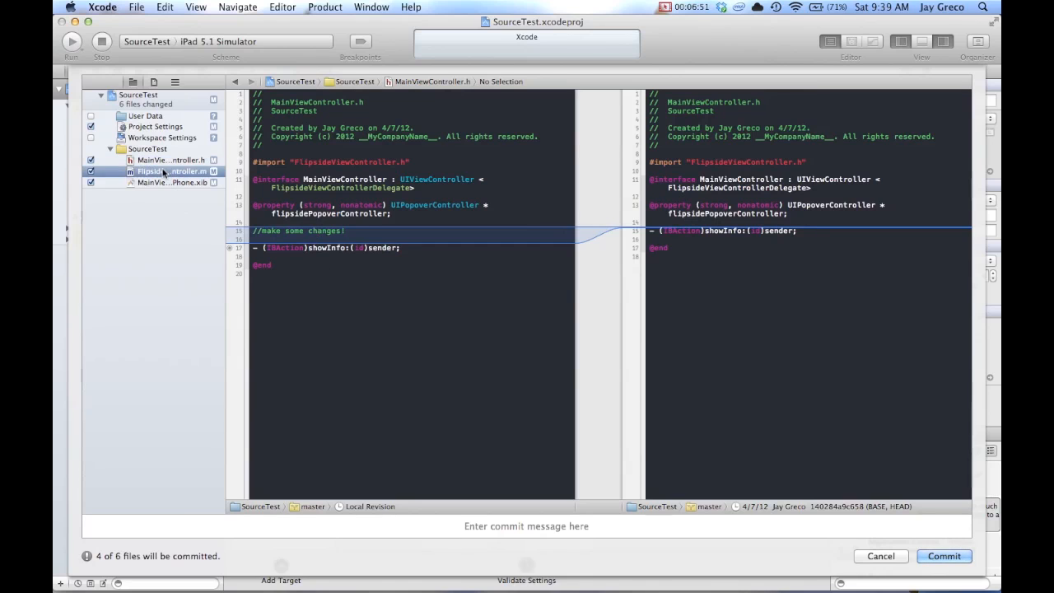
{"action": "left_click", "coordinate": [157, 170]}
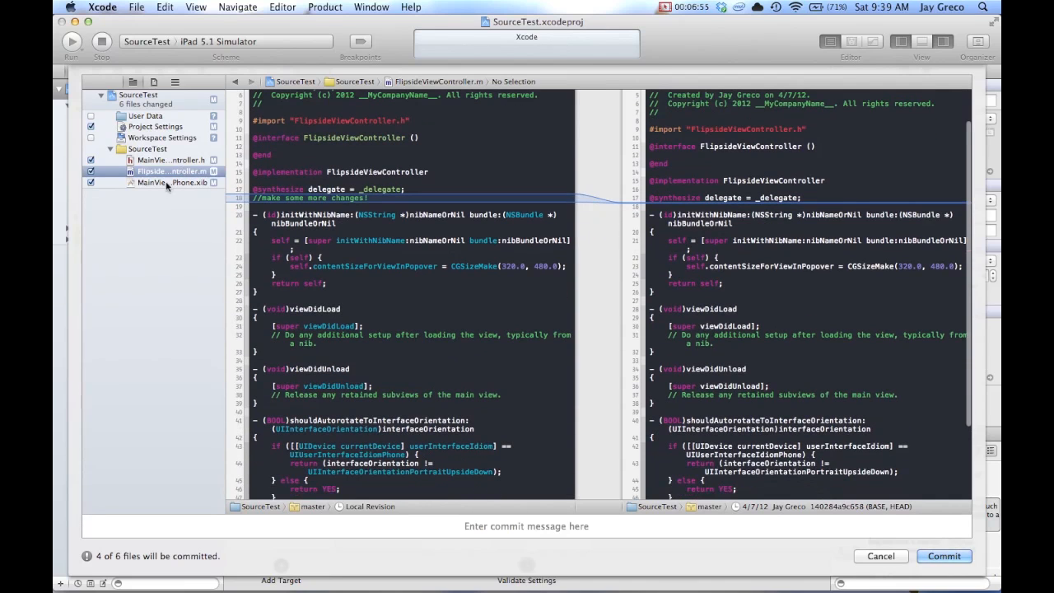
{"action": "left_click", "coordinate": [171, 181]}
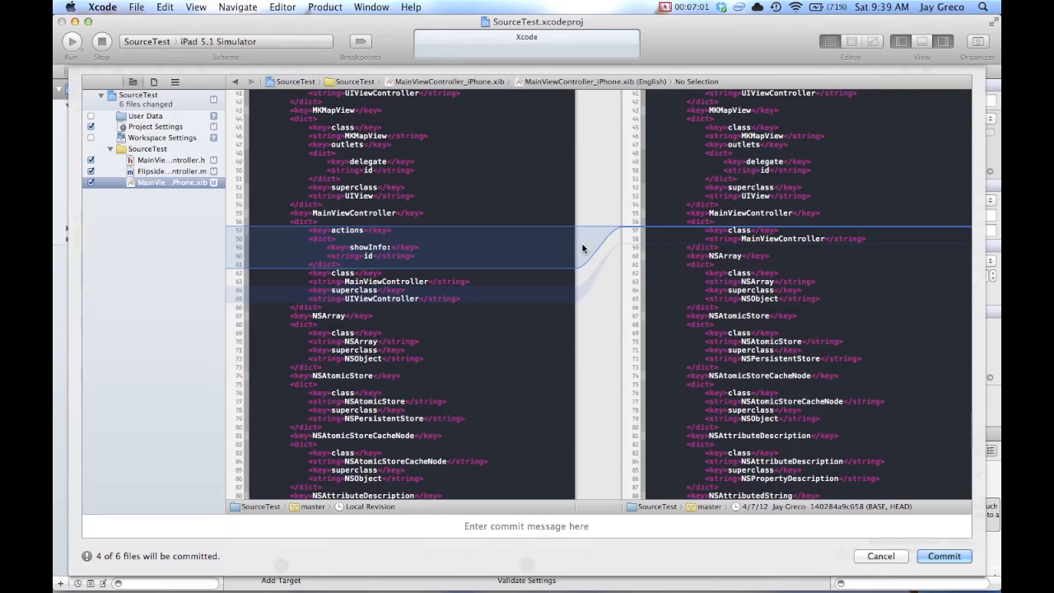
{"action": "mouse_move", "coordinate": [559, 276]}
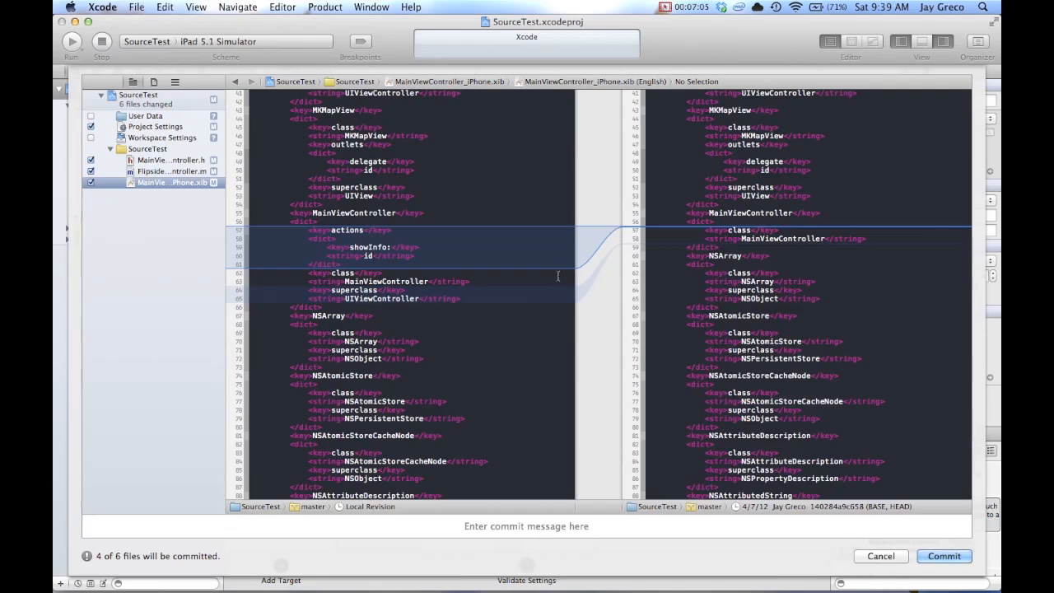
{"action": "mouse_move", "coordinate": [547, 214]}
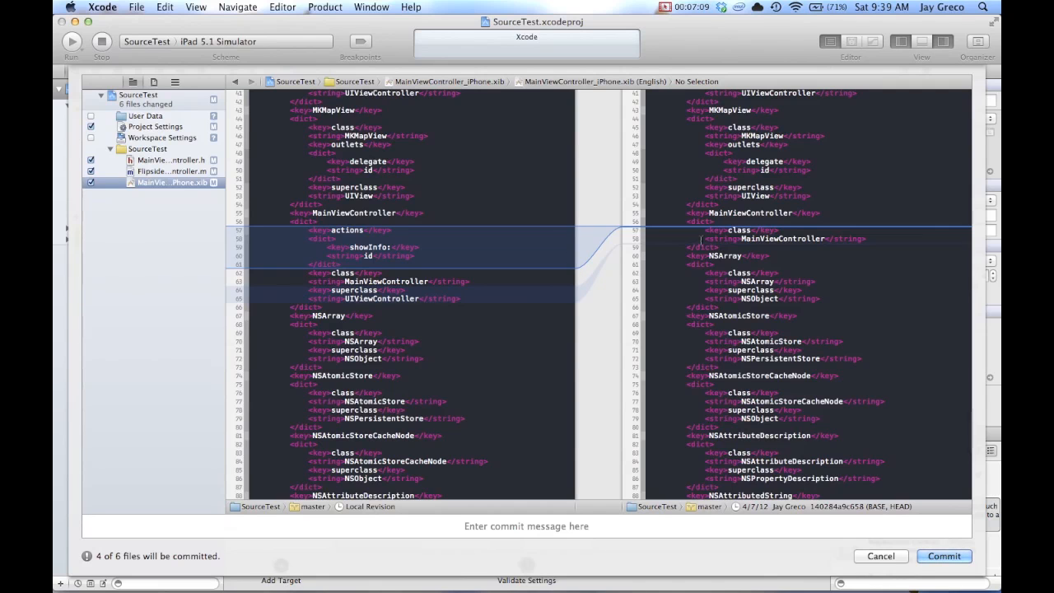
{"action": "scroll", "scroll_direction": "down", "scroll_amount": 3}
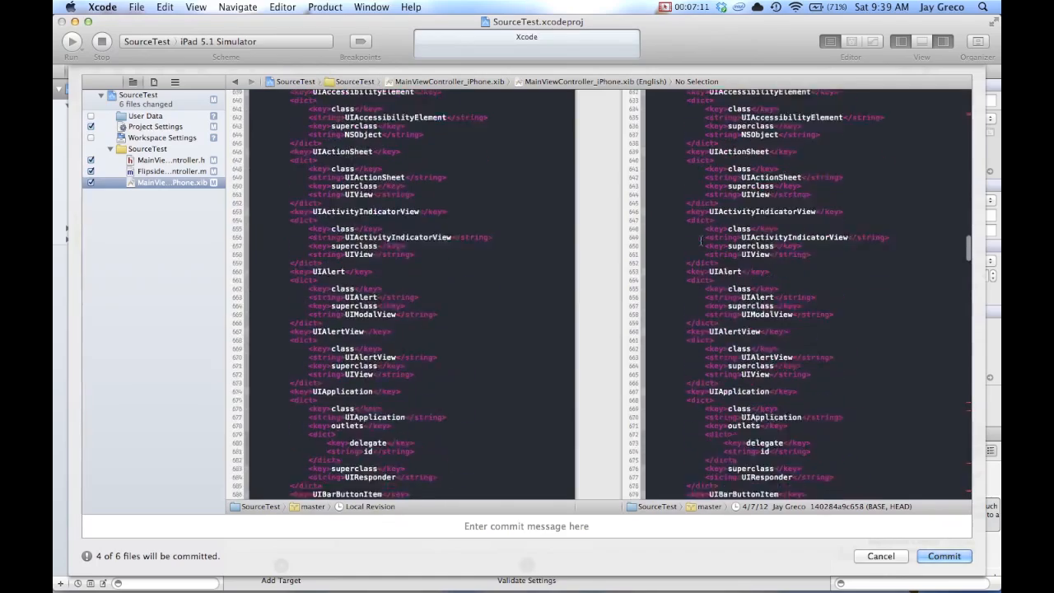
{"action": "scroll", "scroll_direction": "up", "scroll_amount": 3}
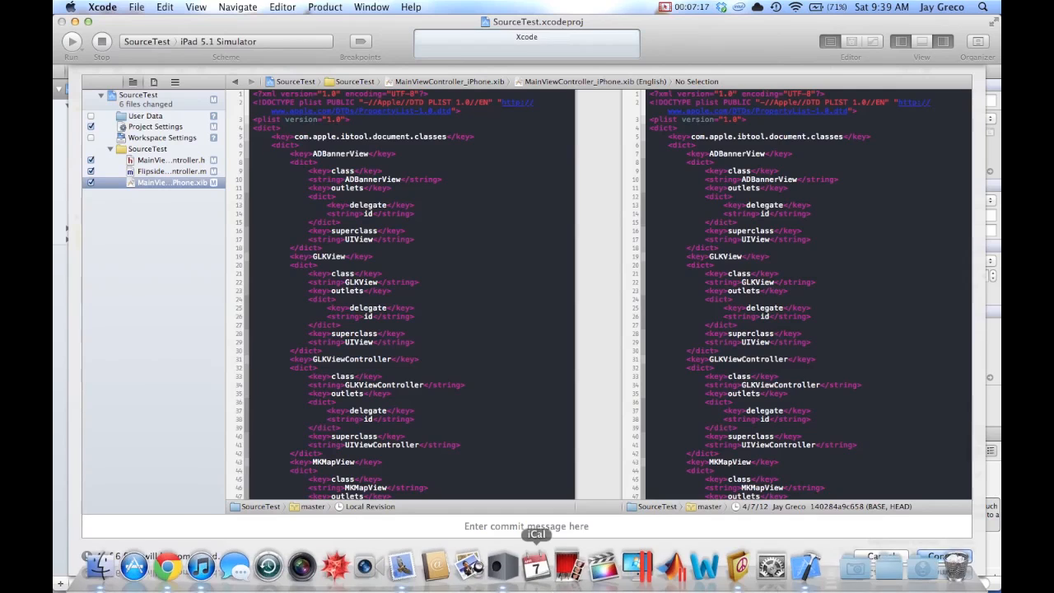
{"action": "left_click", "coordinate": [944, 557]}
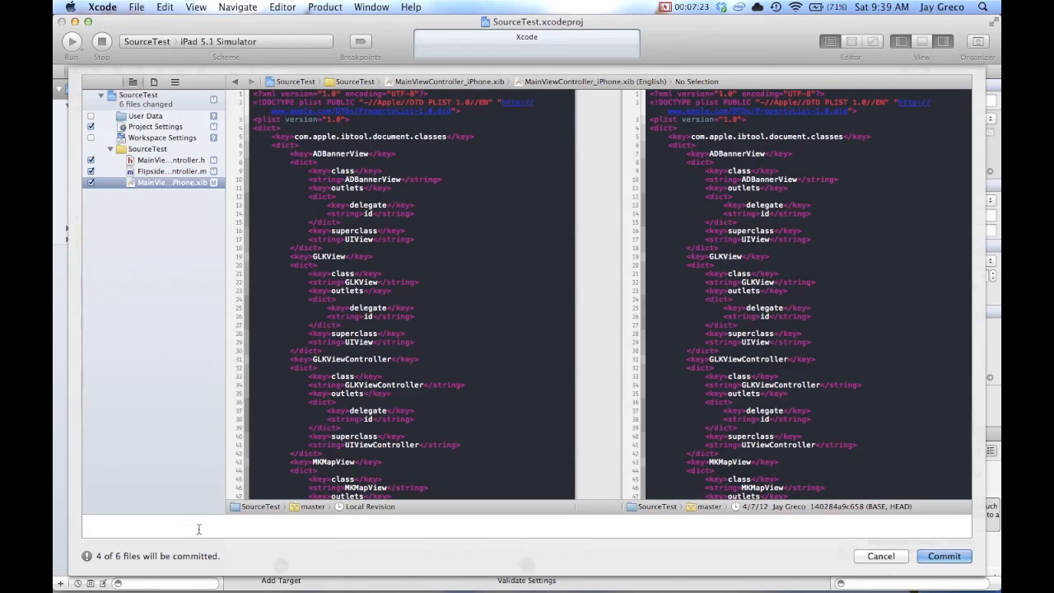
Commit the selected changes with the message 'made some changes'
{"action": "type", "text": "mase"}
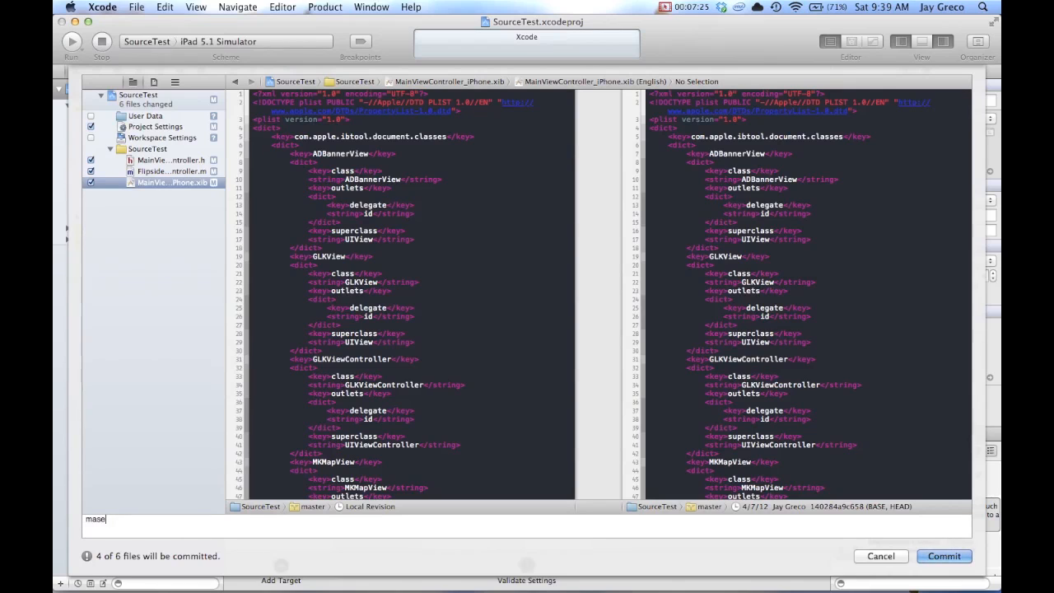
{"action": "type", "text": "made some change"}
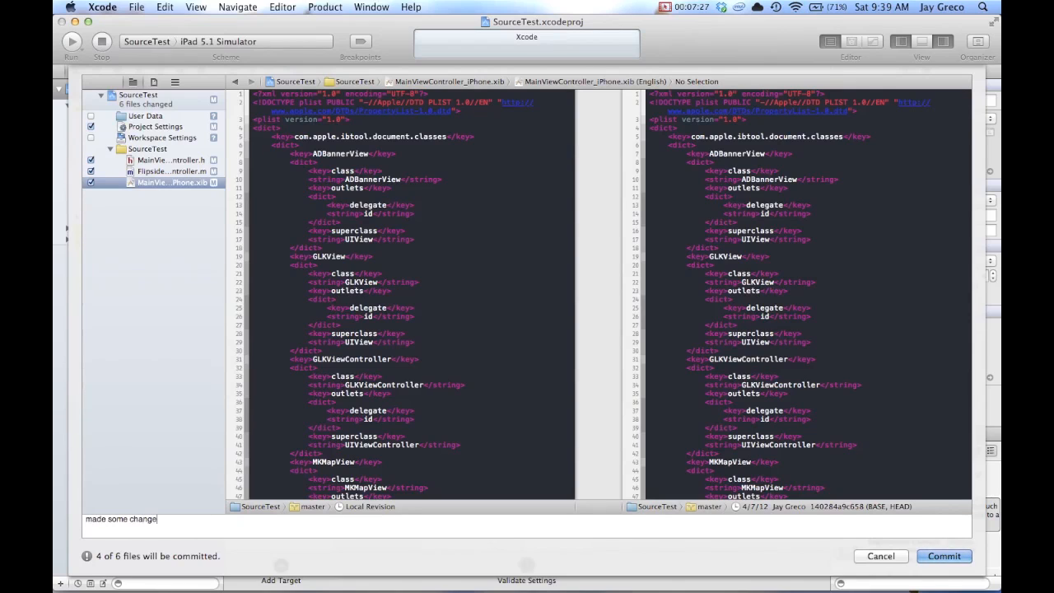
{"action": "left_click", "coordinate": [944, 557]}
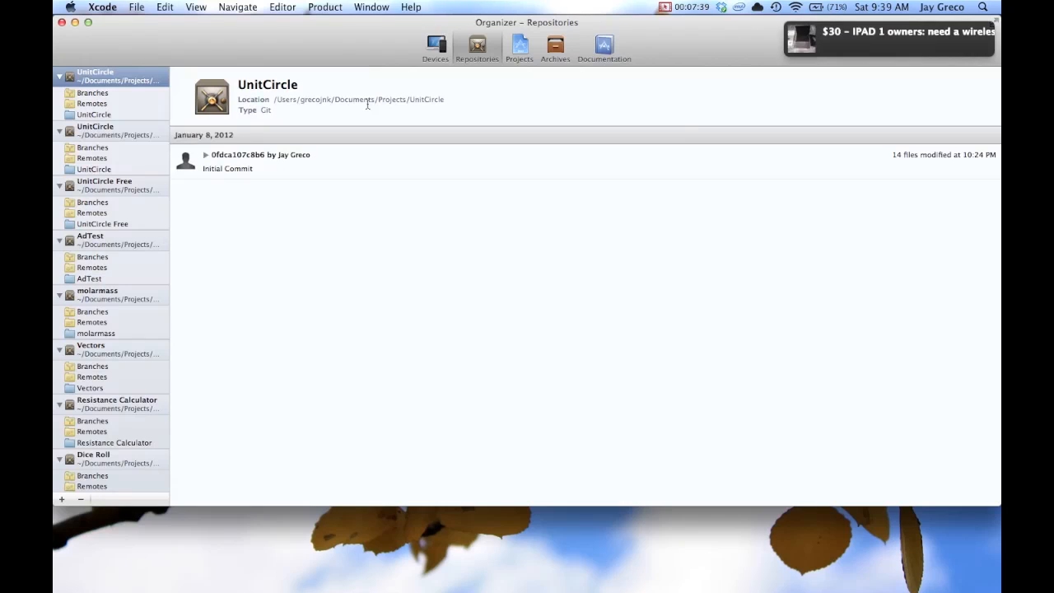
Scroll the Organizer's repositories sidebar to find the SourceTest repository
{"action": "scroll", "scroll_direction": "down", "scroll_amount": 3}
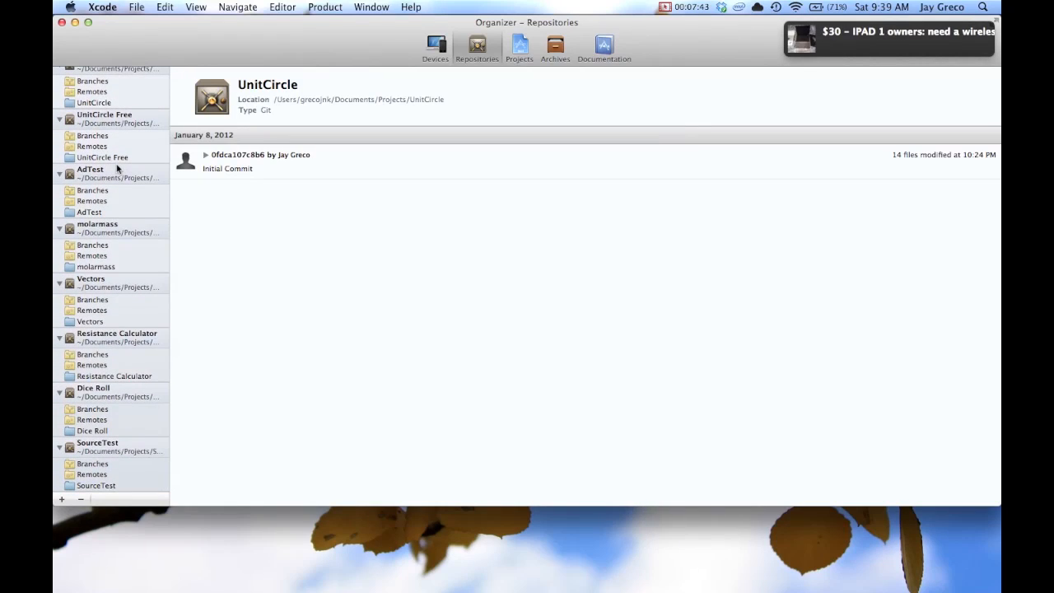
{"action": "scroll", "scroll_direction": "up", "scroll_amount": 3}
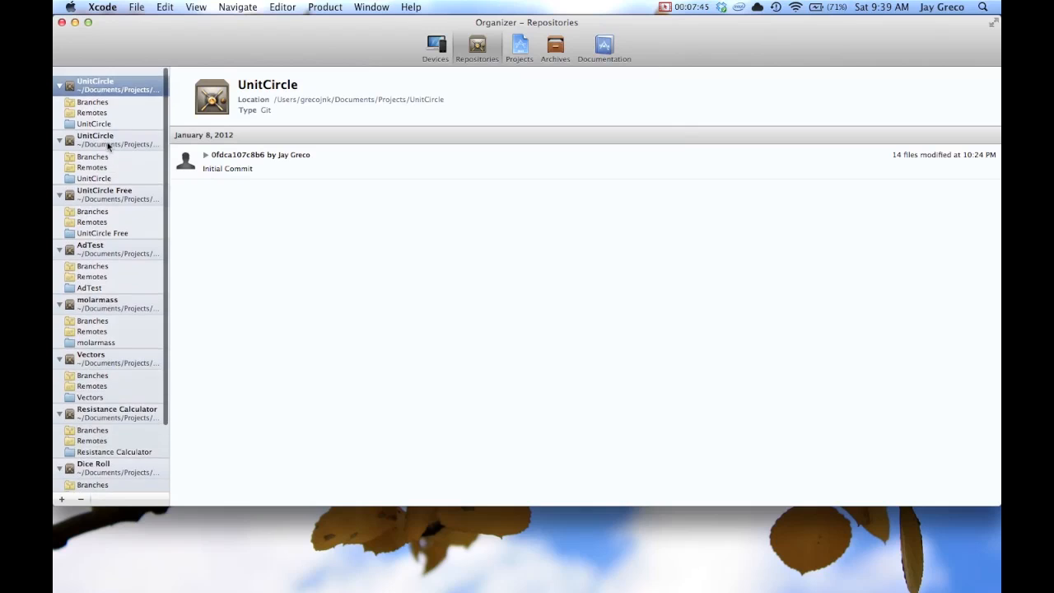
{"action": "scroll", "scroll_direction": "down", "scroll_amount": 3}
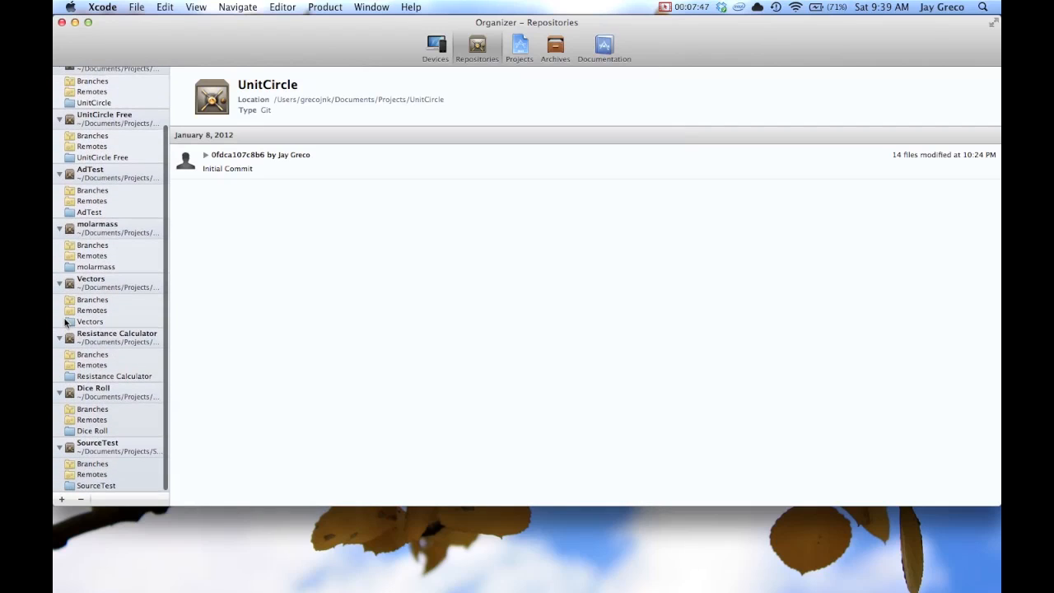
Expand Resistance Calculator's 'all functionality as per version 1.0' commit to list its files
{"action": "left_click", "coordinate": [117, 336]}
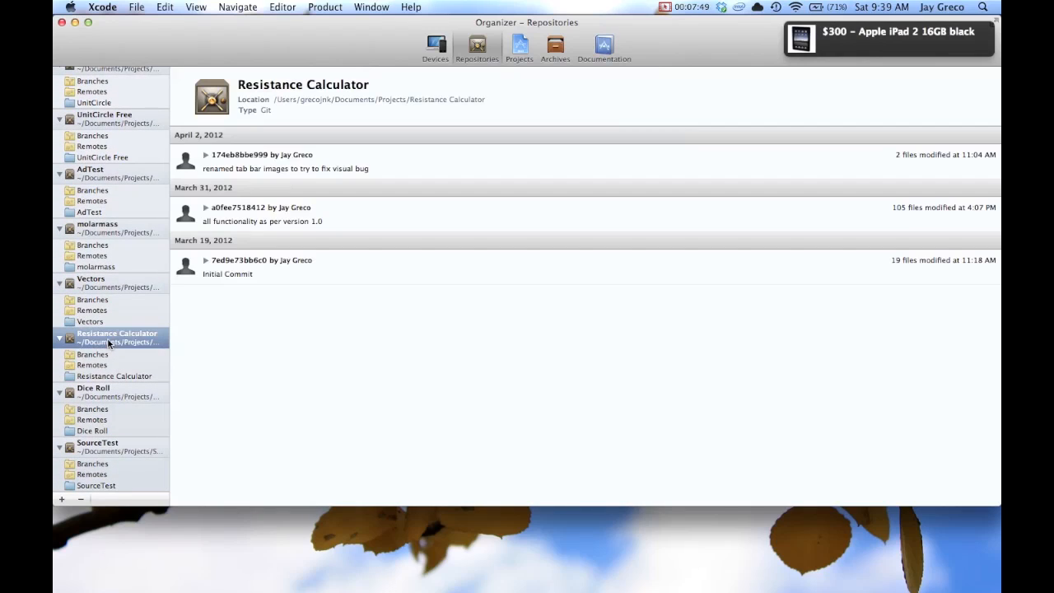
{"action": "mouse_move", "coordinate": [464, 313]}
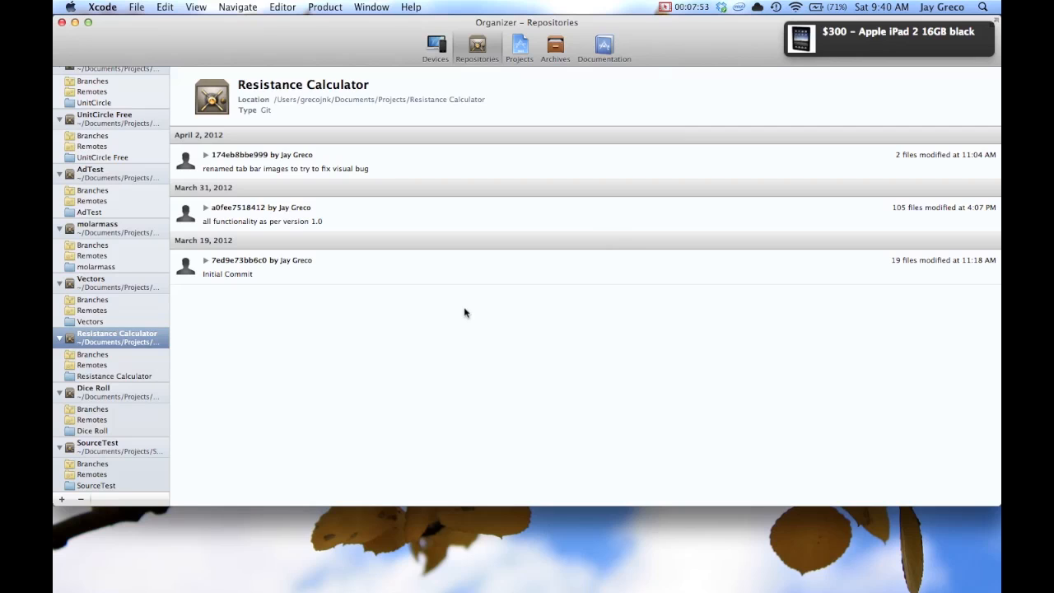
{"action": "mouse_move", "coordinate": [234, 221]}
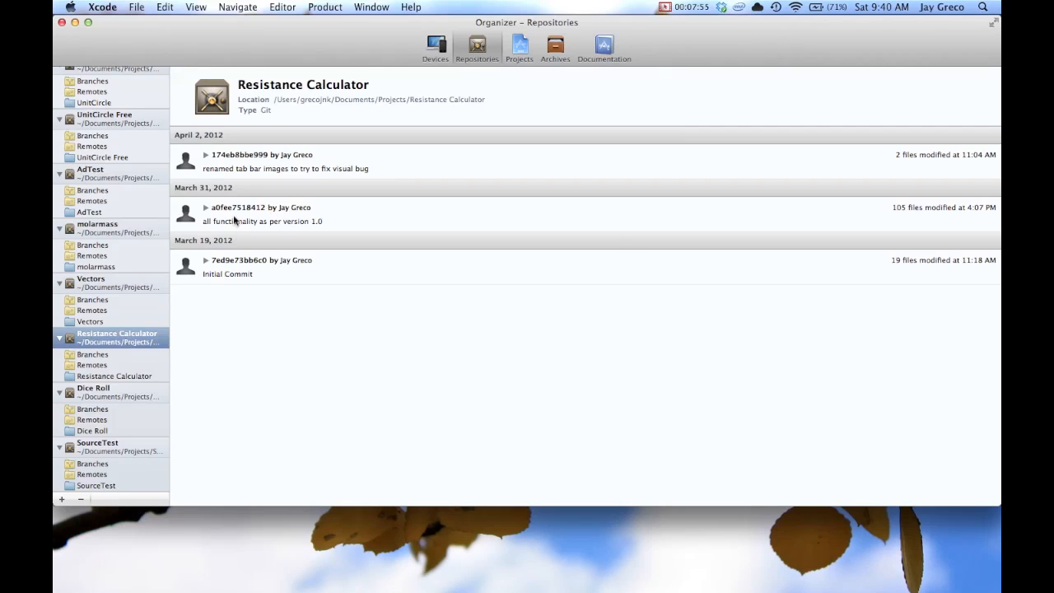
{"action": "left_click", "coordinate": [207, 208]}
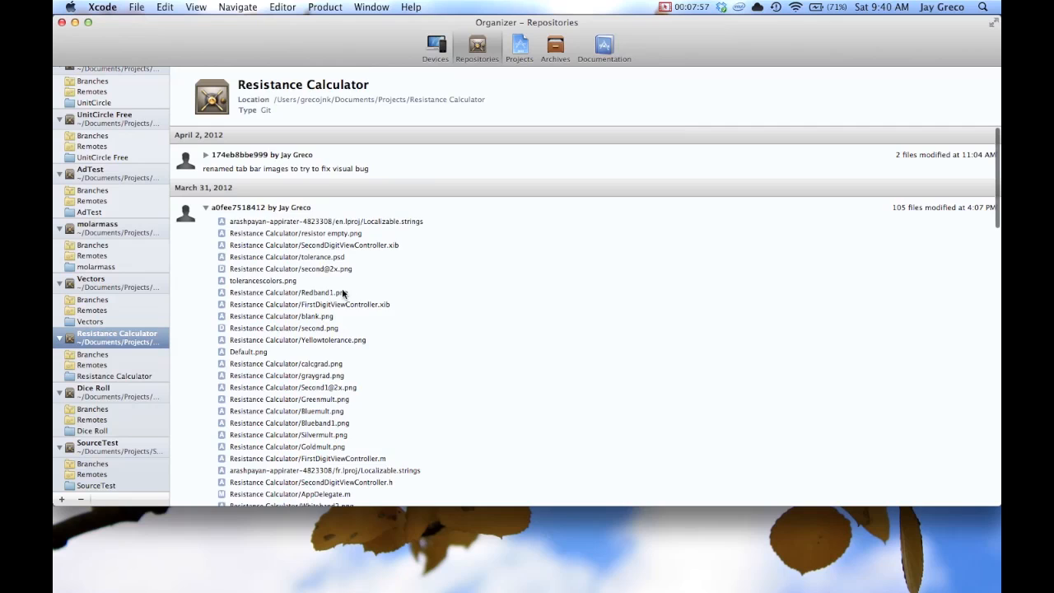
{"action": "scroll", "scroll_direction": "down", "scroll_amount": 3}
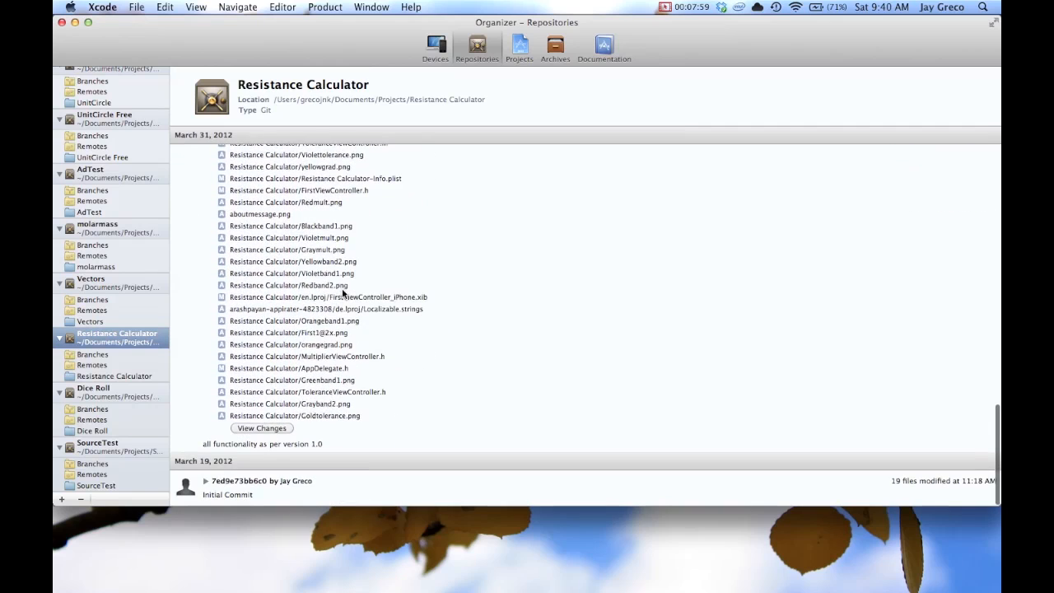
Compare SecondViewController.h from that commit against its earlier revision
{"action": "left_click", "coordinate": [290, 285]}
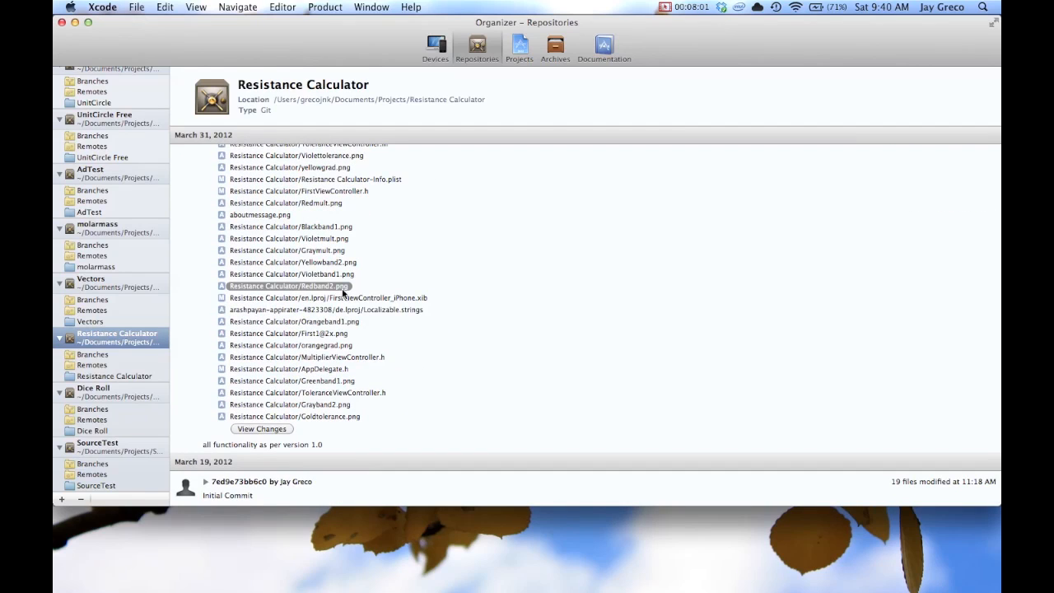
{"action": "scroll", "scroll_direction": "down", "scroll_amount": 3}
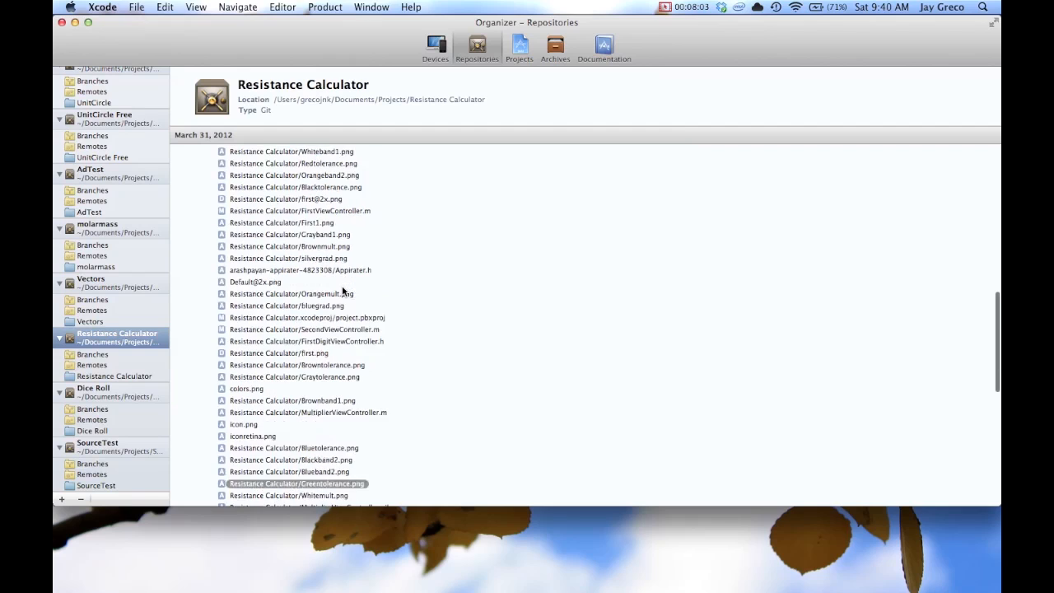
{"action": "scroll", "scroll_direction": "up", "scroll_amount": 3}
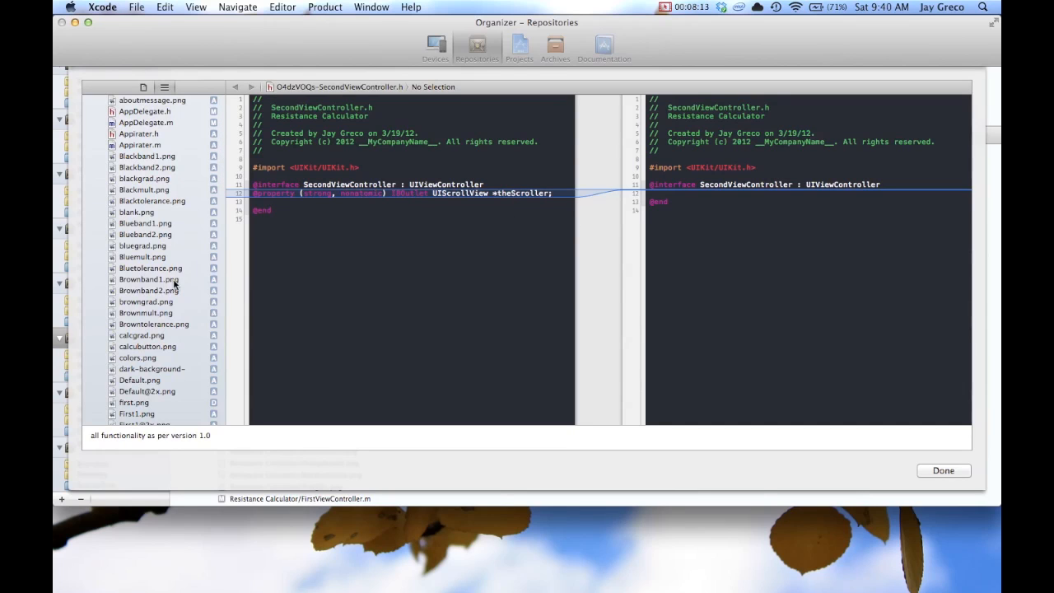
Review the commit's differences for FirstViewController.h
{"action": "scroll", "scroll_direction": "down", "scroll_amount": 3}
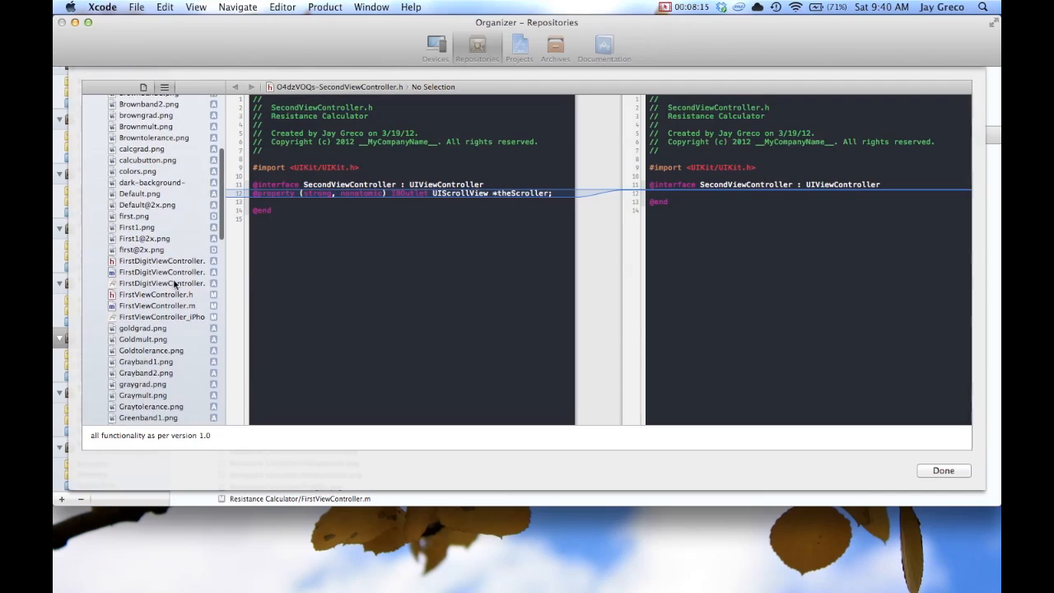
{"action": "left_click", "coordinate": [156, 293]}
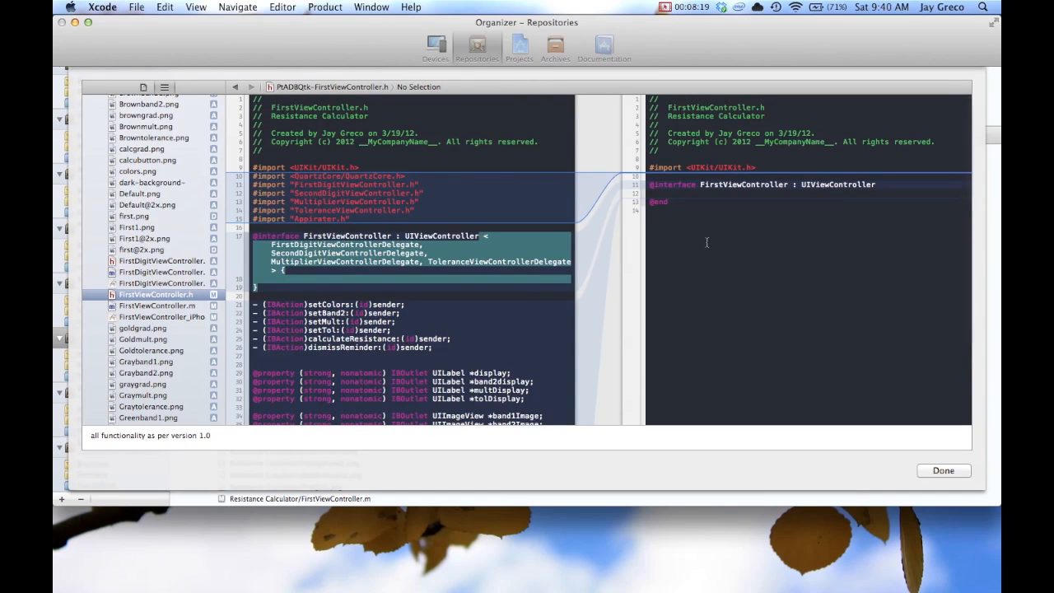
{"action": "mouse_move", "coordinate": [599, 344]}
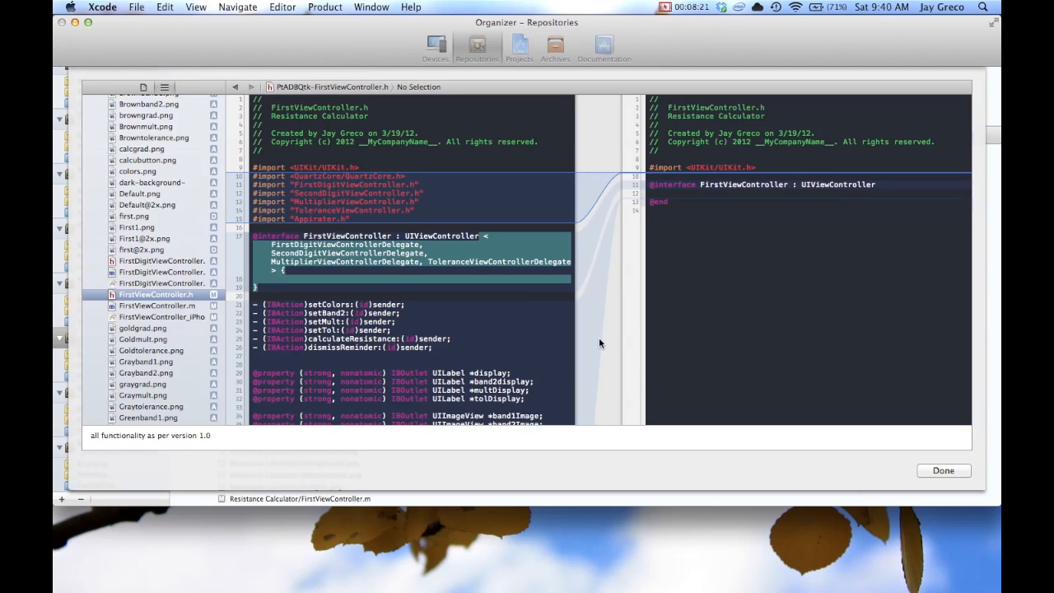
{"action": "scroll", "scroll_direction": "down", "scroll_amount": 3}
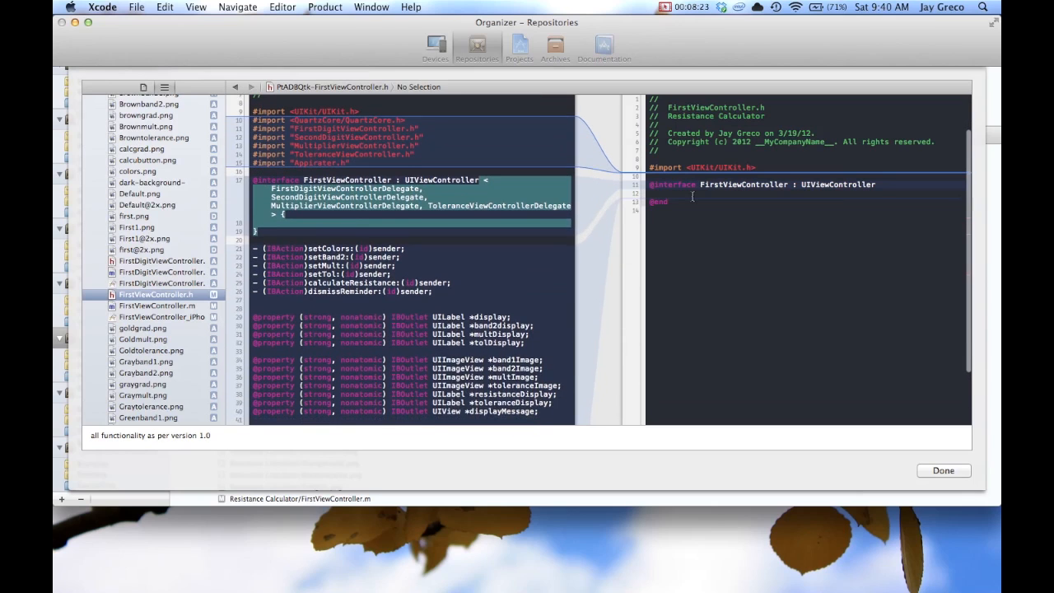
{"action": "scroll", "scroll_direction": "down", "scroll_amount": 3}
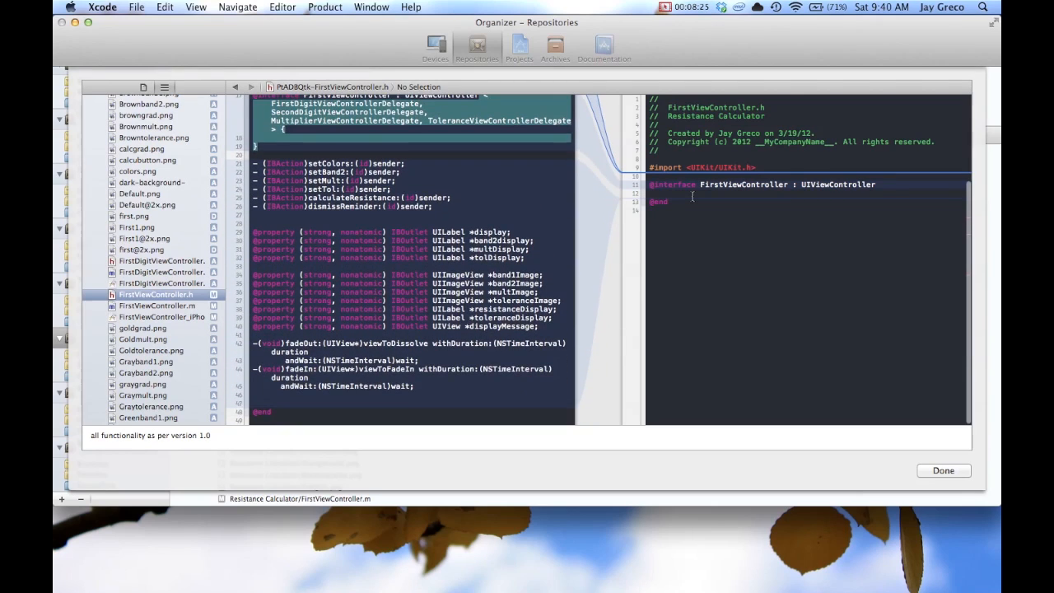
{"action": "scroll", "scroll_direction": "up", "scroll_amount": 3}
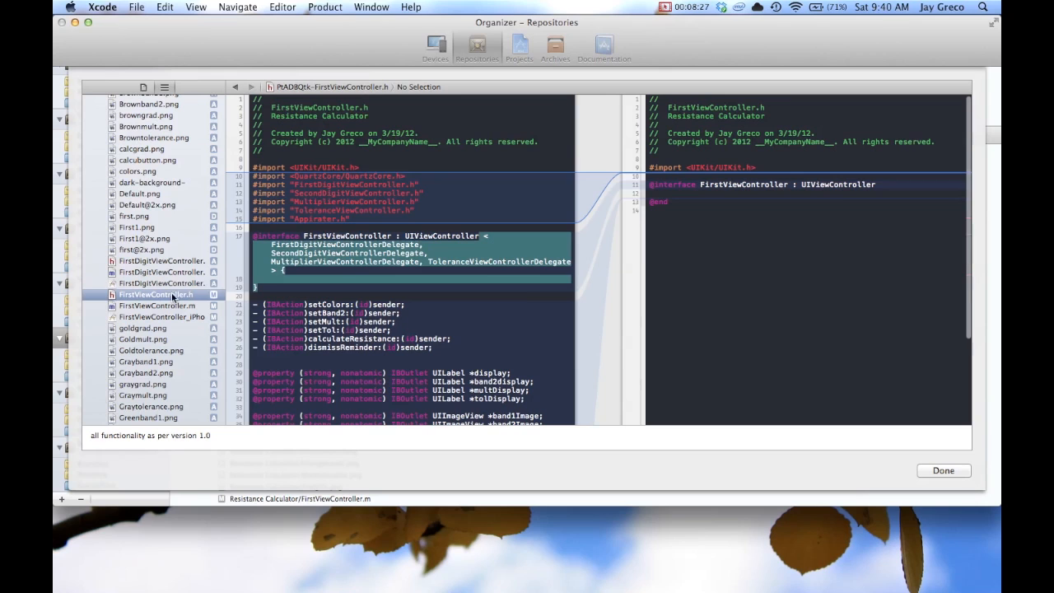
Review the differences for FirstViewController.m and close the comparison with Done
{"action": "left_click", "coordinate": [157, 305]}
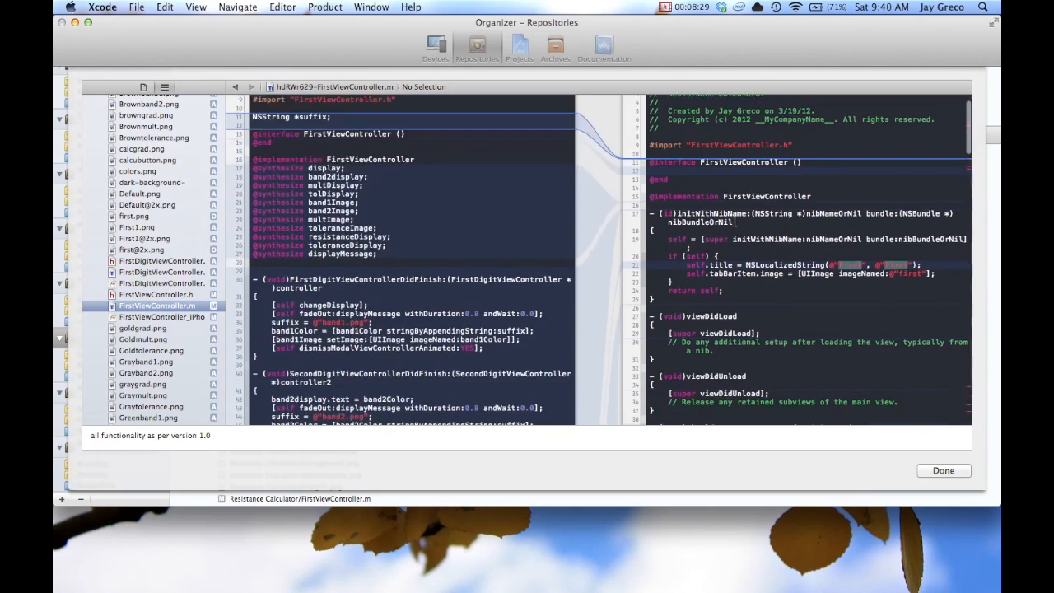
{"action": "scroll", "scroll_direction": "down", "scroll_amount": 3}
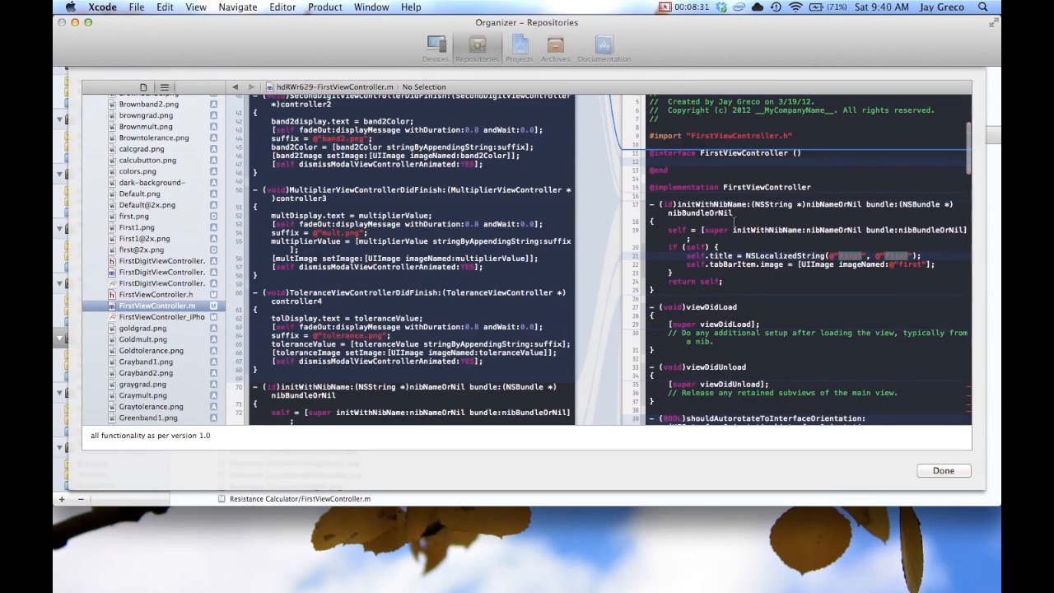
{"action": "scroll", "scroll_direction": "down", "scroll_amount": 3}
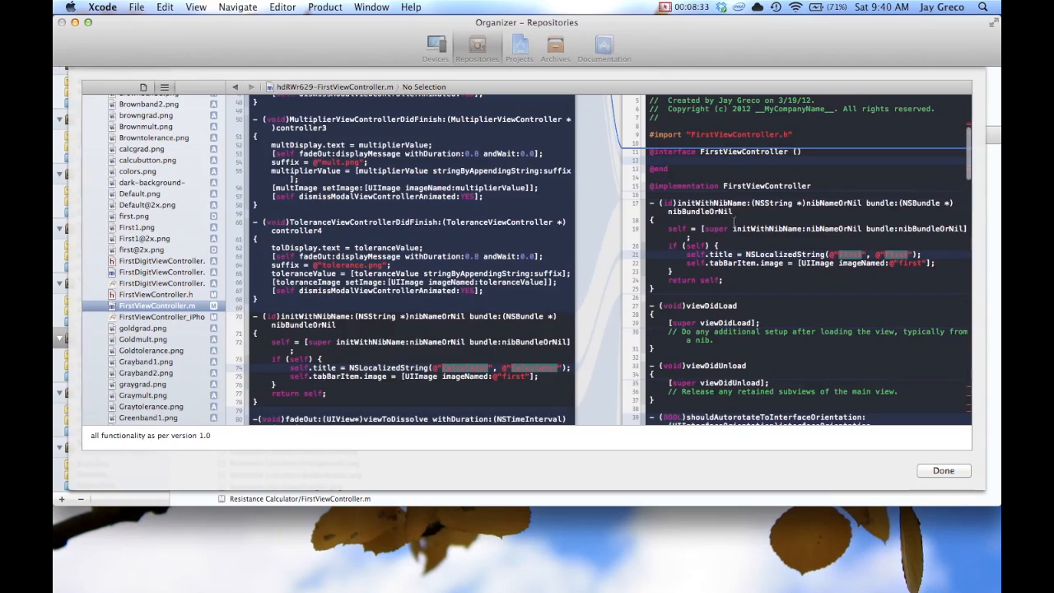
{"action": "scroll", "scroll_direction": "down", "scroll_amount": 3}
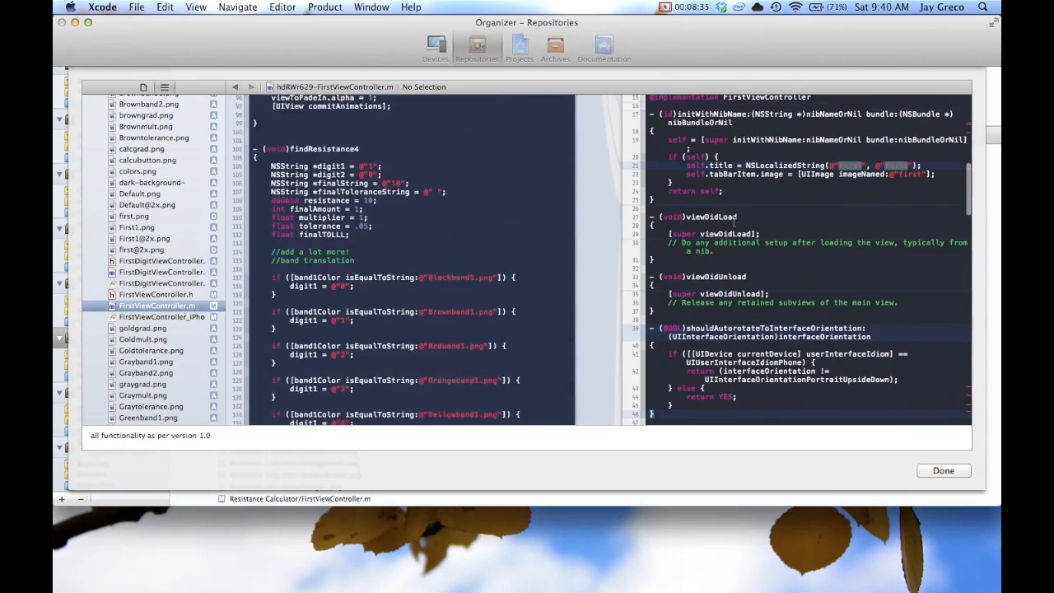
{"action": "scroll", "scroll_direction": "down", "scroll_amount": 3}
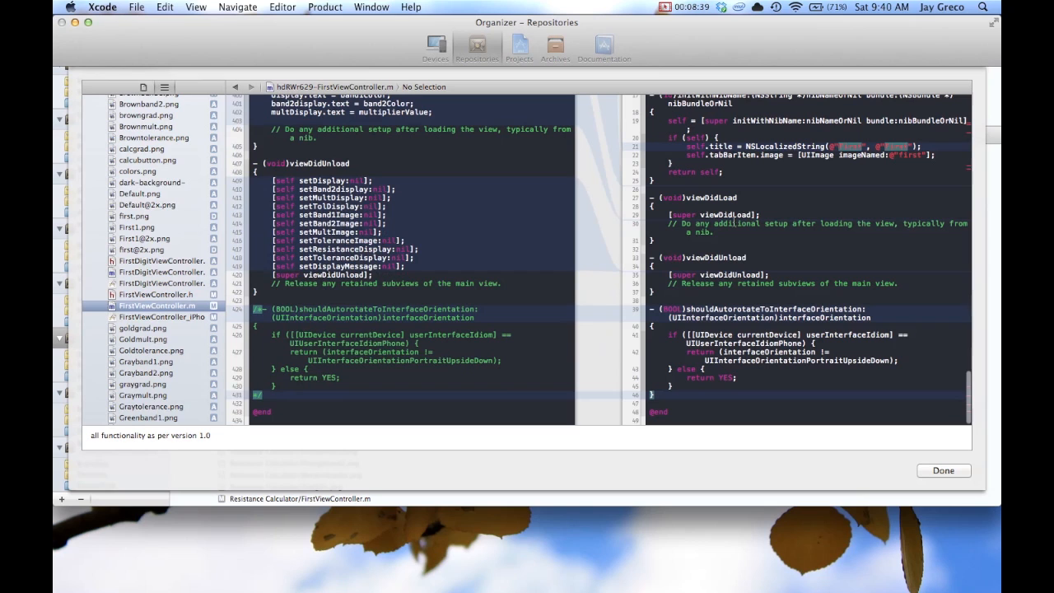
{"action": "scroll", "scroll_direction": "up", "scroll_amount": 3}
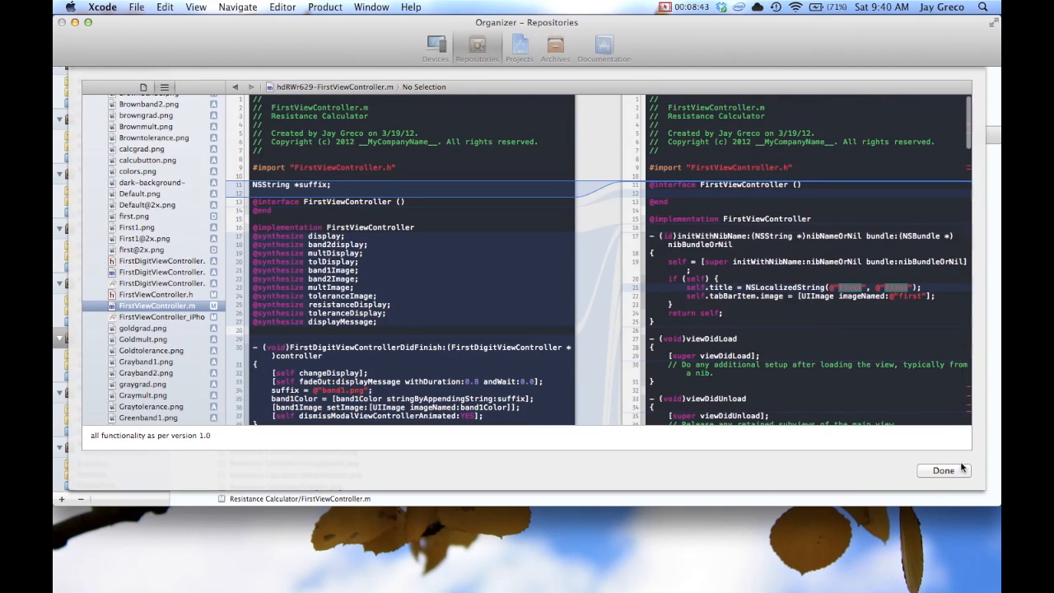
{"action": "left_click", "coordinate": [944, 469]}
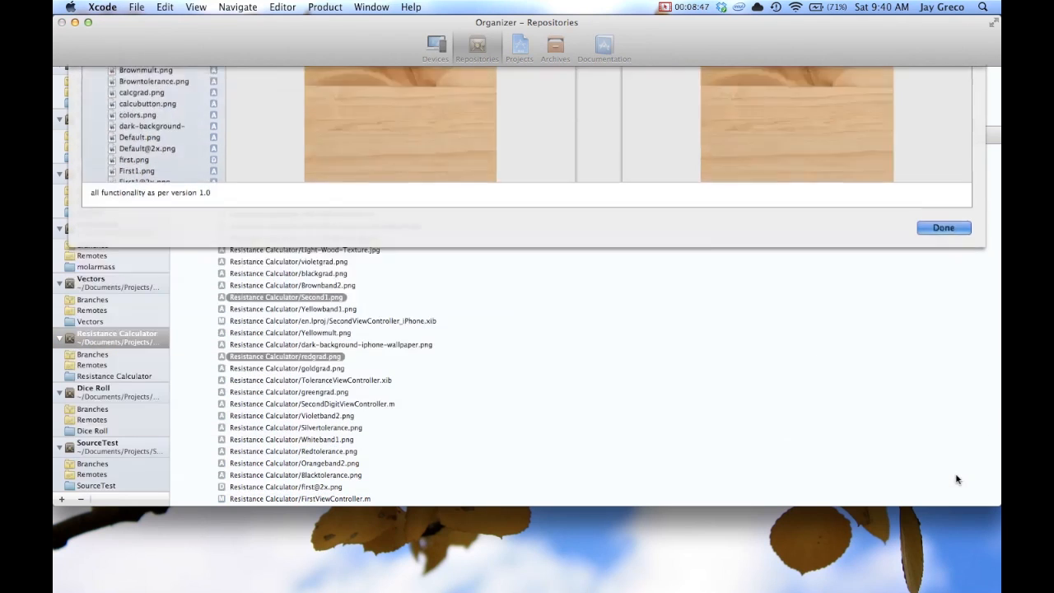
{"action": "left_click", "coordinate": [942, 228]}
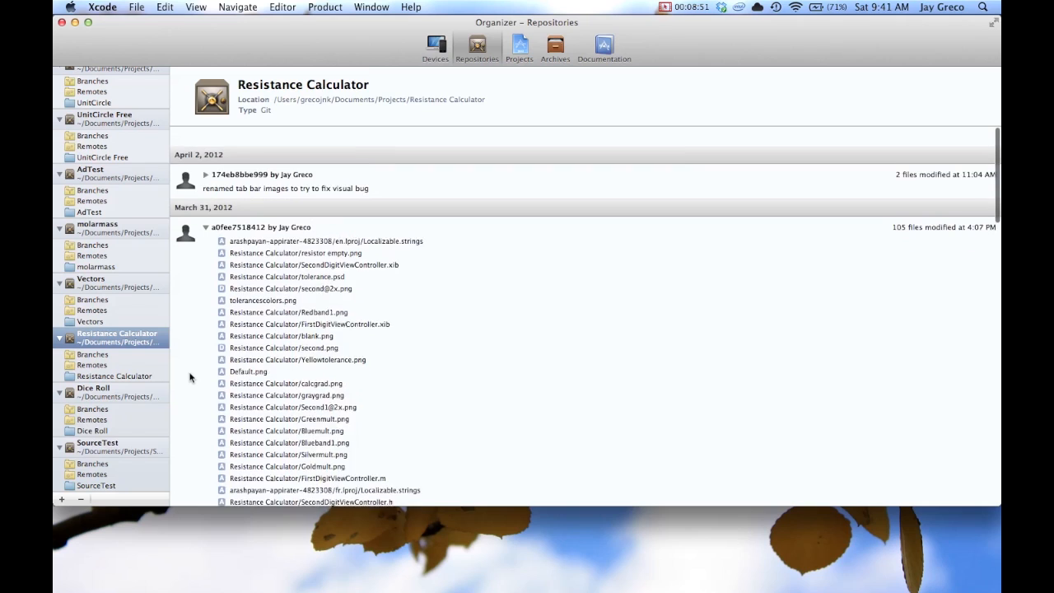
Scroll back up the Resistance Calculator commit list in the Organizer
{"action": "scroll", "scroll_direction": "up", "scroll_amount": 3}
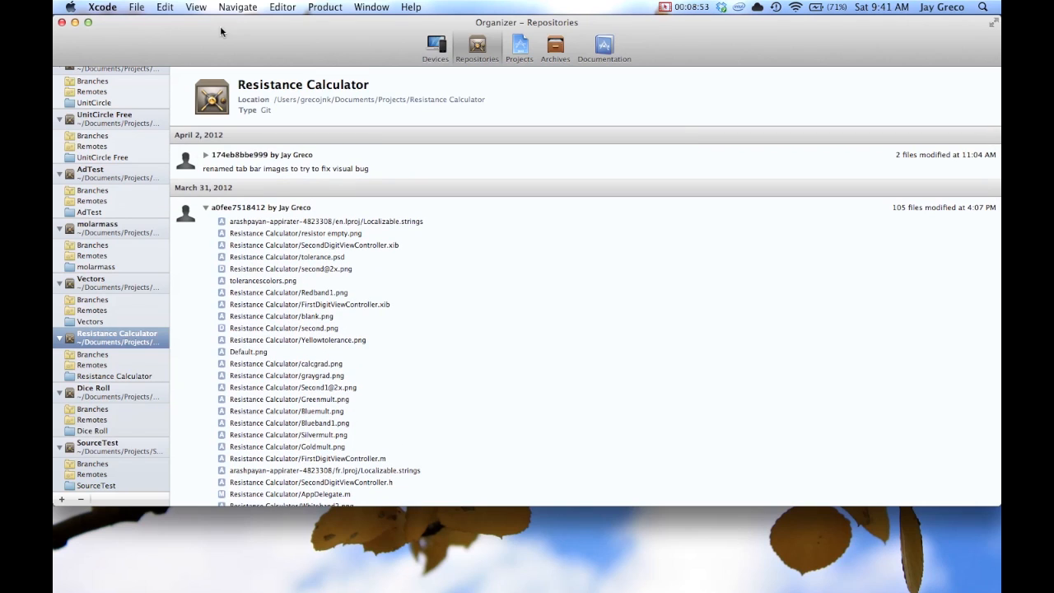
{"action": "mouse_move", "coordinate": [201, 49]}
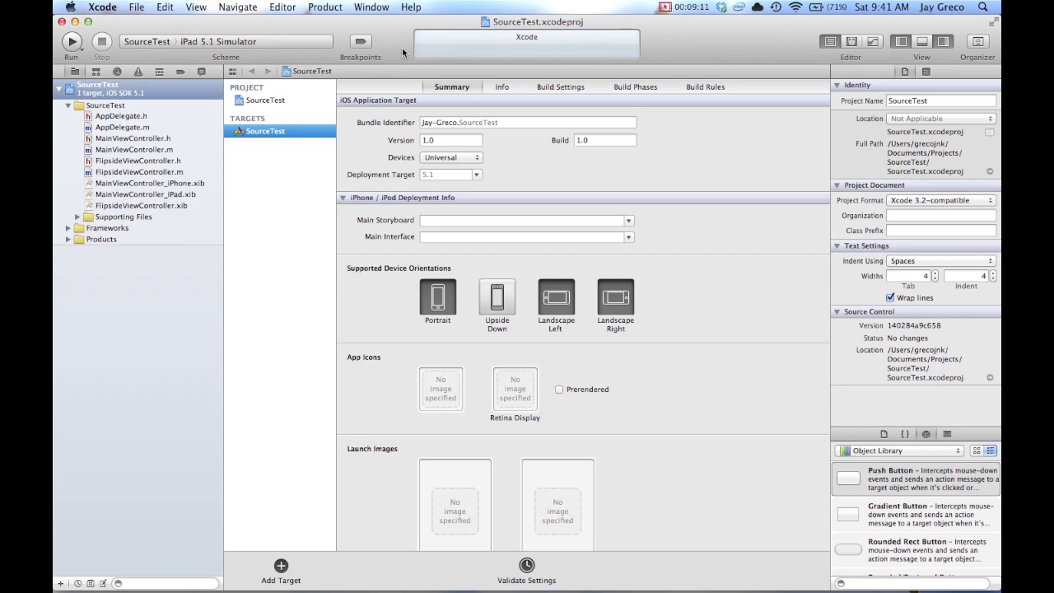
Start a project snapshot titled 'Before changing something'
{"action": "left_click", "coordinate": [137, 6]}
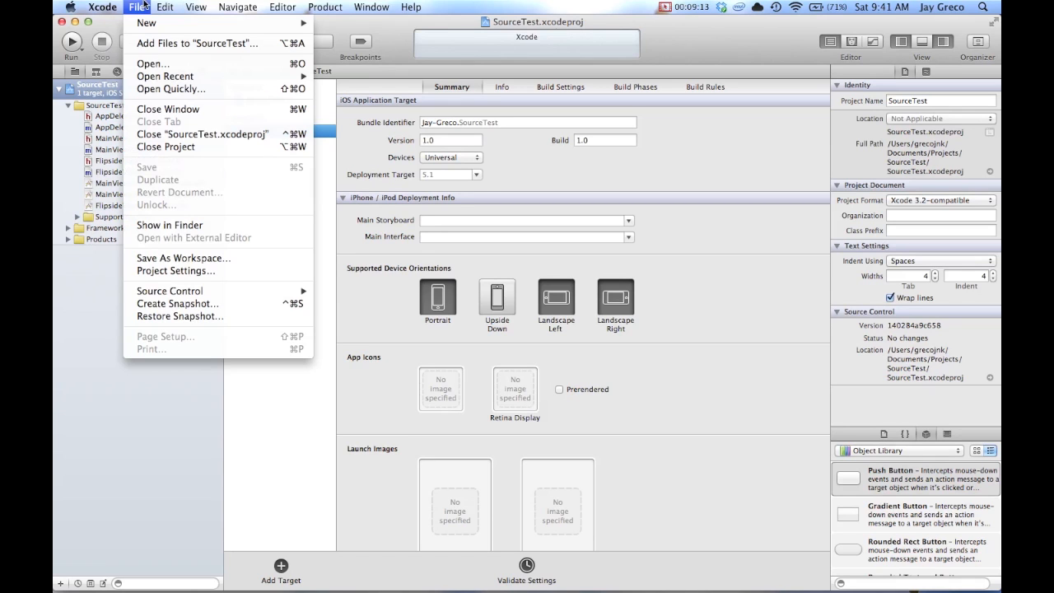
{"action": "mouse_move", "coordinate": [178, 303]}
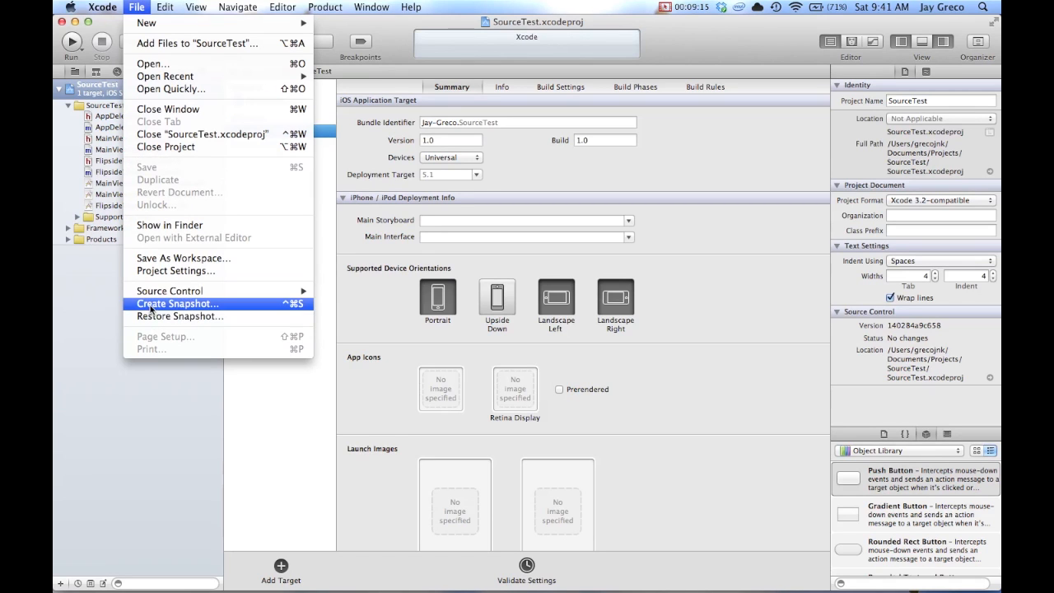
{"action": "left_click", "coordinate": [178, 303]}
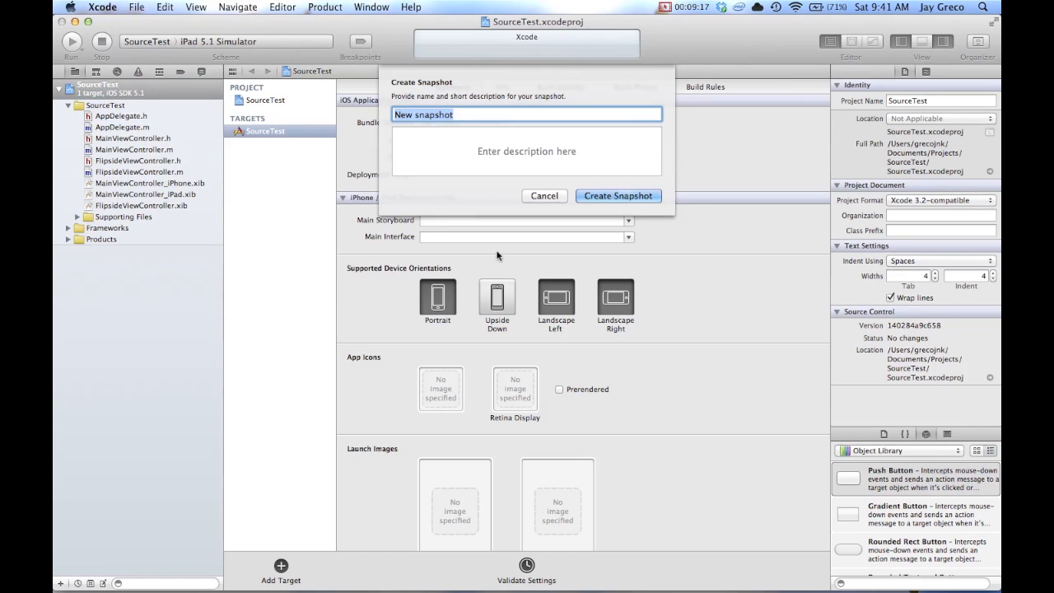
{"action": "type", "text": "Bec"}
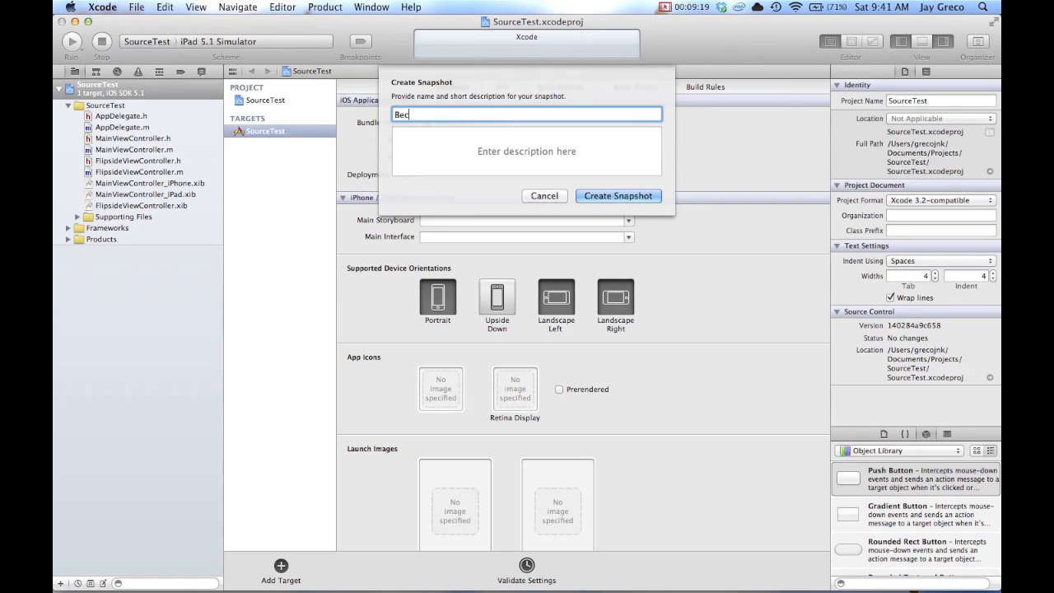
{"action": "type", "text": "Before"}
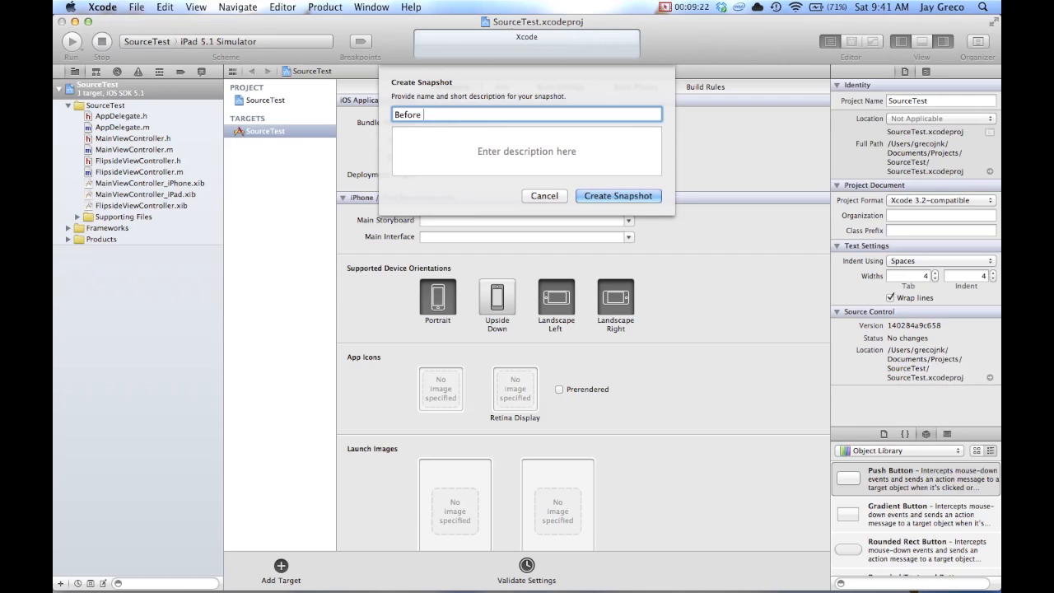
{"action": "type", "text": "chanin"}
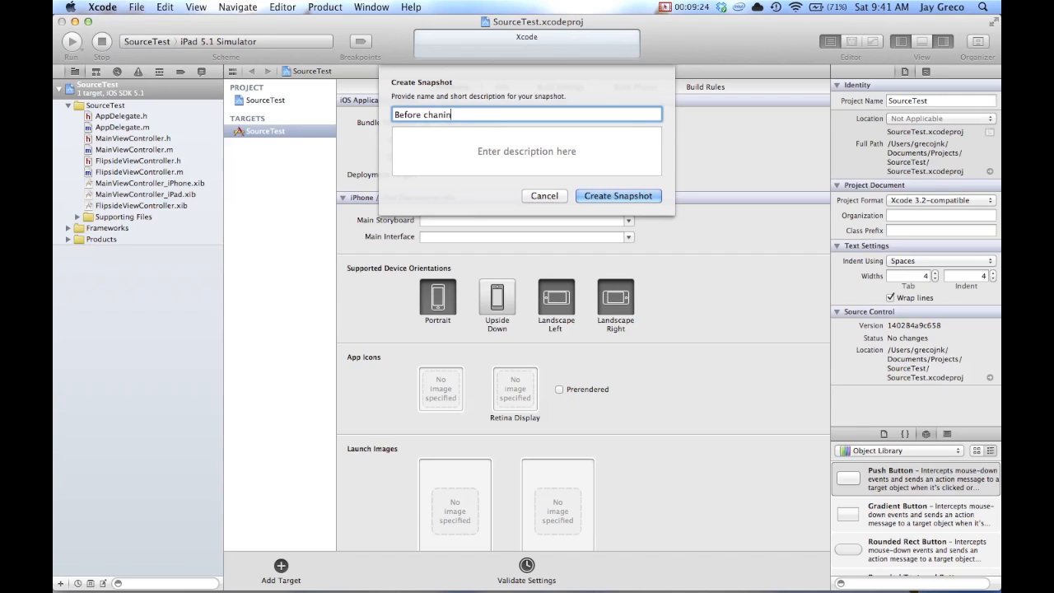
{"action": "type", "text": "ging something"}
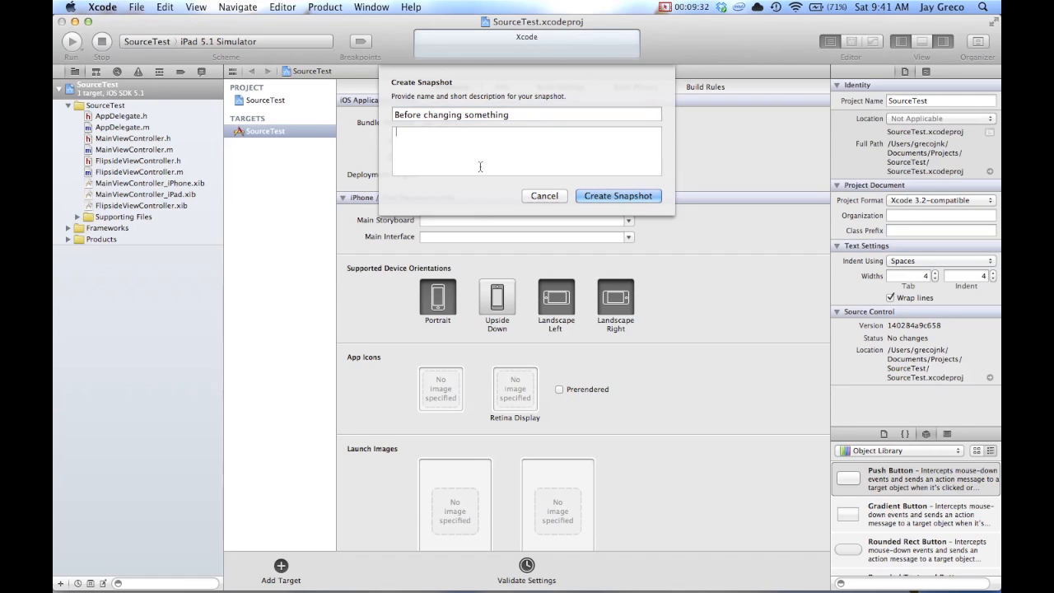
Describe the snapshot as 'I changed something' and create it
{"action": "type", "text": "I chanfed"}
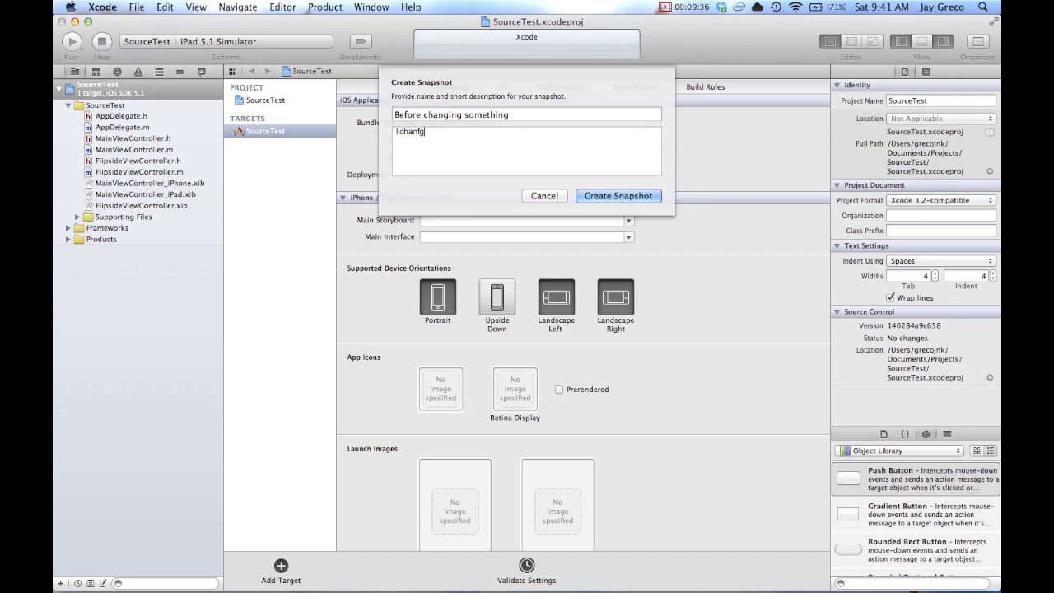
{"action": "type", "text": "hanged somw"}
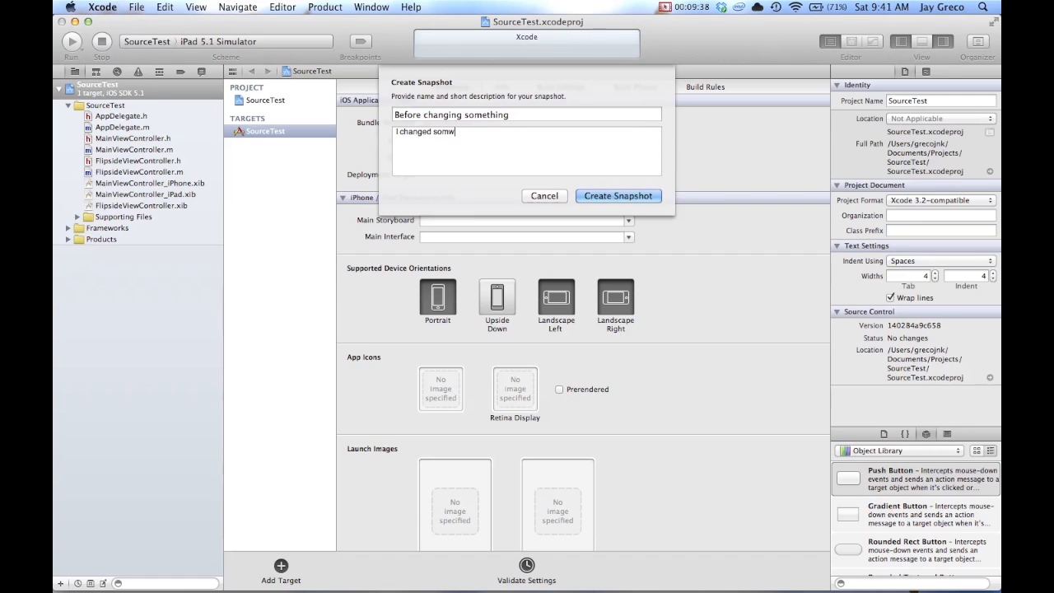
{"action": "type", "text": "thing"}
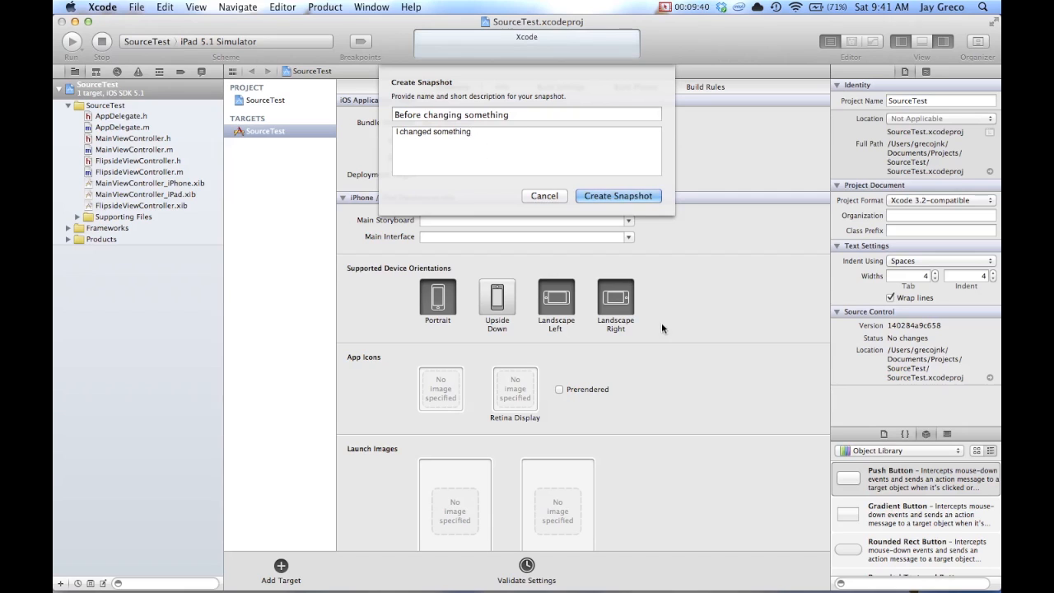
{"action": "left_click", "coordinate": [617, 195]}
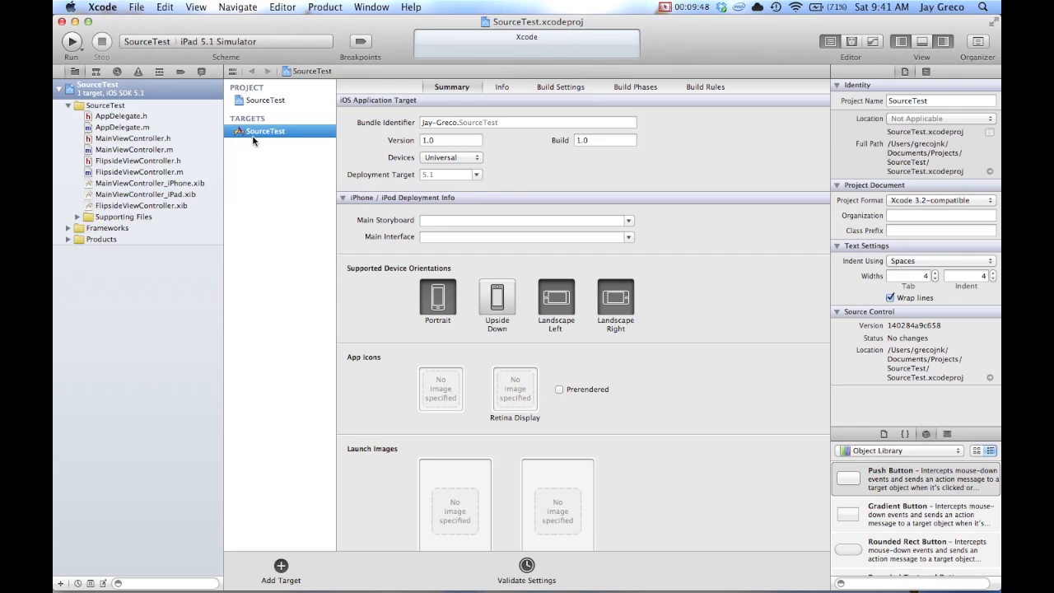
Delete the showInfo method from MainViewController.m and start a build-and-run
{"action": "left_click", "coordinate": [122, 127]}
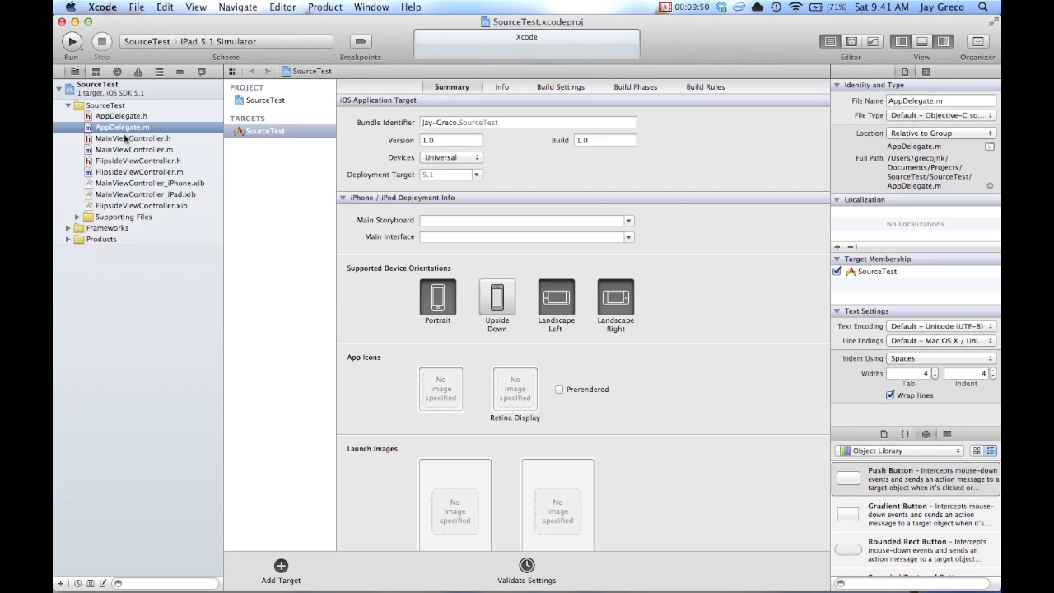
{"action": "left_click", "coordinate": [133, 150]}
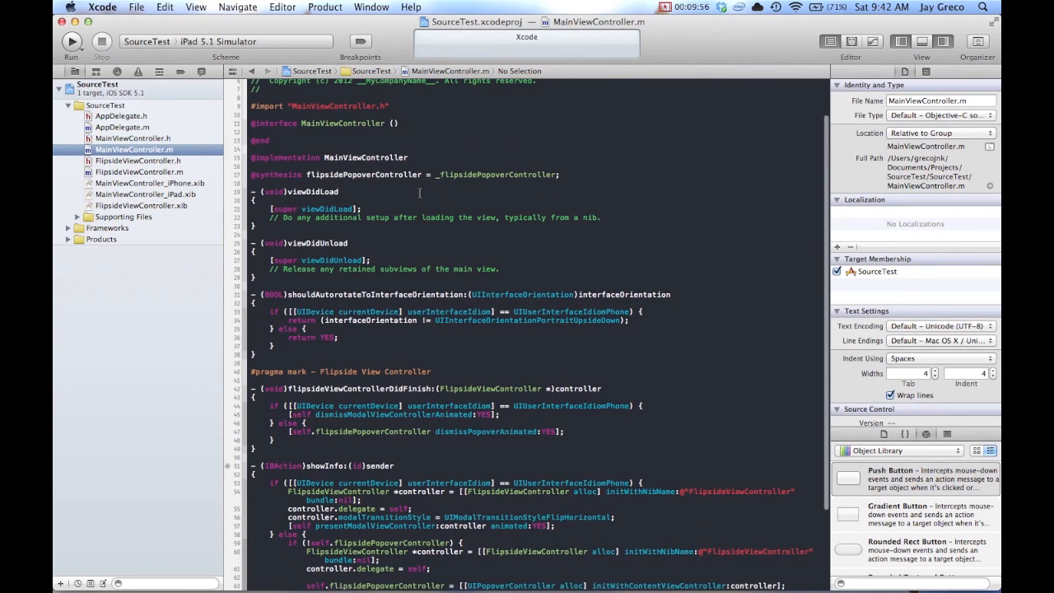
{"action": "scroll", "scroll_direction": "down", "scroll_amount": 3}
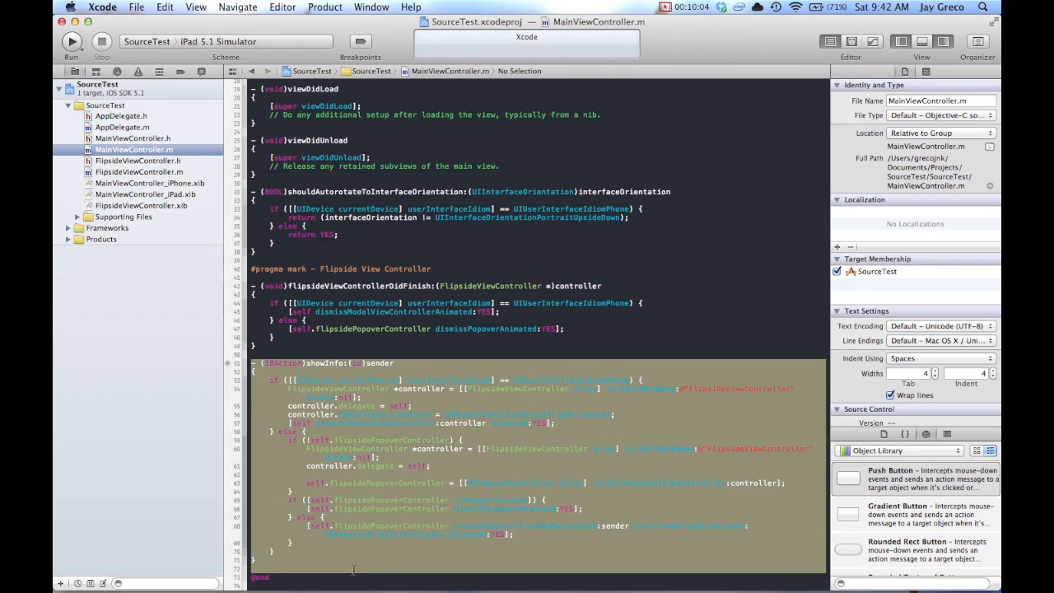
{"action": "scroll", "scroll_direction": "up", "scroll_amount": 3}
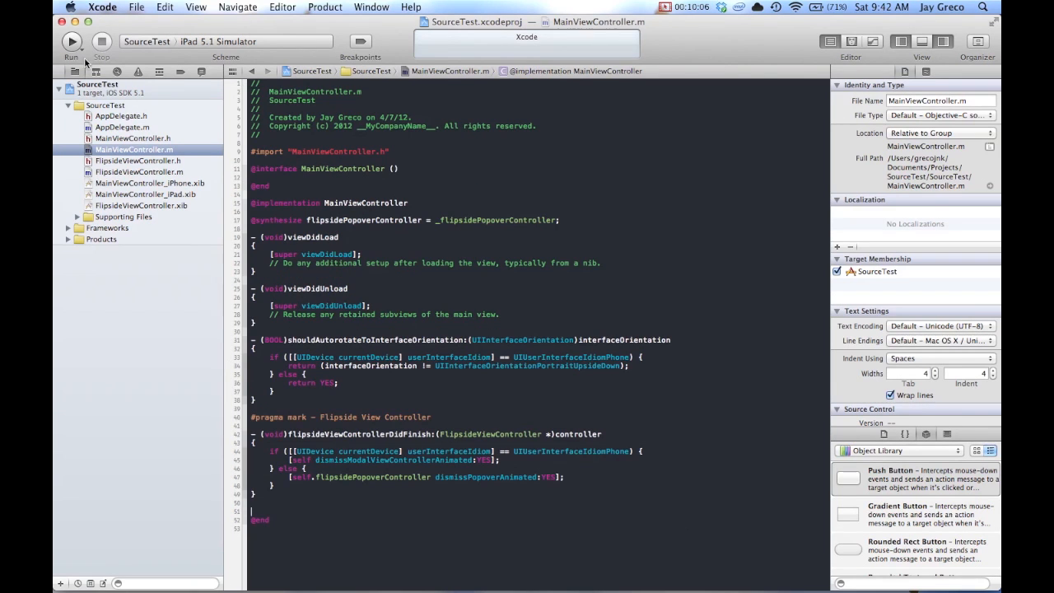
{"action": "left_click", "coordinate": [72, 41]}
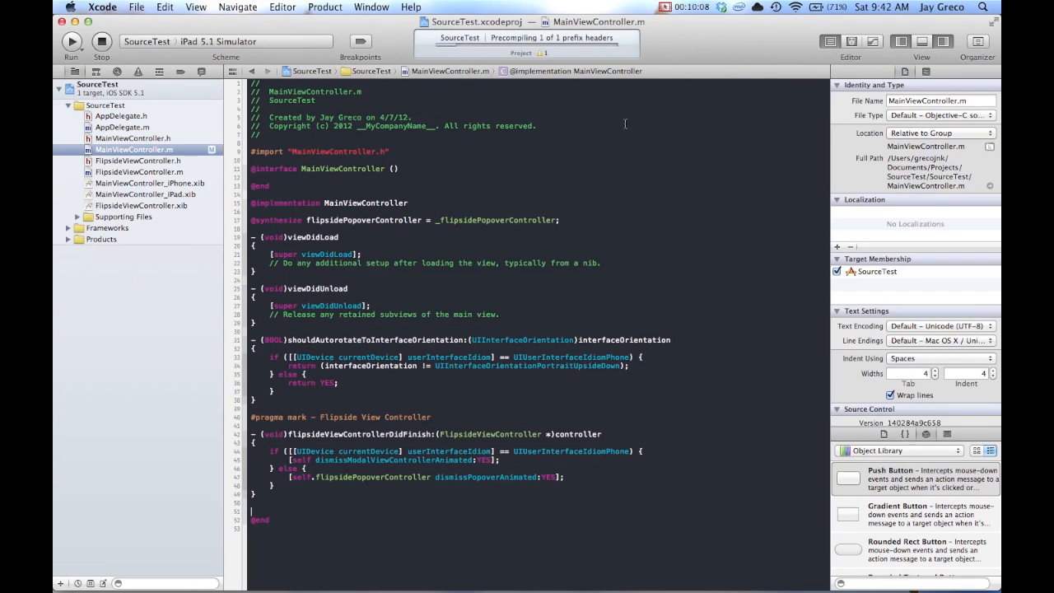
Tap Info in the simulated app, hit the SIGABRT crash, and stop the run
{"action": "left_click", "coordinate": [71, 41]}
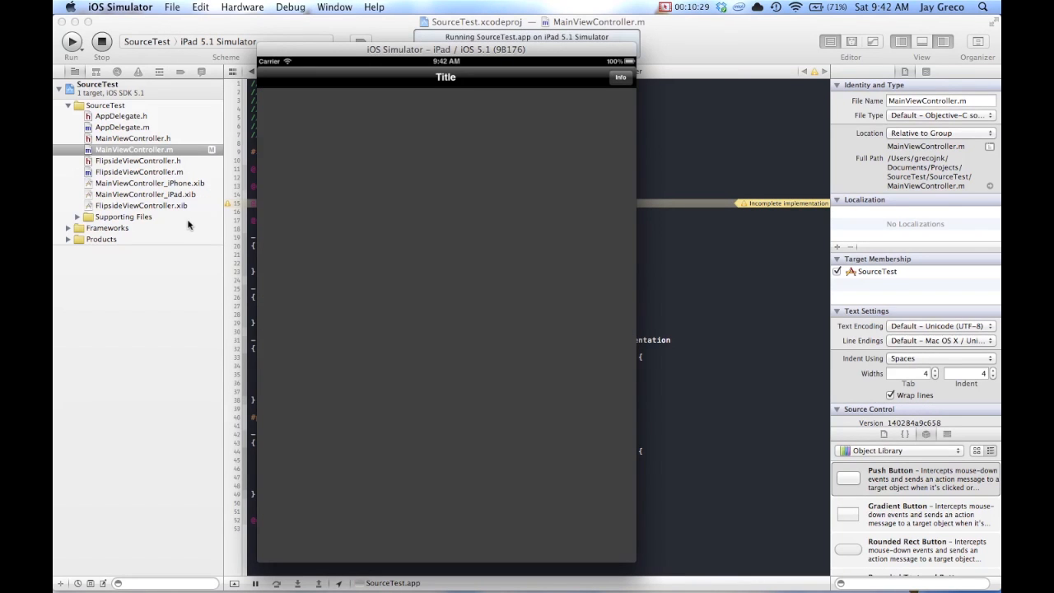
{"action": "left_click", "coordinate": [622, 77]}
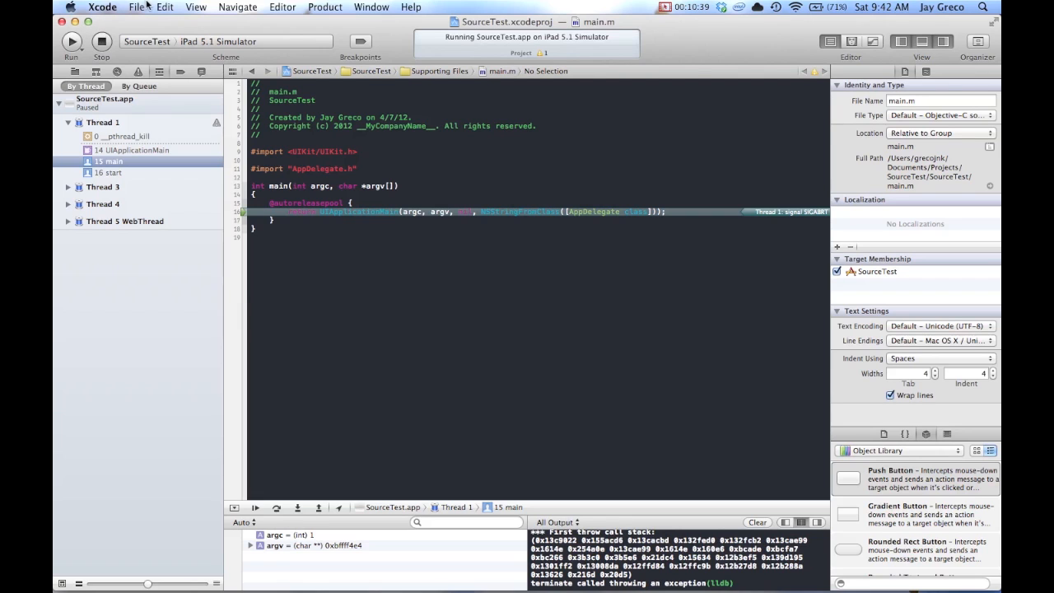
{"action": "left_click", "coordinate": [137, 6]}
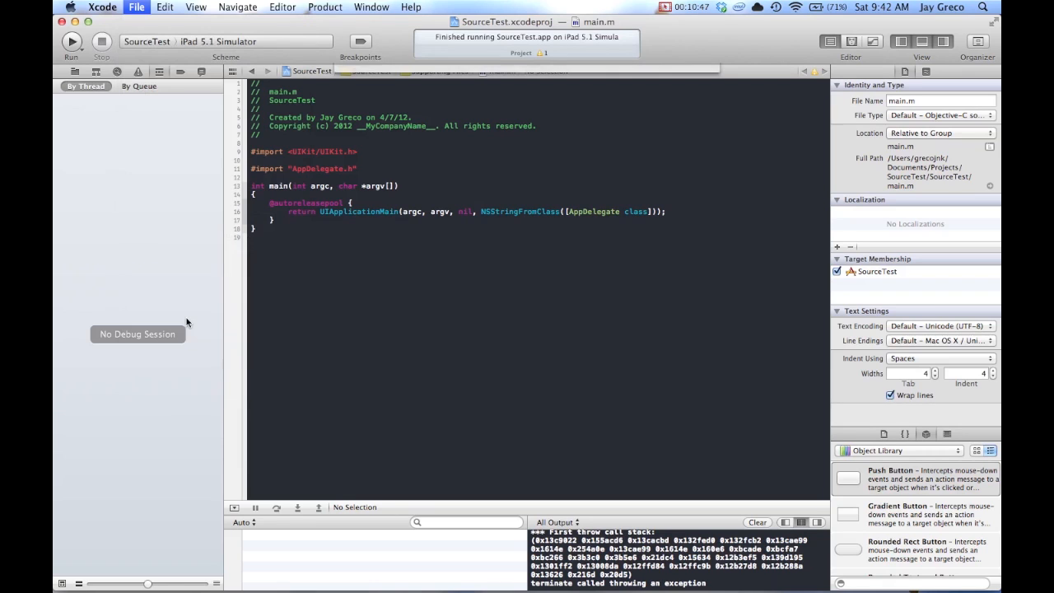
Choose the 'Before changing something' snapshot to restore and review the missing showInfo in the diff
{"action": "left_click", "coordinate": [137, 7]}
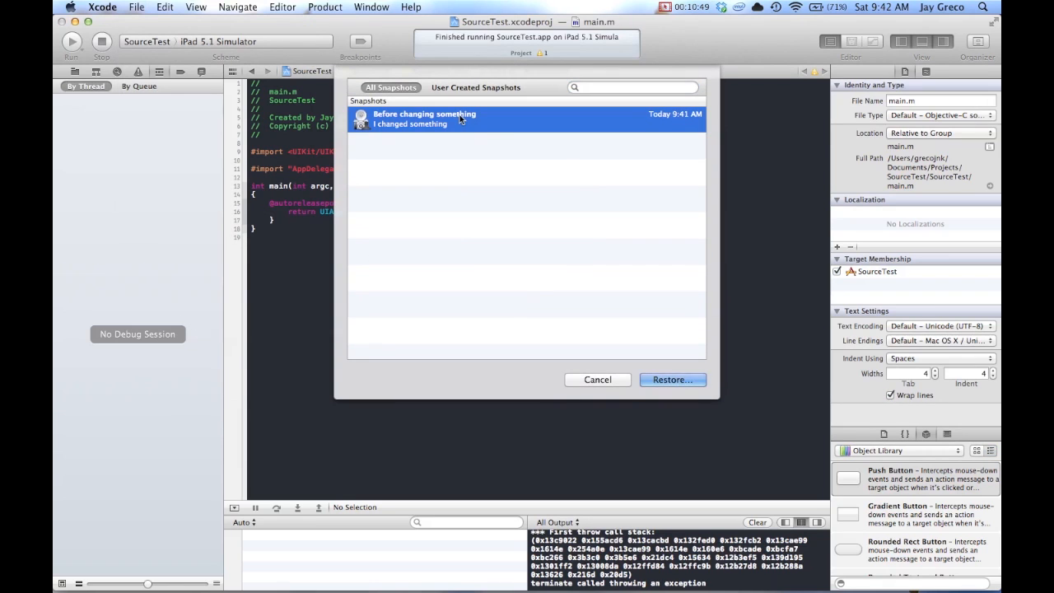
{"action": "left_click", "coordinate": [672, 379]}
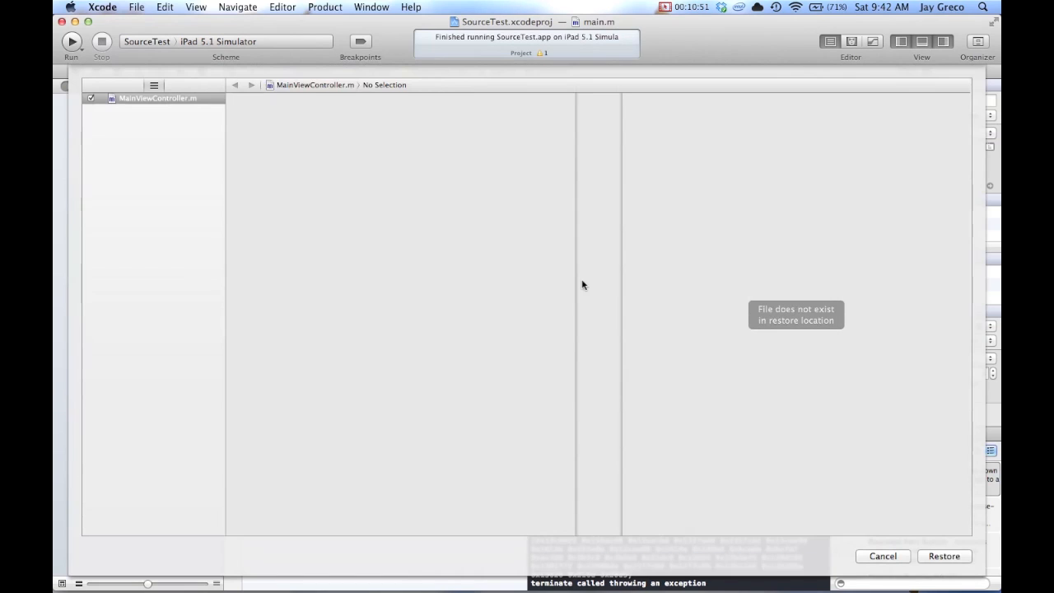
{"action": "left_click", "coordinate": [944, 556]}
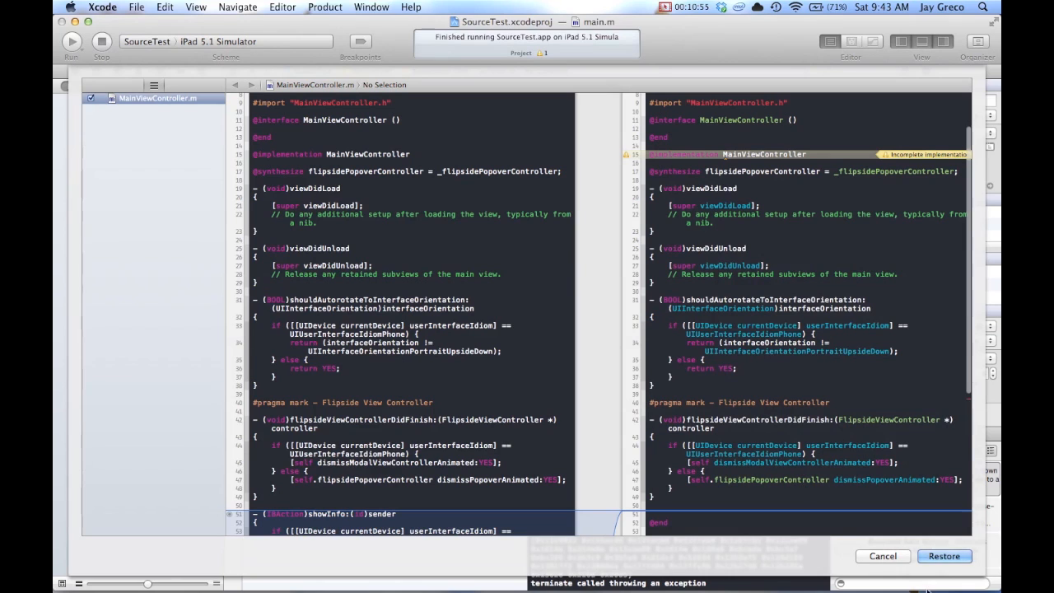
{"action": "left_click", "coordinate": [945, 557]}
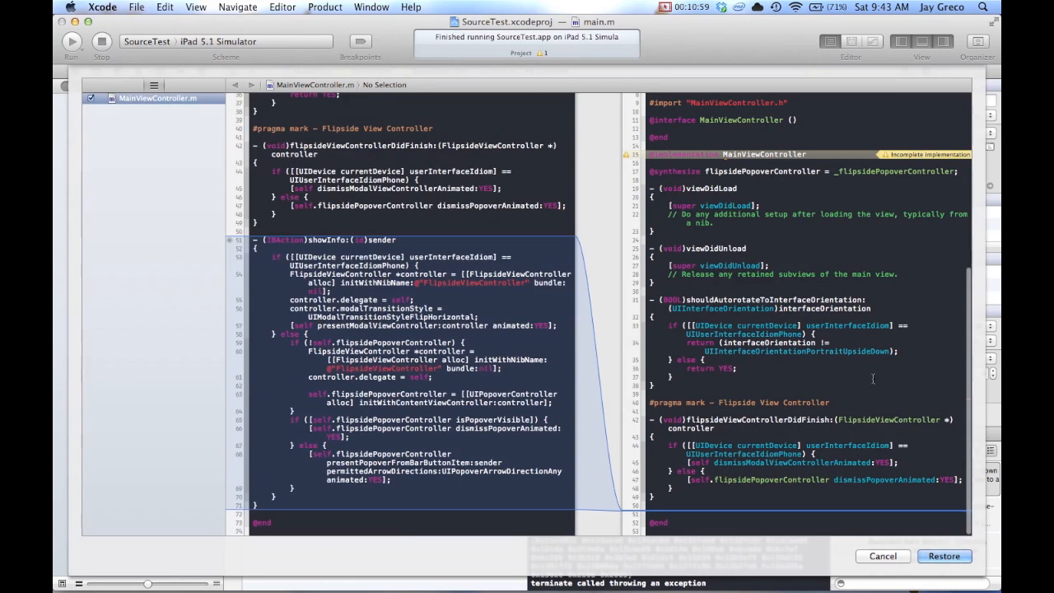
{"action": "left_click", "coordinate": [945, 557]}
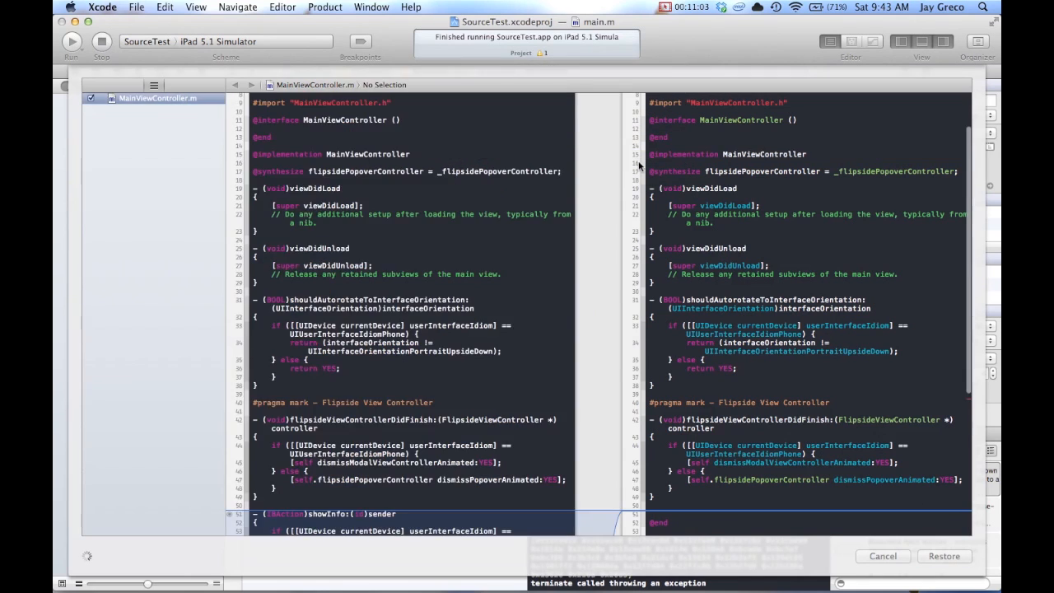
Restore the snapshot over the current files and acknowledge the success message
{"action": "left_click", "coordinate": [944, 557]}
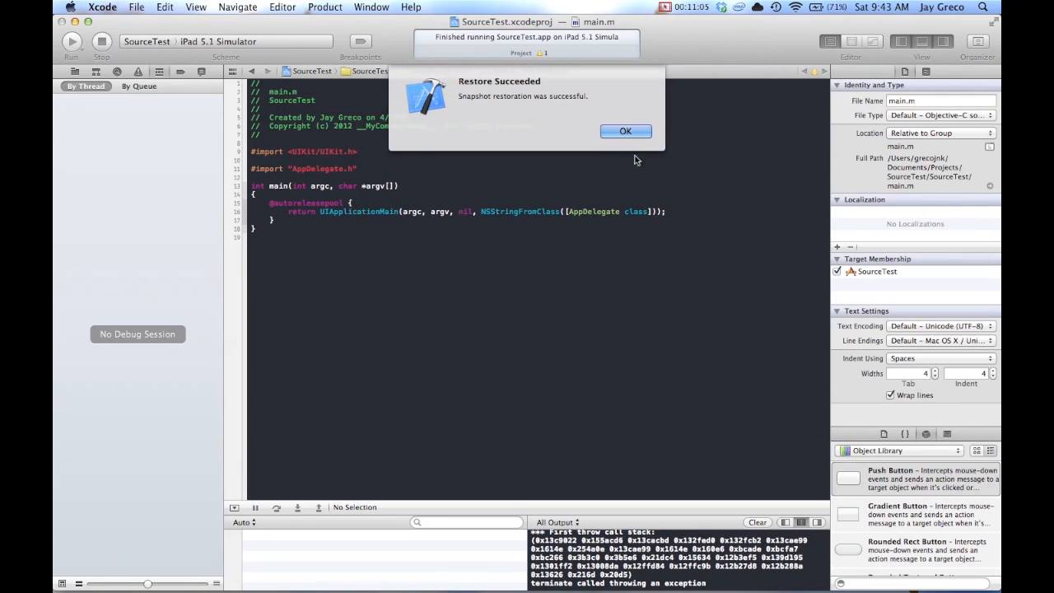
{"action": "left_click", "coordinate": [626, 132]}
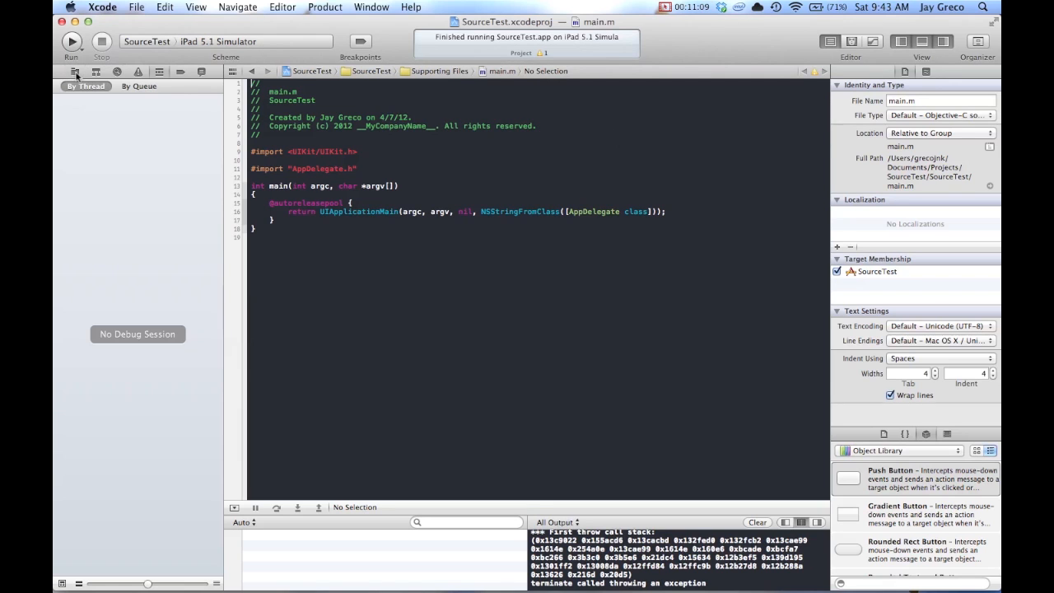
Browse the Flipside files and confirm MainViewController.m again contains showInfo
{"action": "left_click", "coordinate": [75, 70]}
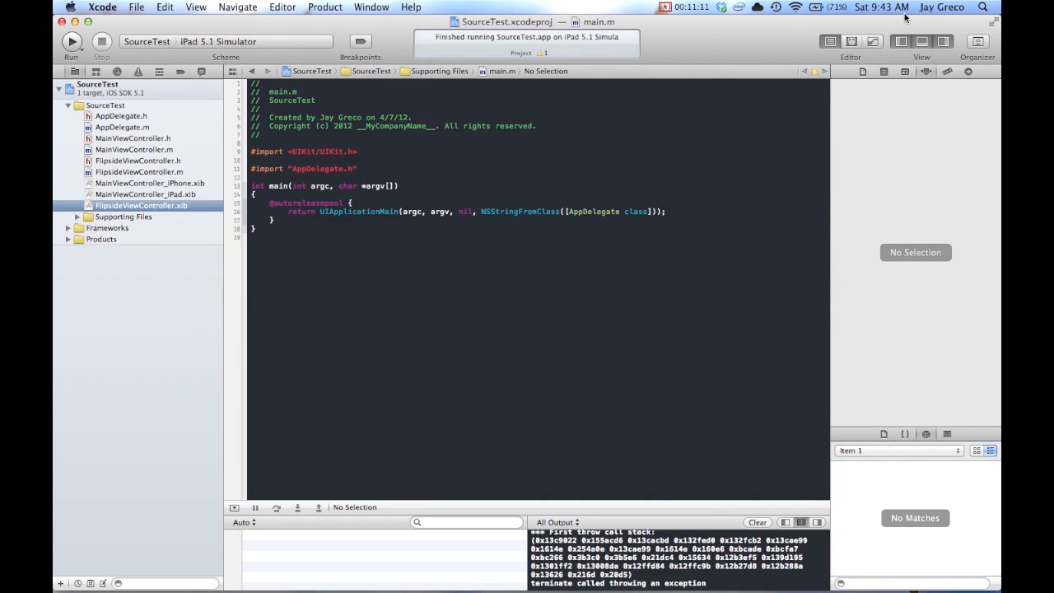
{"action": "left_click", "coordinate": [141, 204]}
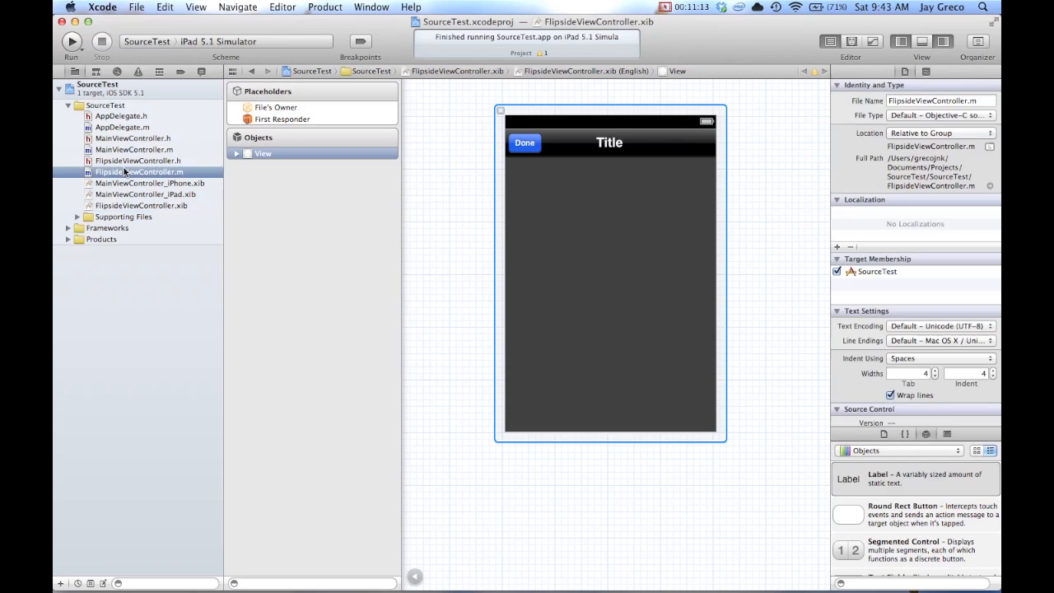
{"action": "left_click", "coordinate": [139, 171]}
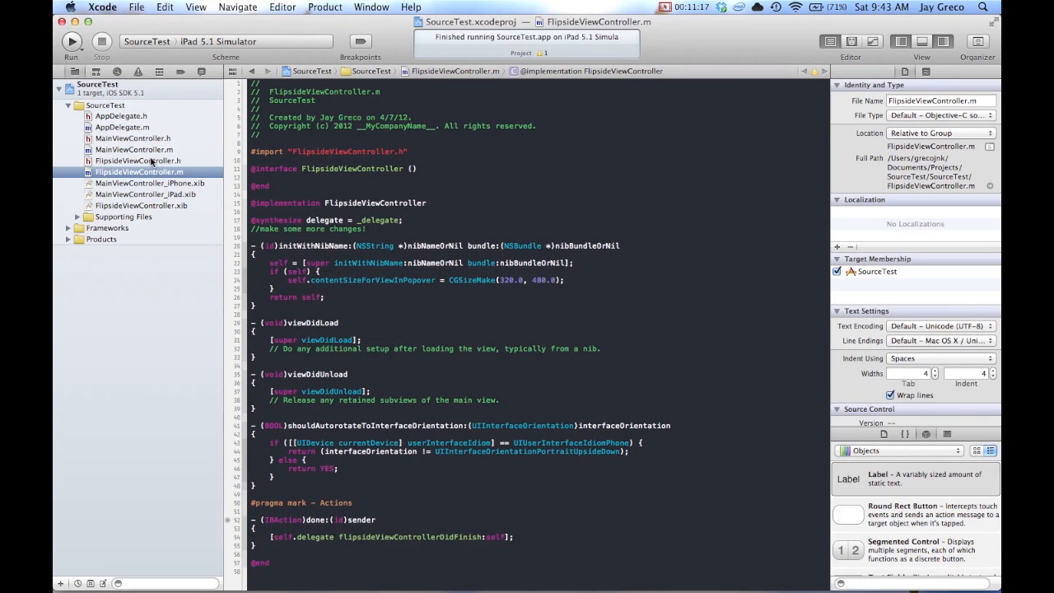
{"action": "left_click", "coordinate": [133, 148]}
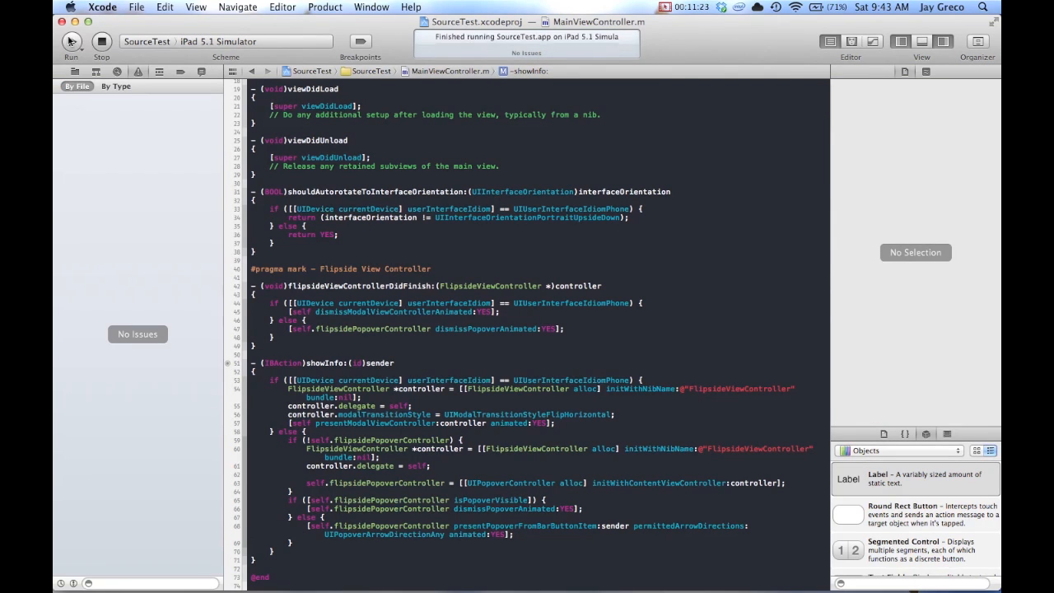
Run the restored app, open and close the Info popover without crashing, and return to Xcode
{"action": "left_click", "coordinate": [73, 41]}
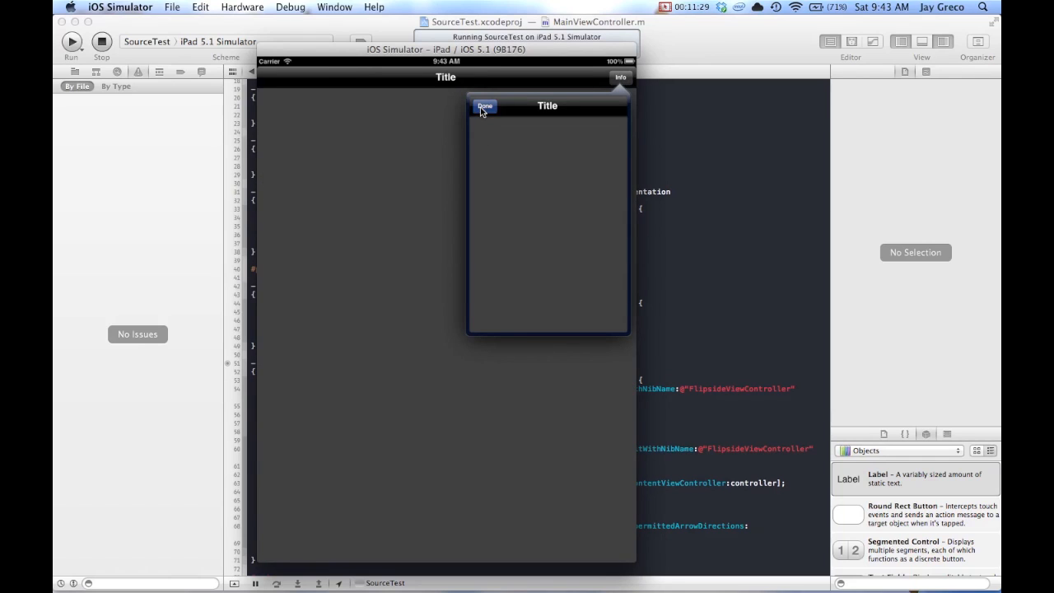
{"action": "left_click", "coordinate": [484, 106]}
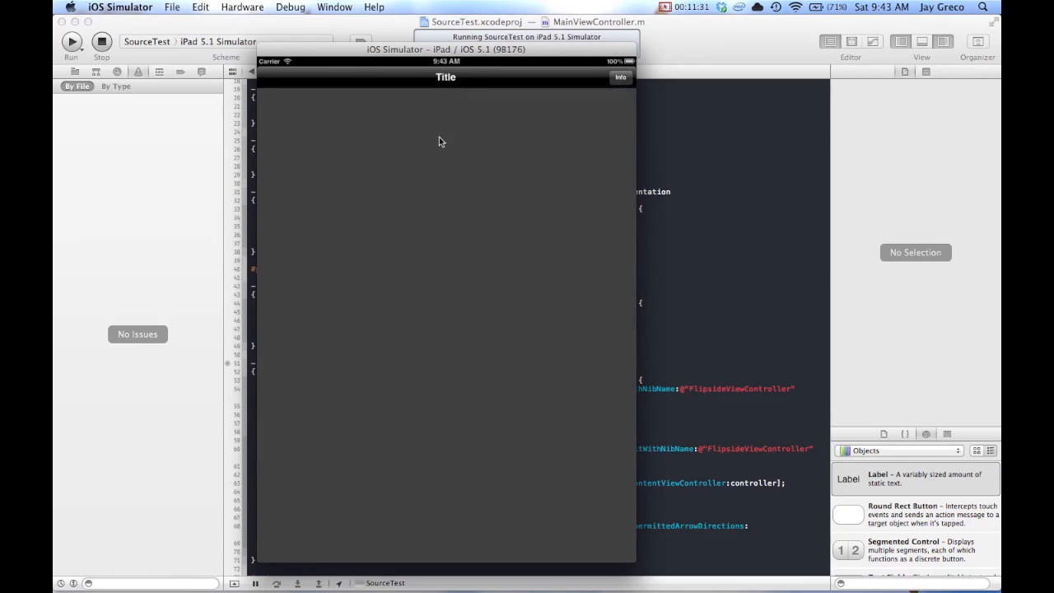
{"action": "mouse_move", "coordinate": [365, 128]}
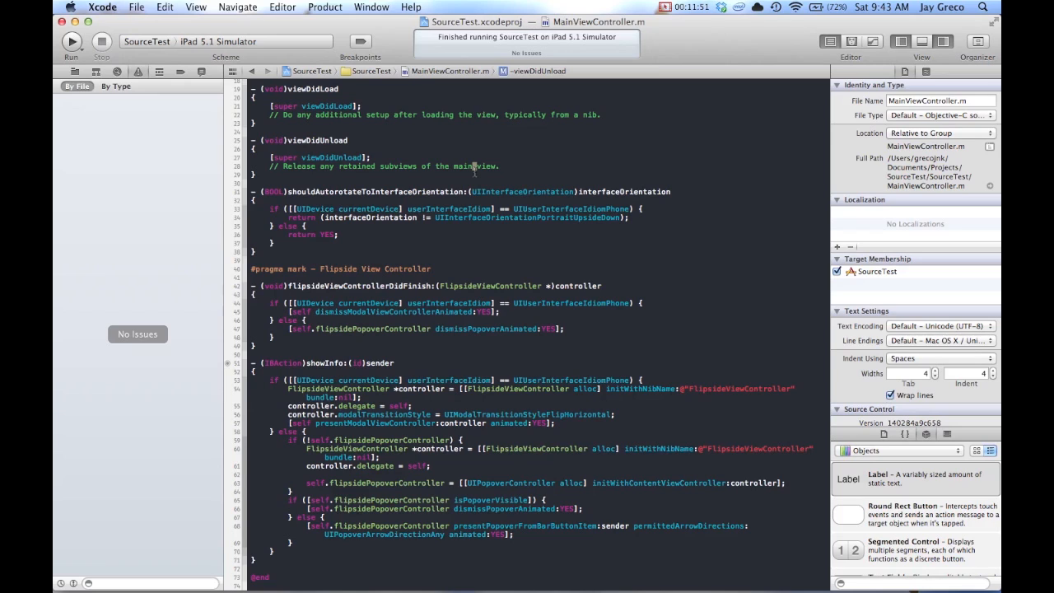
{"action": "left_click", "coordinate": [683, 6]}
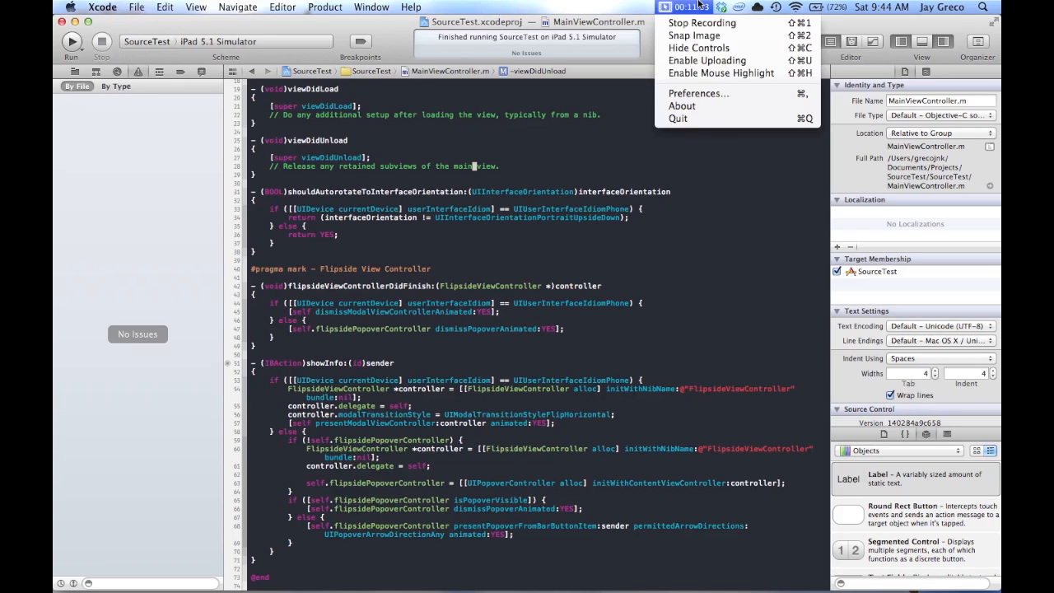